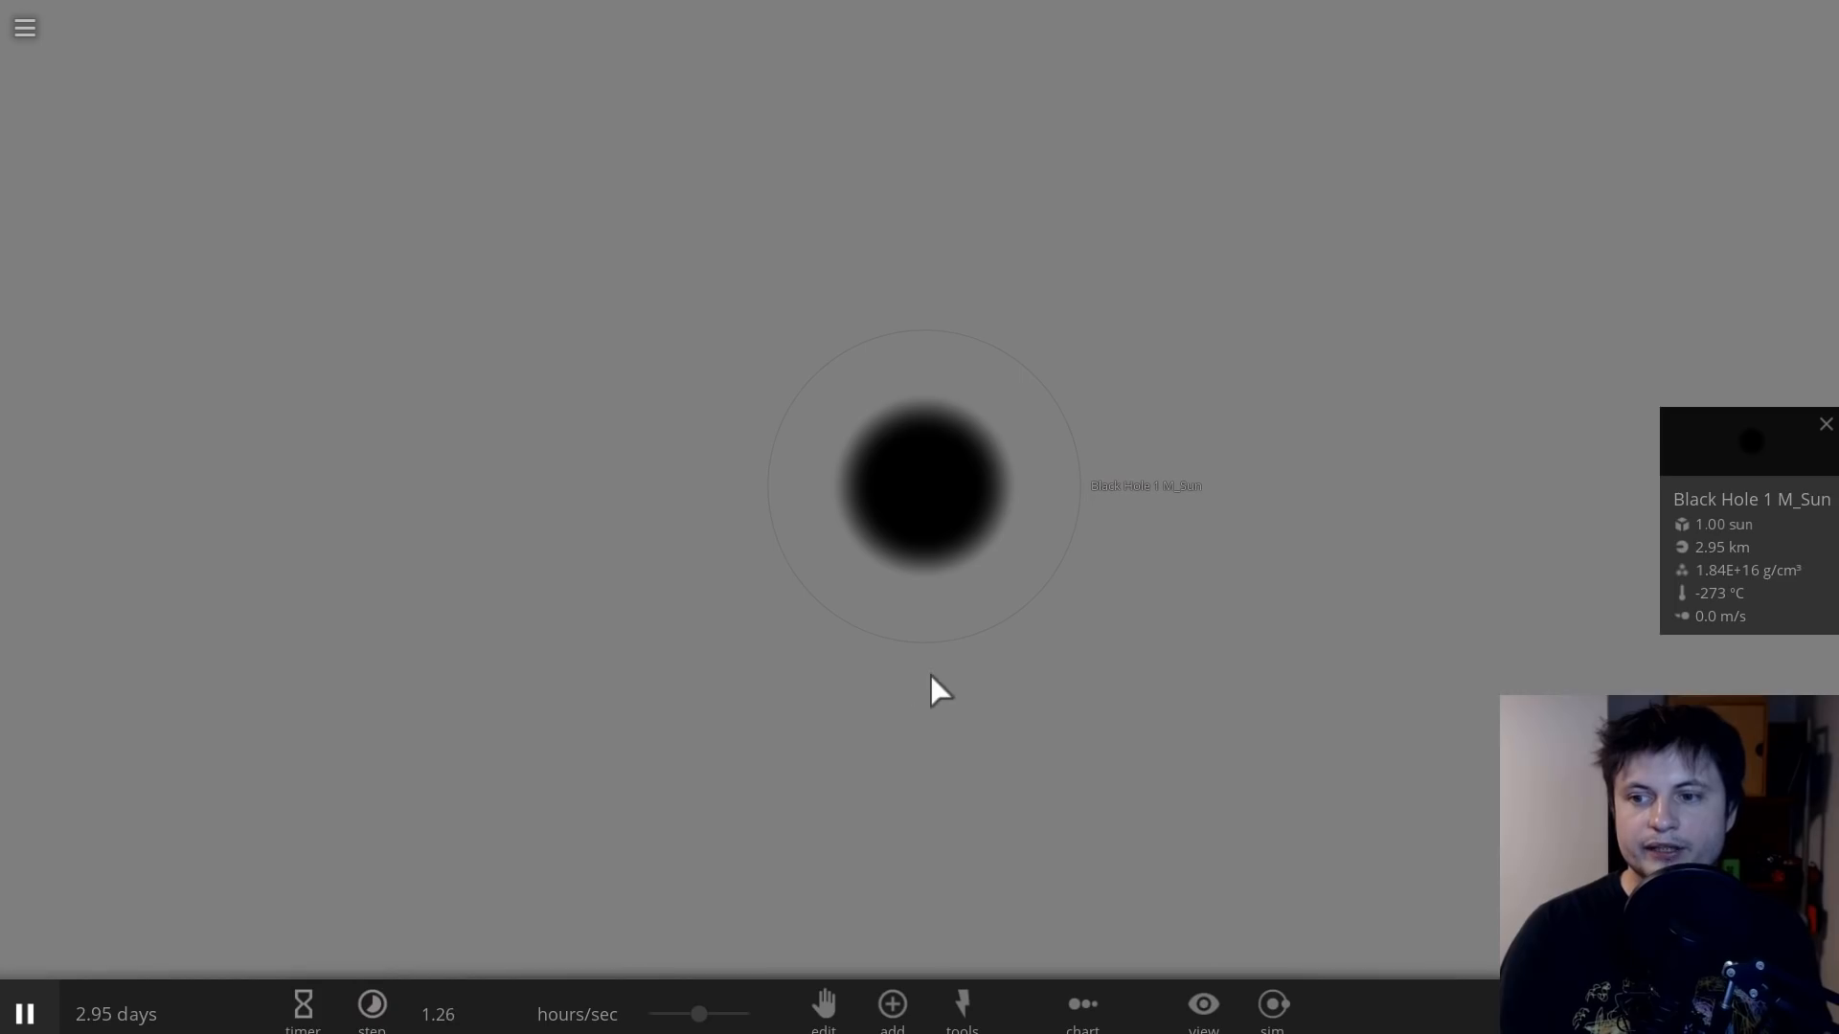
{"action": "mouse_move", "coordinate": [996, 689]}
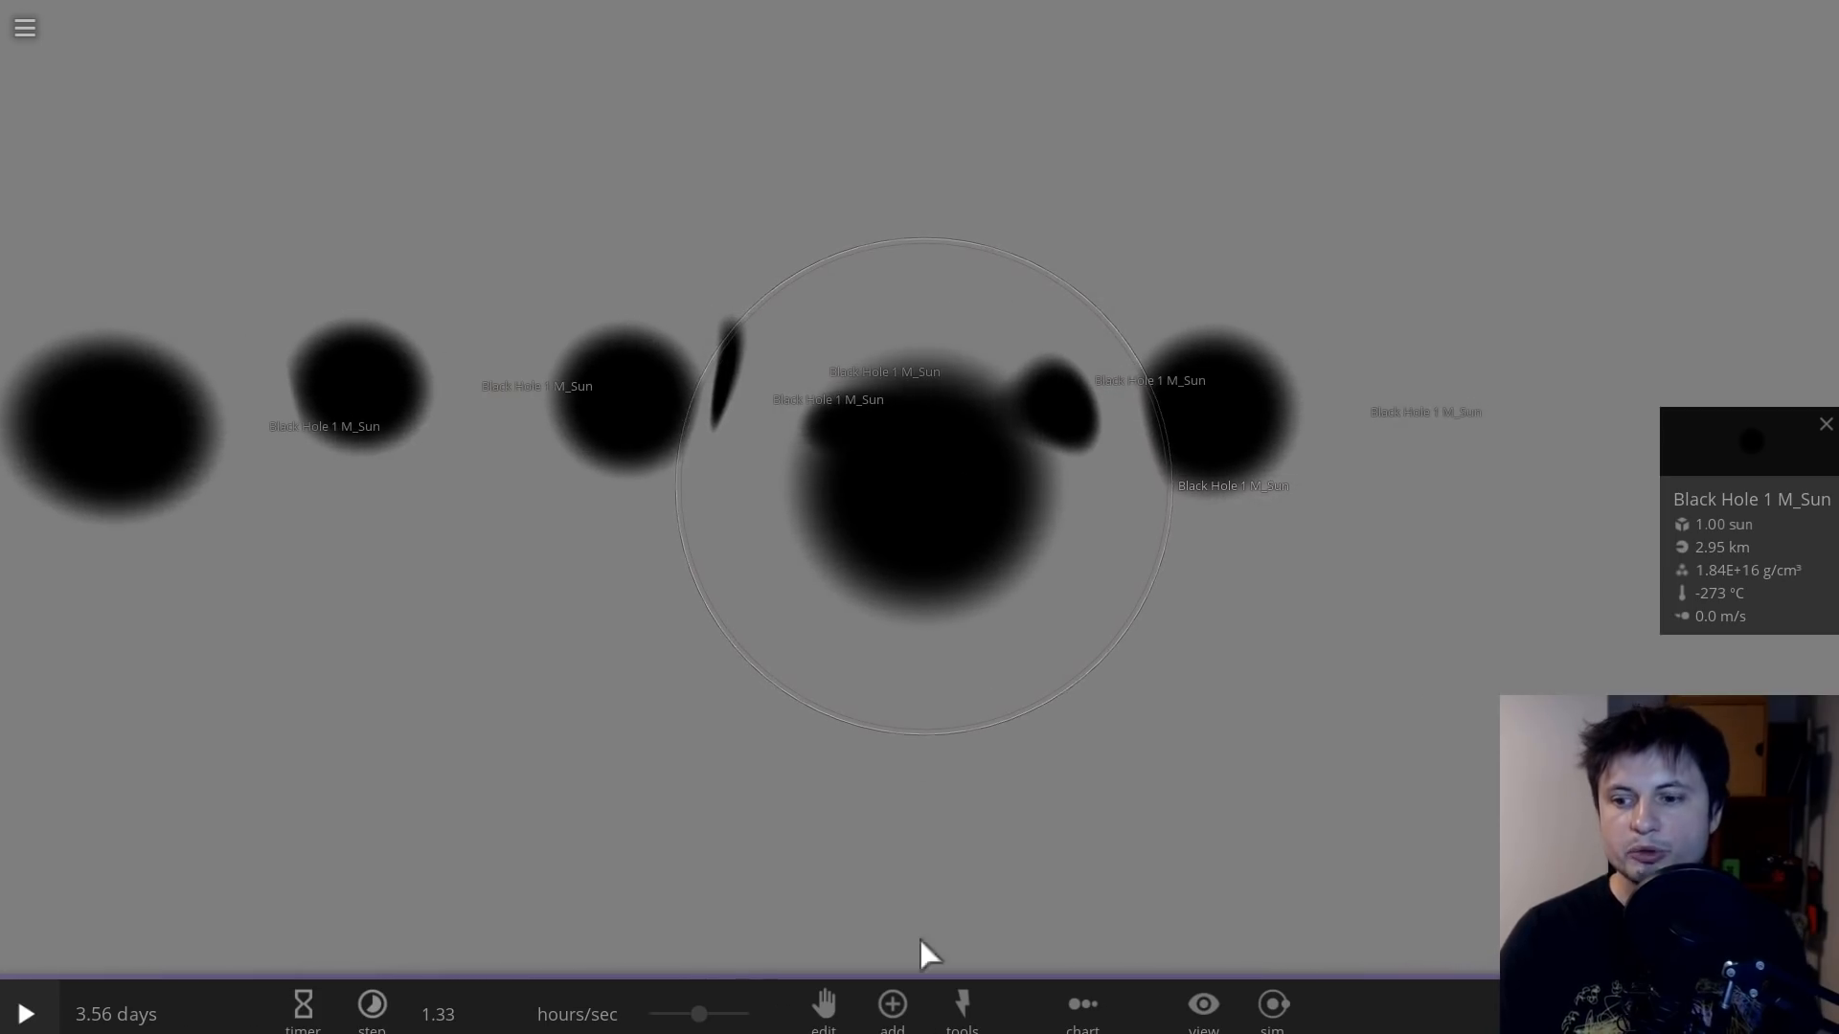
Step: Add Sagittarius A* (4.3 million solar masses, ~12.7 million km radius) to the scene
{"action": "left_click", "coordinate": [891, 1004]}
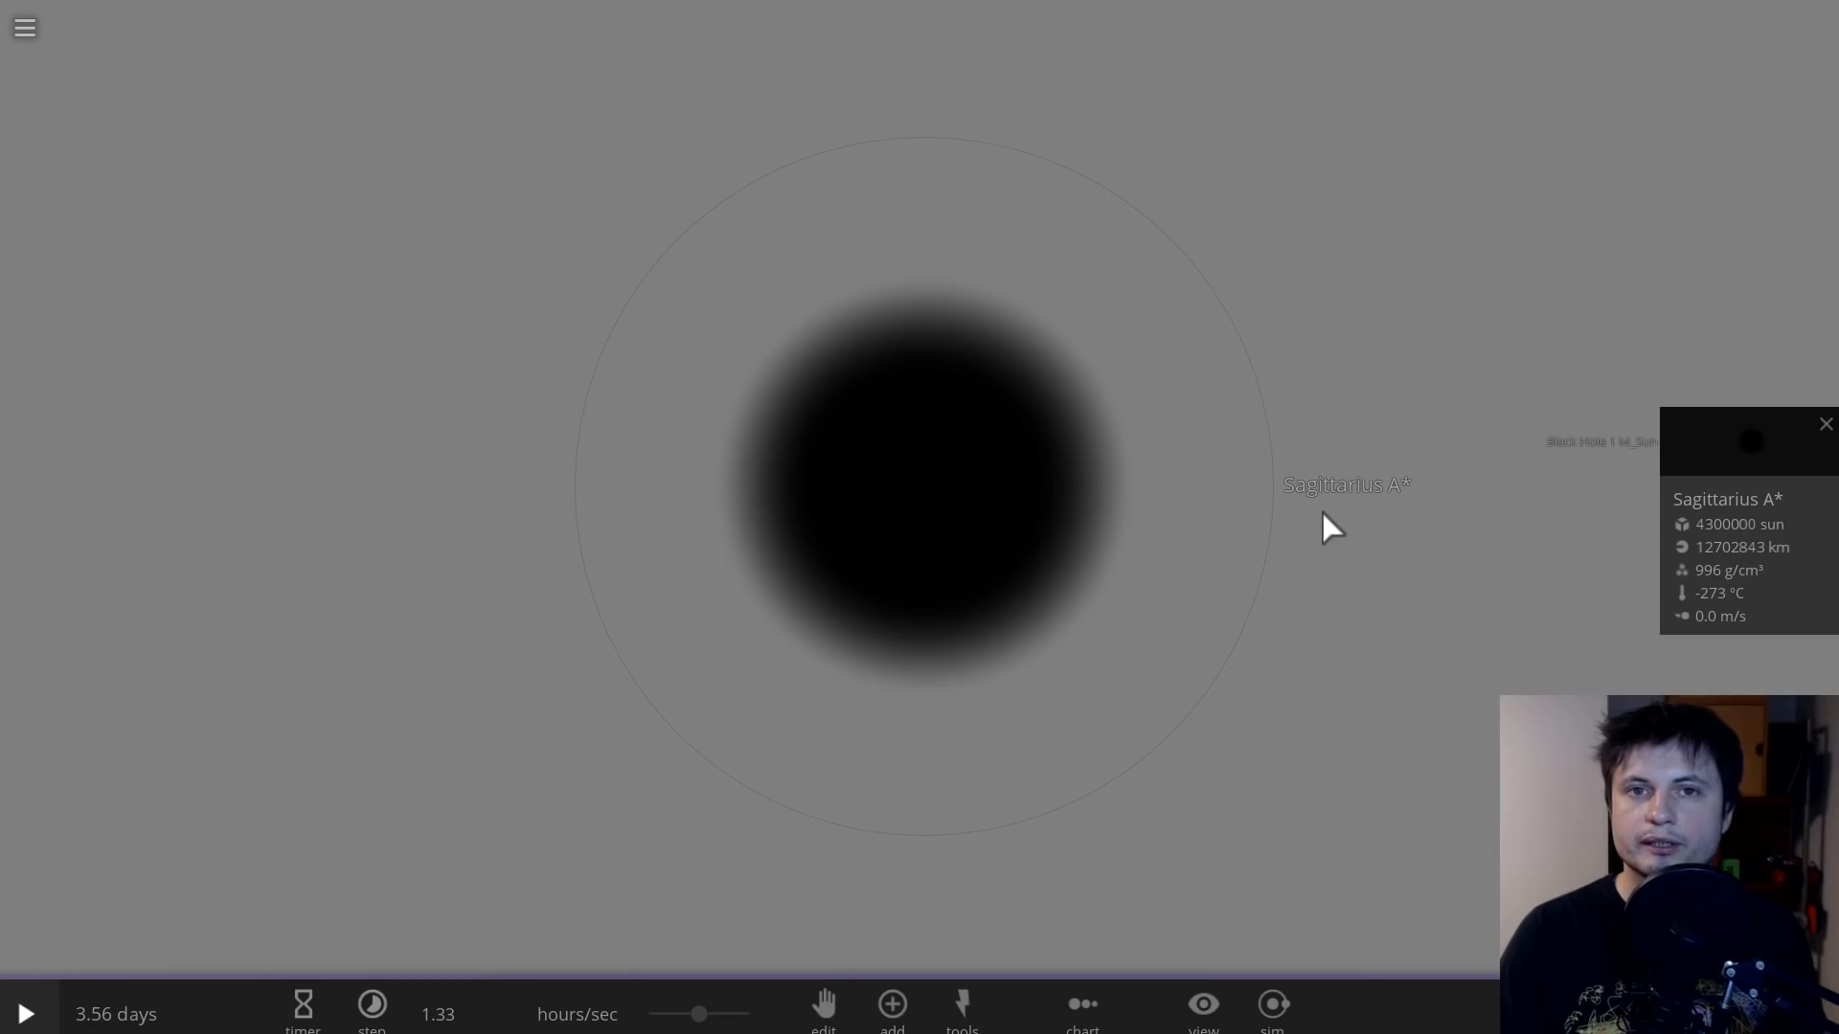
{"action": "mouse_move", "coordinate": [1345, 588]}
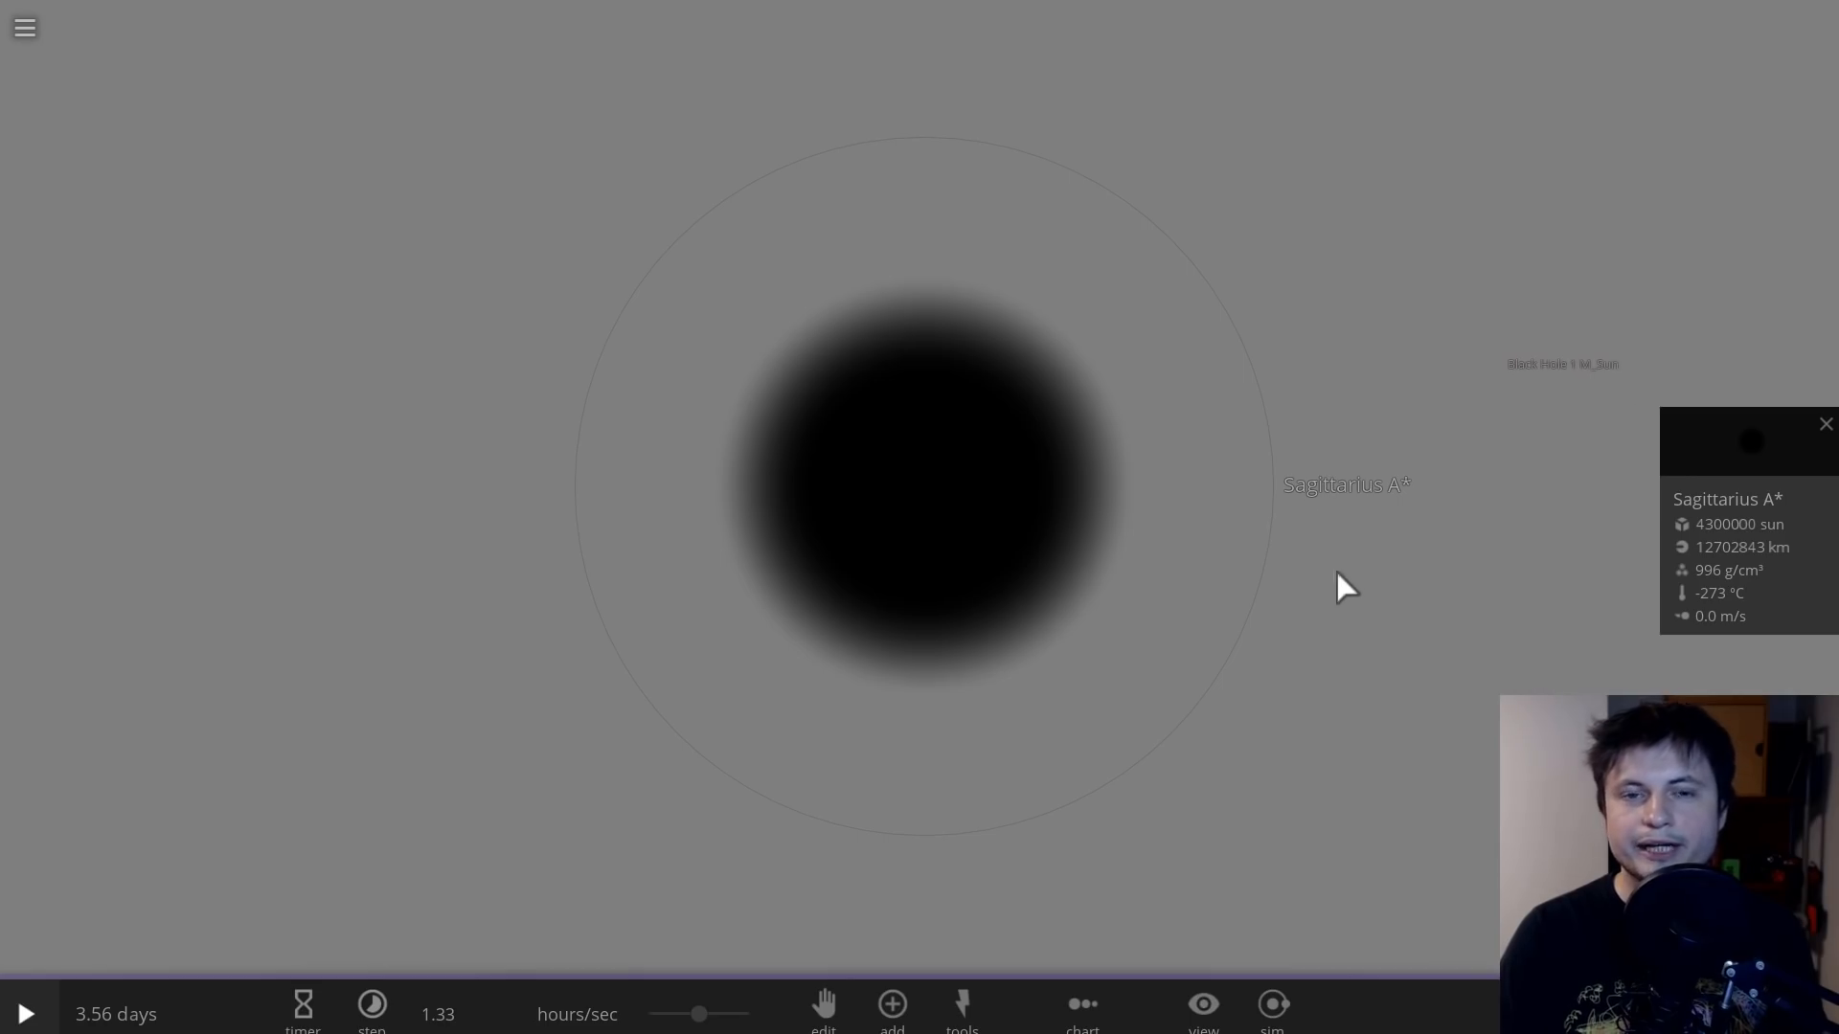
{"action": "mouse_move", "coordinate": [1490, 404]}
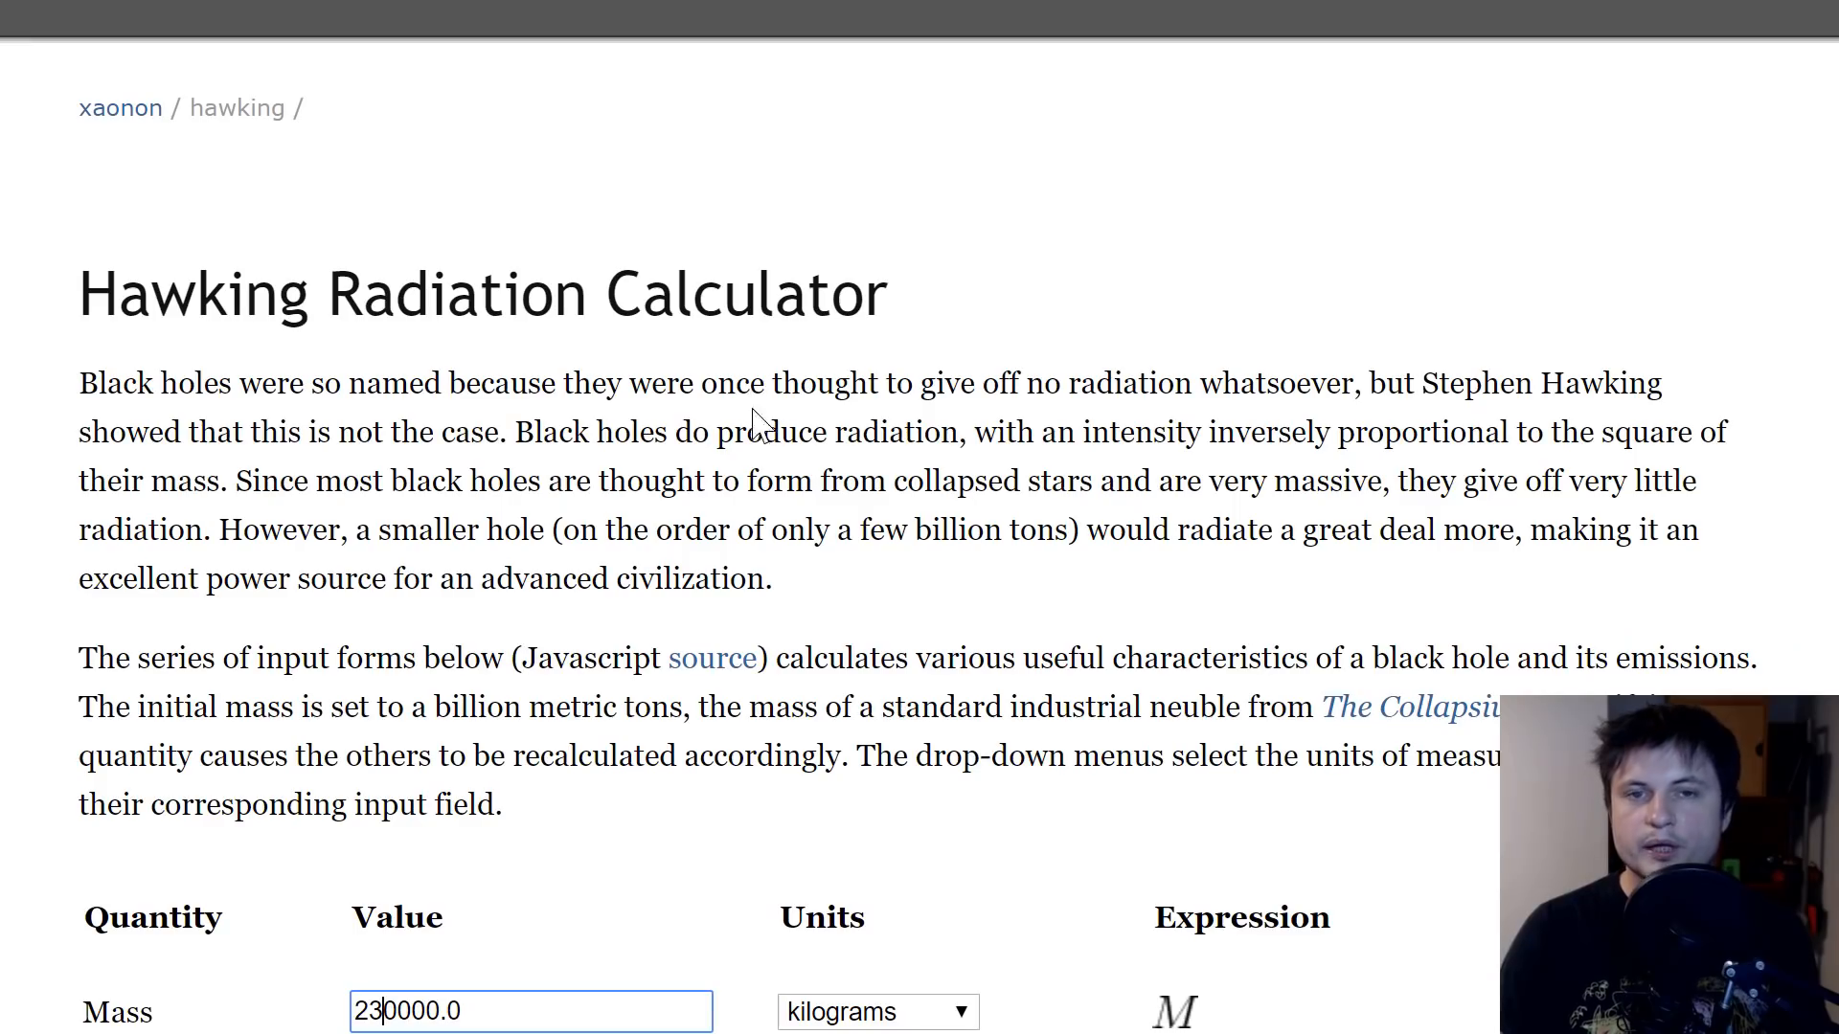
{"action": "mouse_move", "coordinate": [669, 435]}
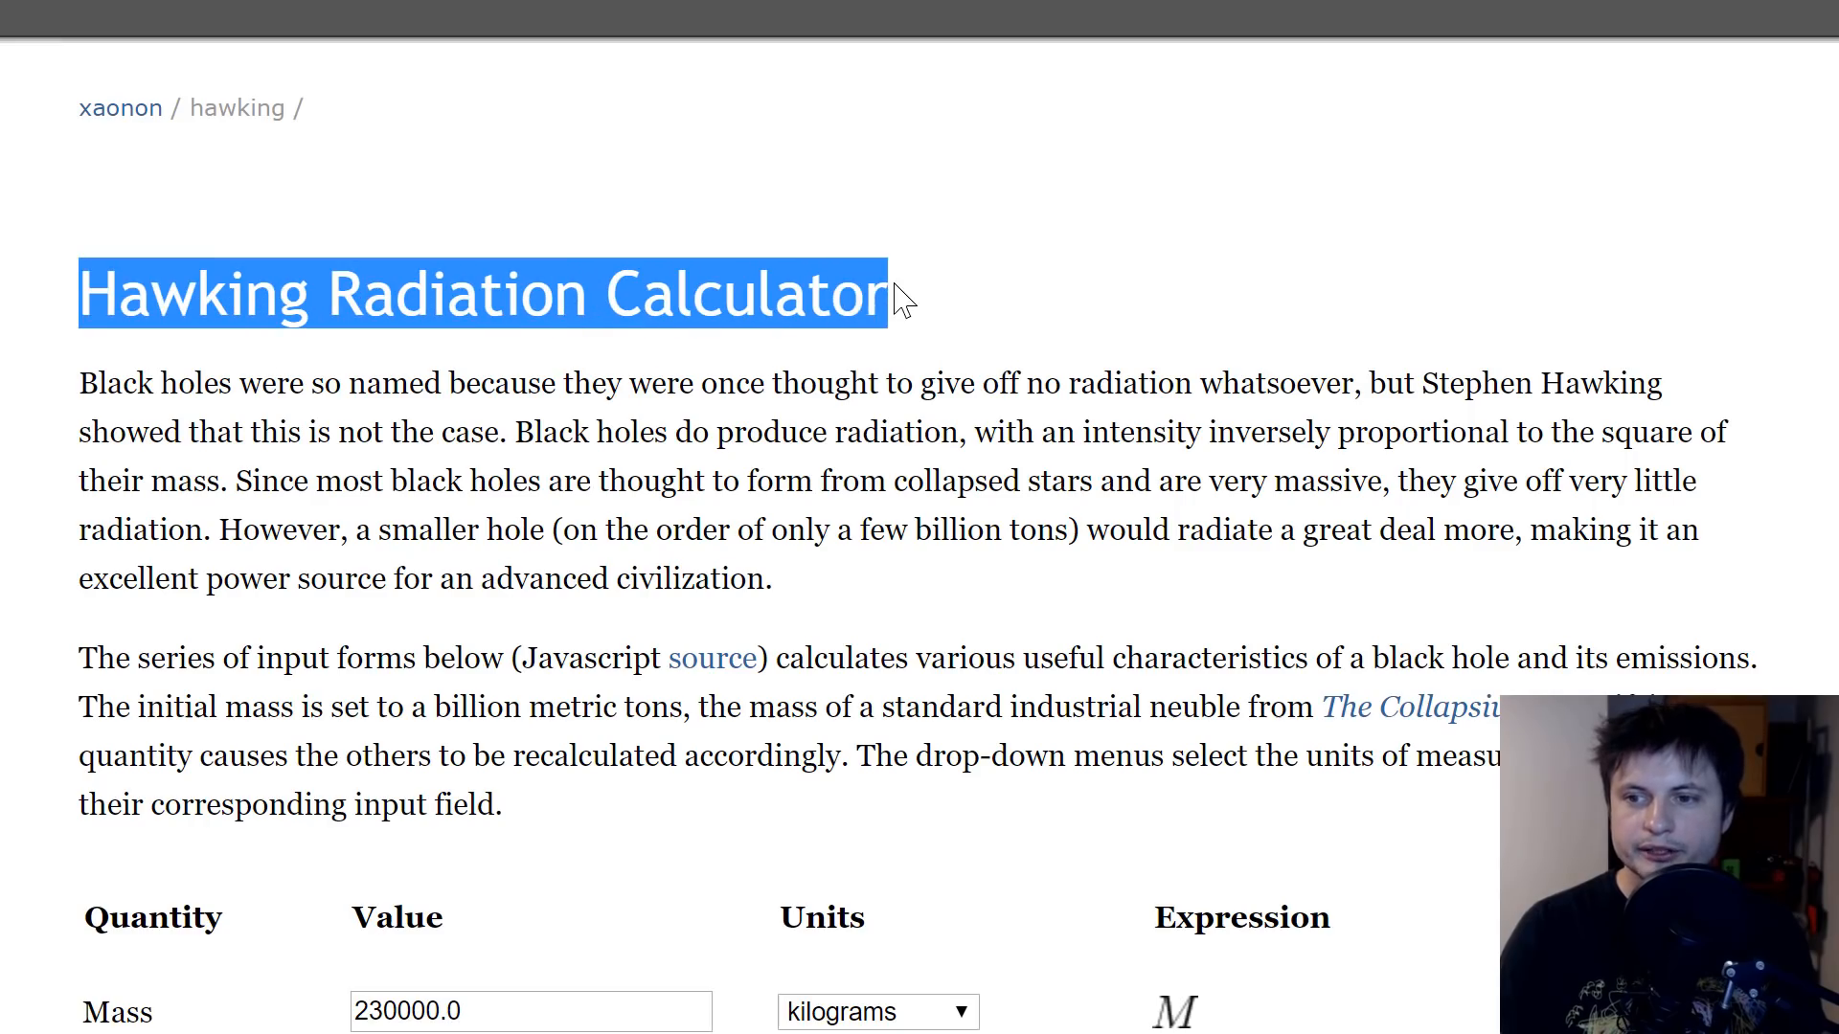
Step: Scroll the calculator to reach the mass entry for 4,300,000 solar masses
{"action": "scroll", "scroll_direction": "down", "scroll_amount": 3}
{"action": "type", "text": "4300000"}
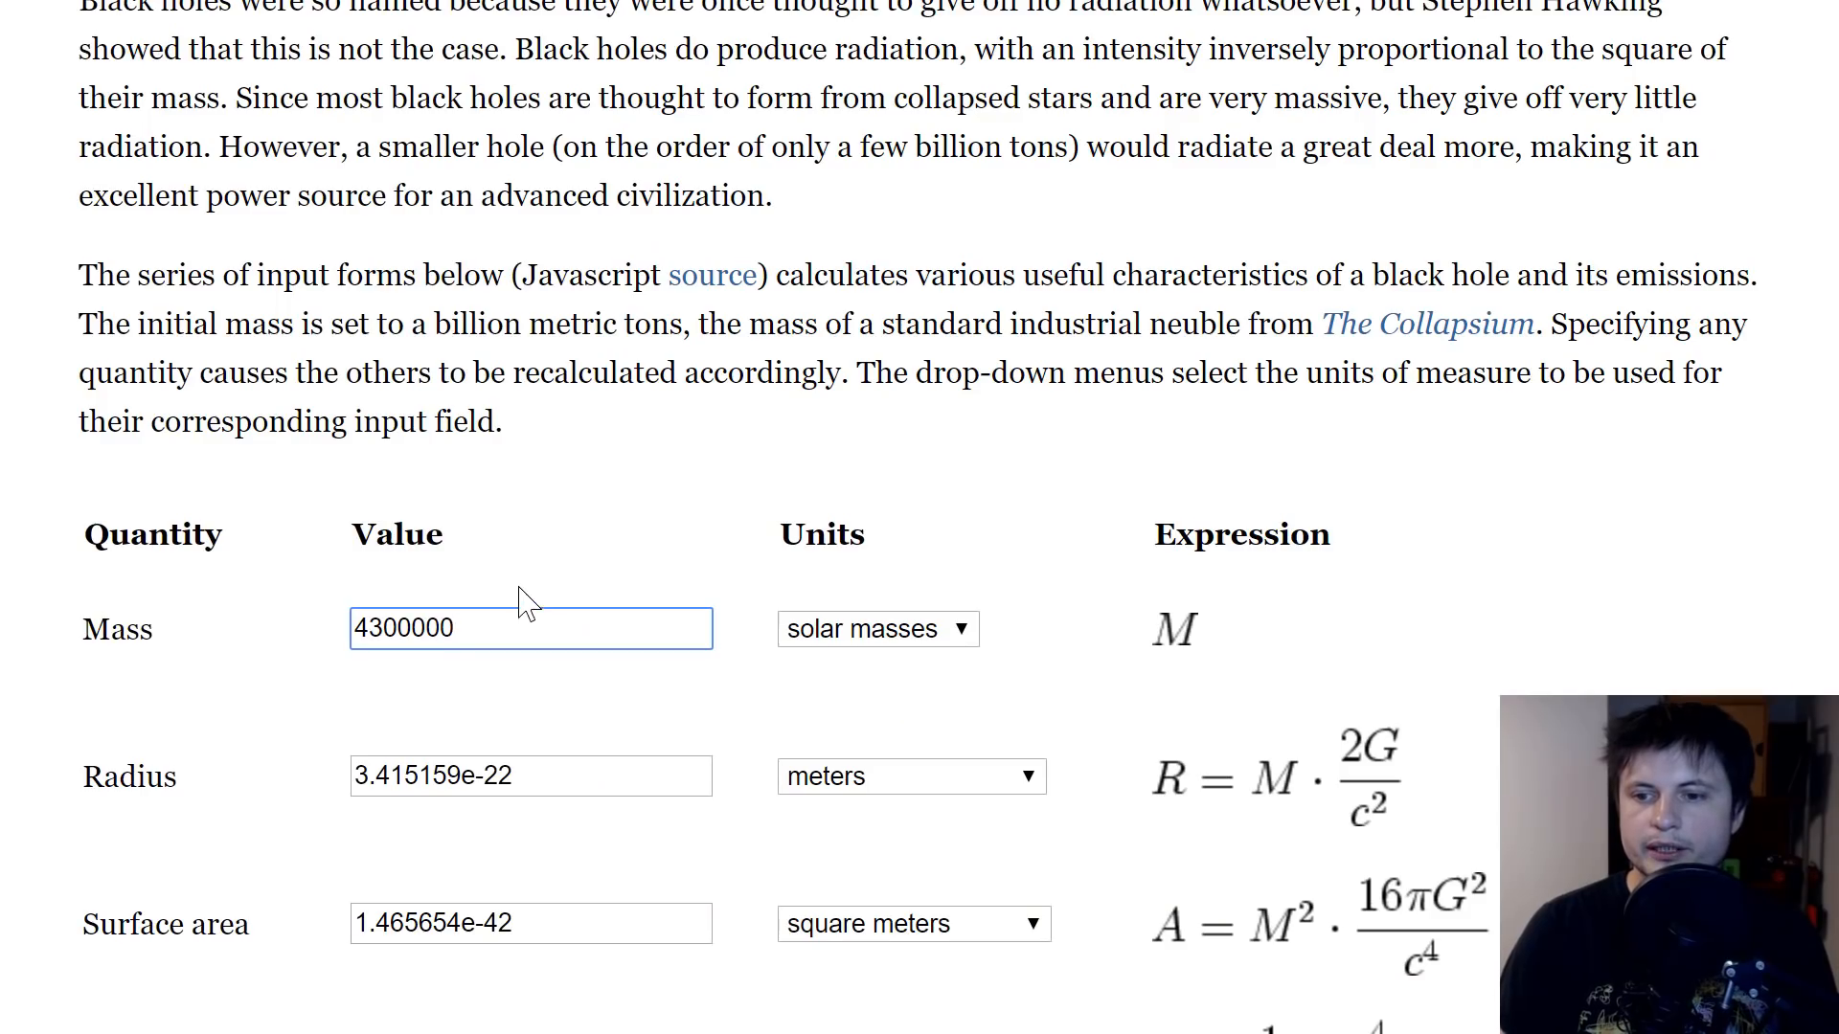
Step: Show Sagittarius A*'s lifetime in years, about 1.67e87
{"action": "scroll", "scroll_direction": "down", "scroll_amount": 3}
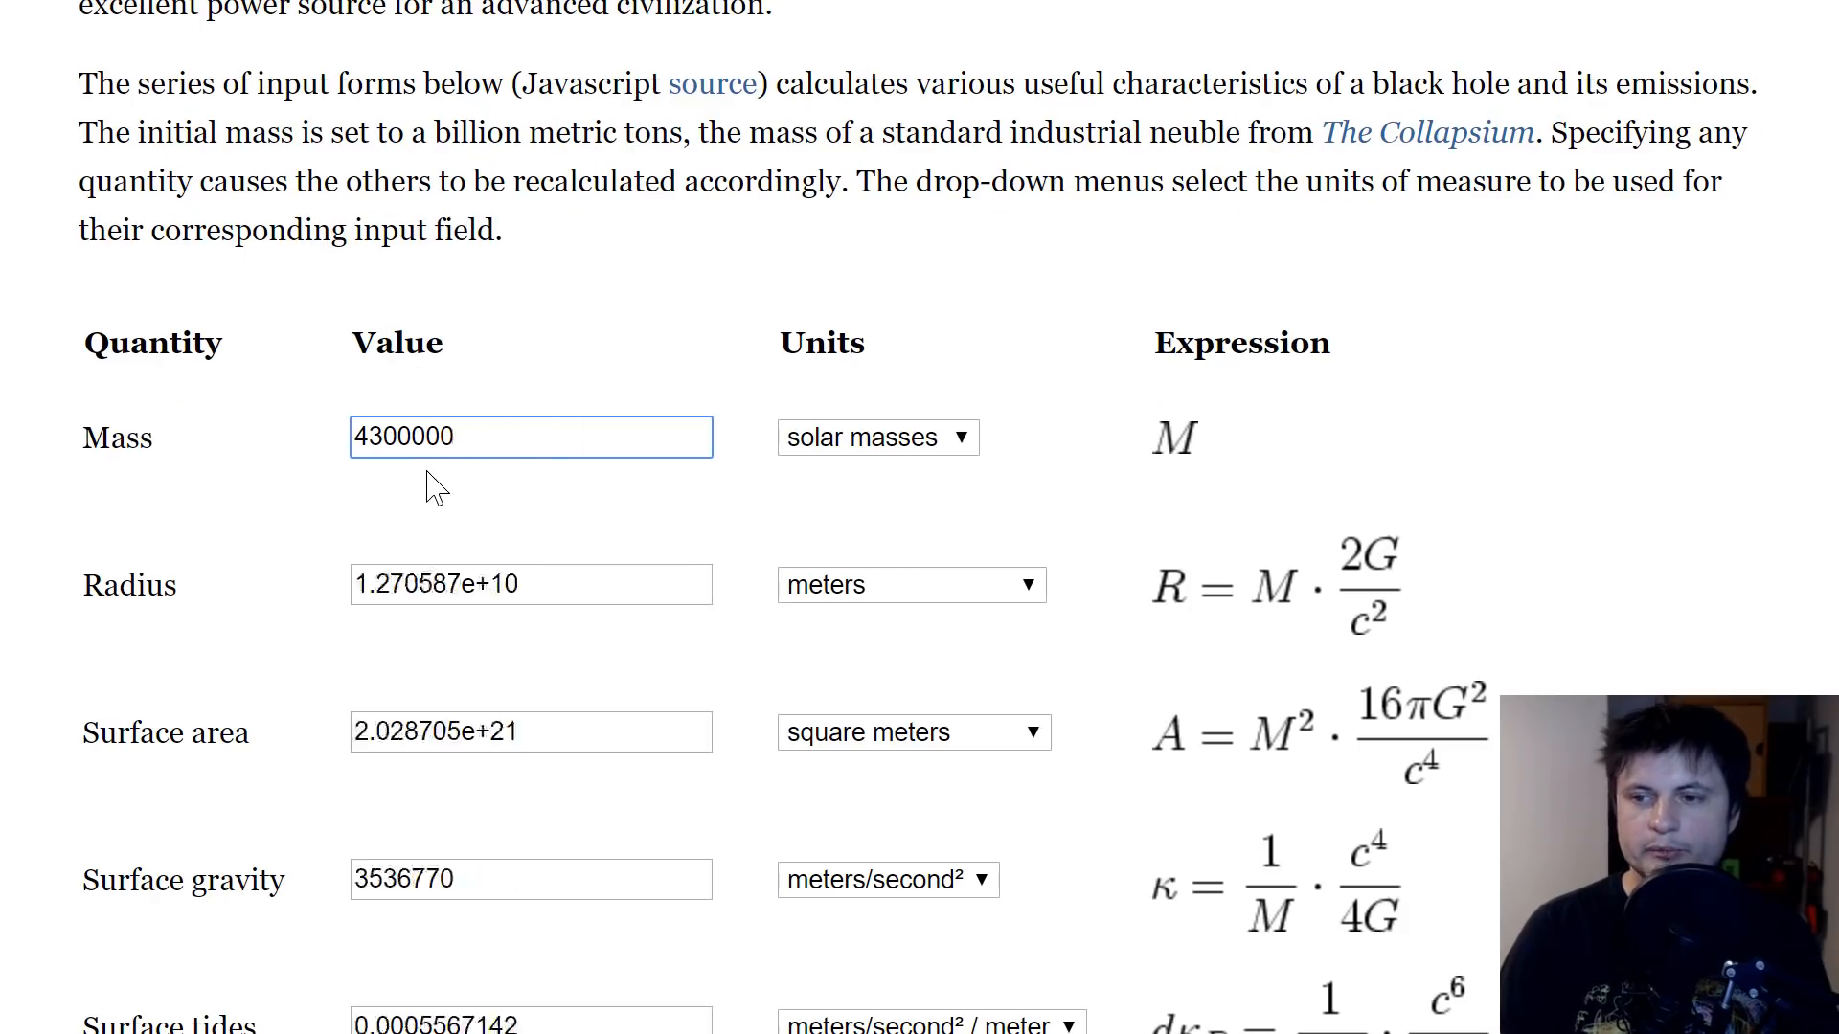
{"action": "left_click", "coordinate": [866, 657]}
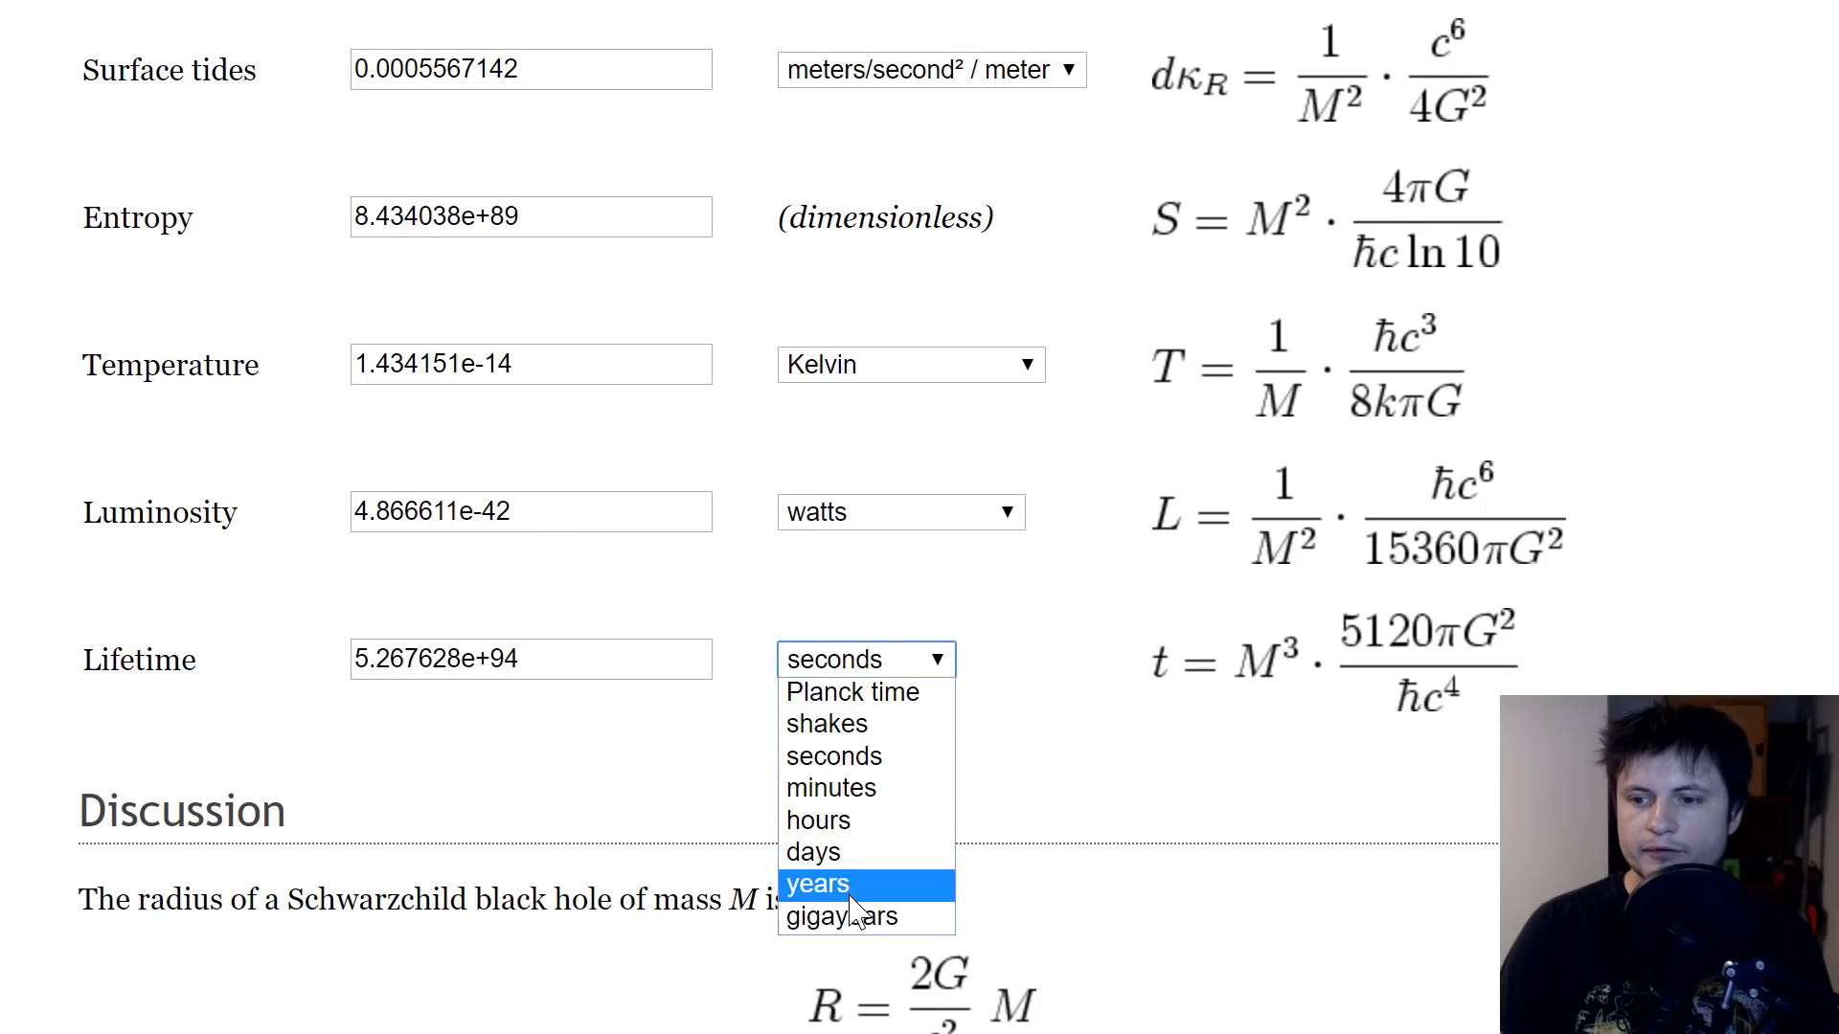
{"action": "left_click", "coordinate": [817, 883]}
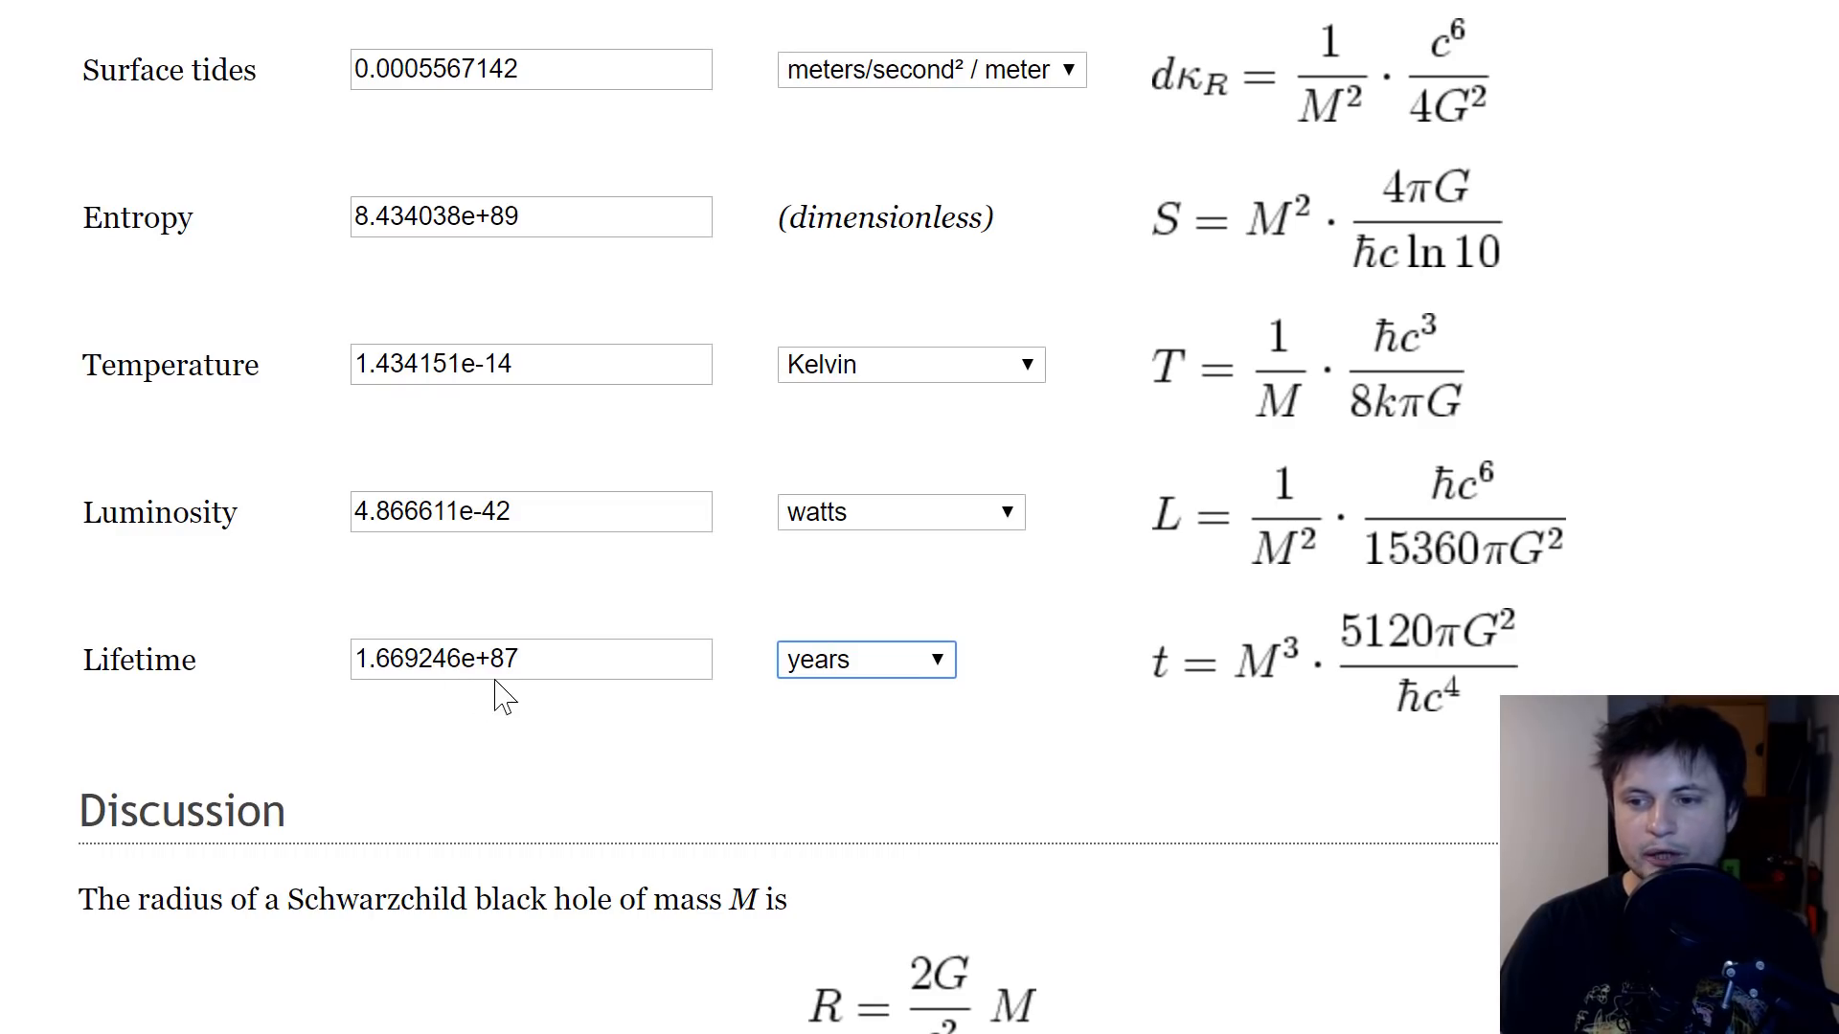
{"action": "left_click", "coordinate": [866, 659]}
{"action": "type", "text": "1"}
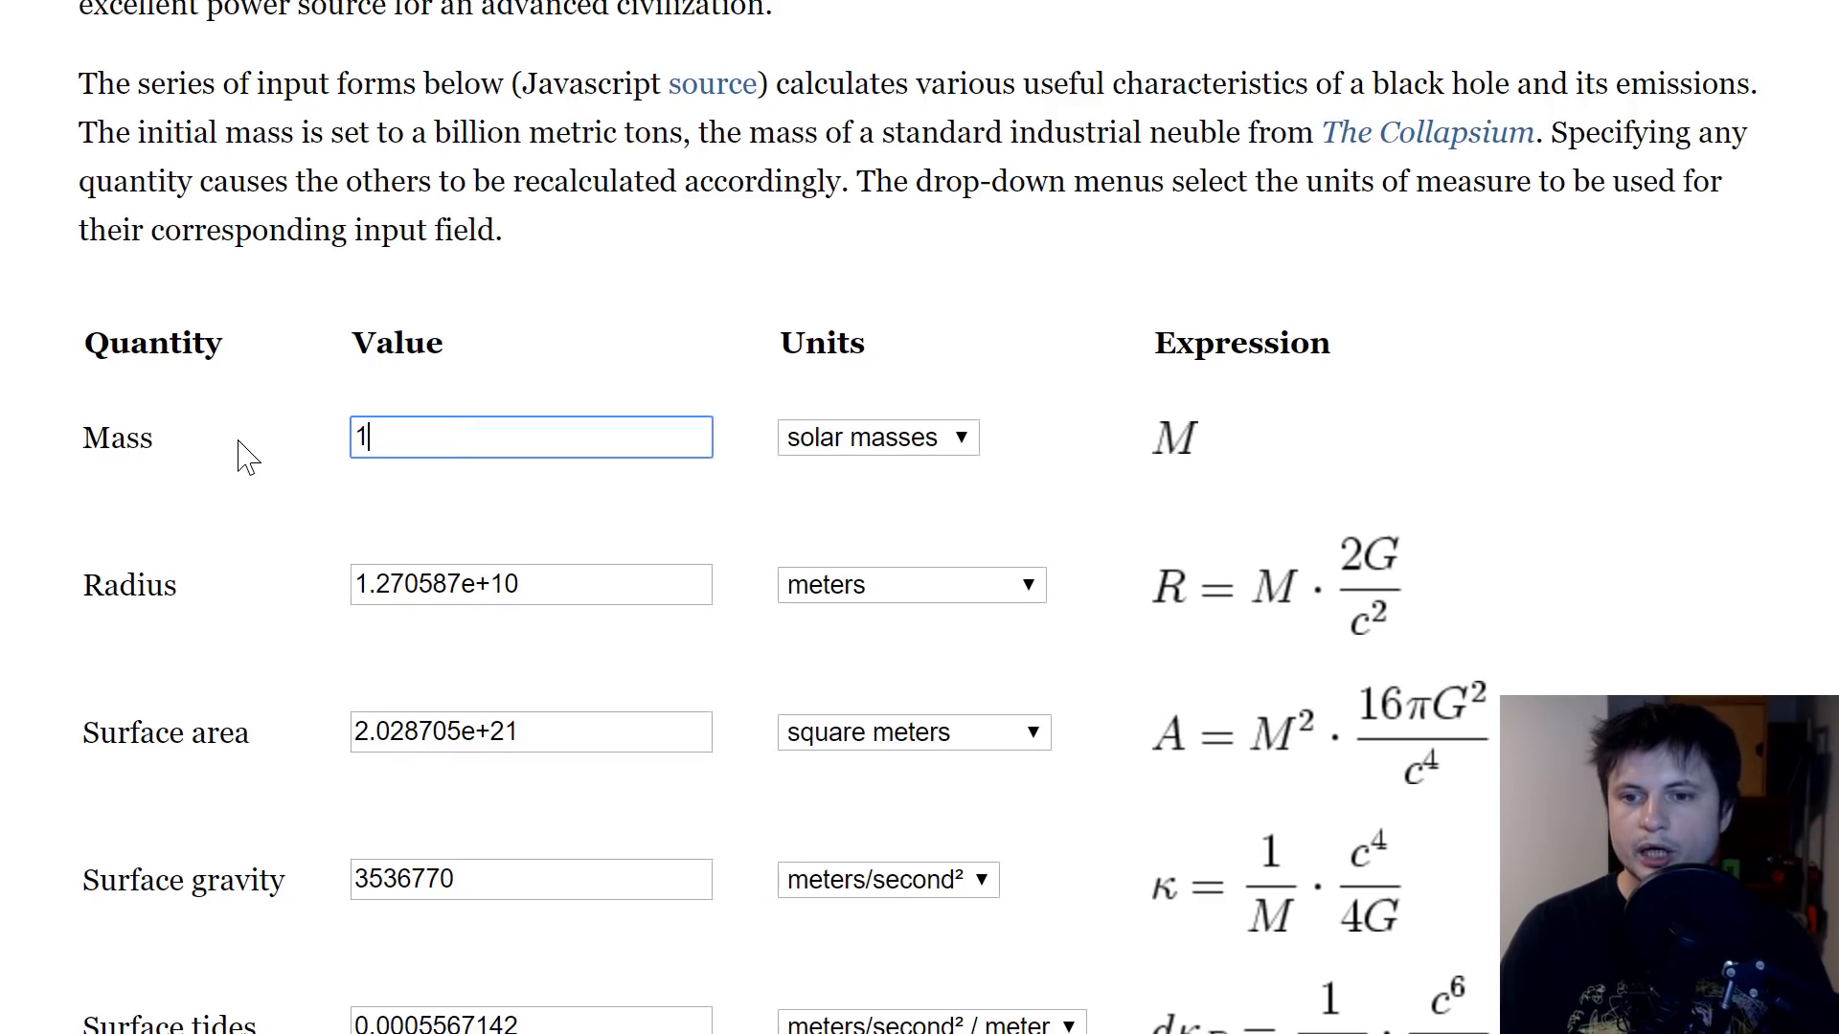
Step: Review the one-solar-mass results and enter mass 1 expressed in Earth masses
{"action": "scroll", "scroll_direction": "down", "scroll_amount": 3}
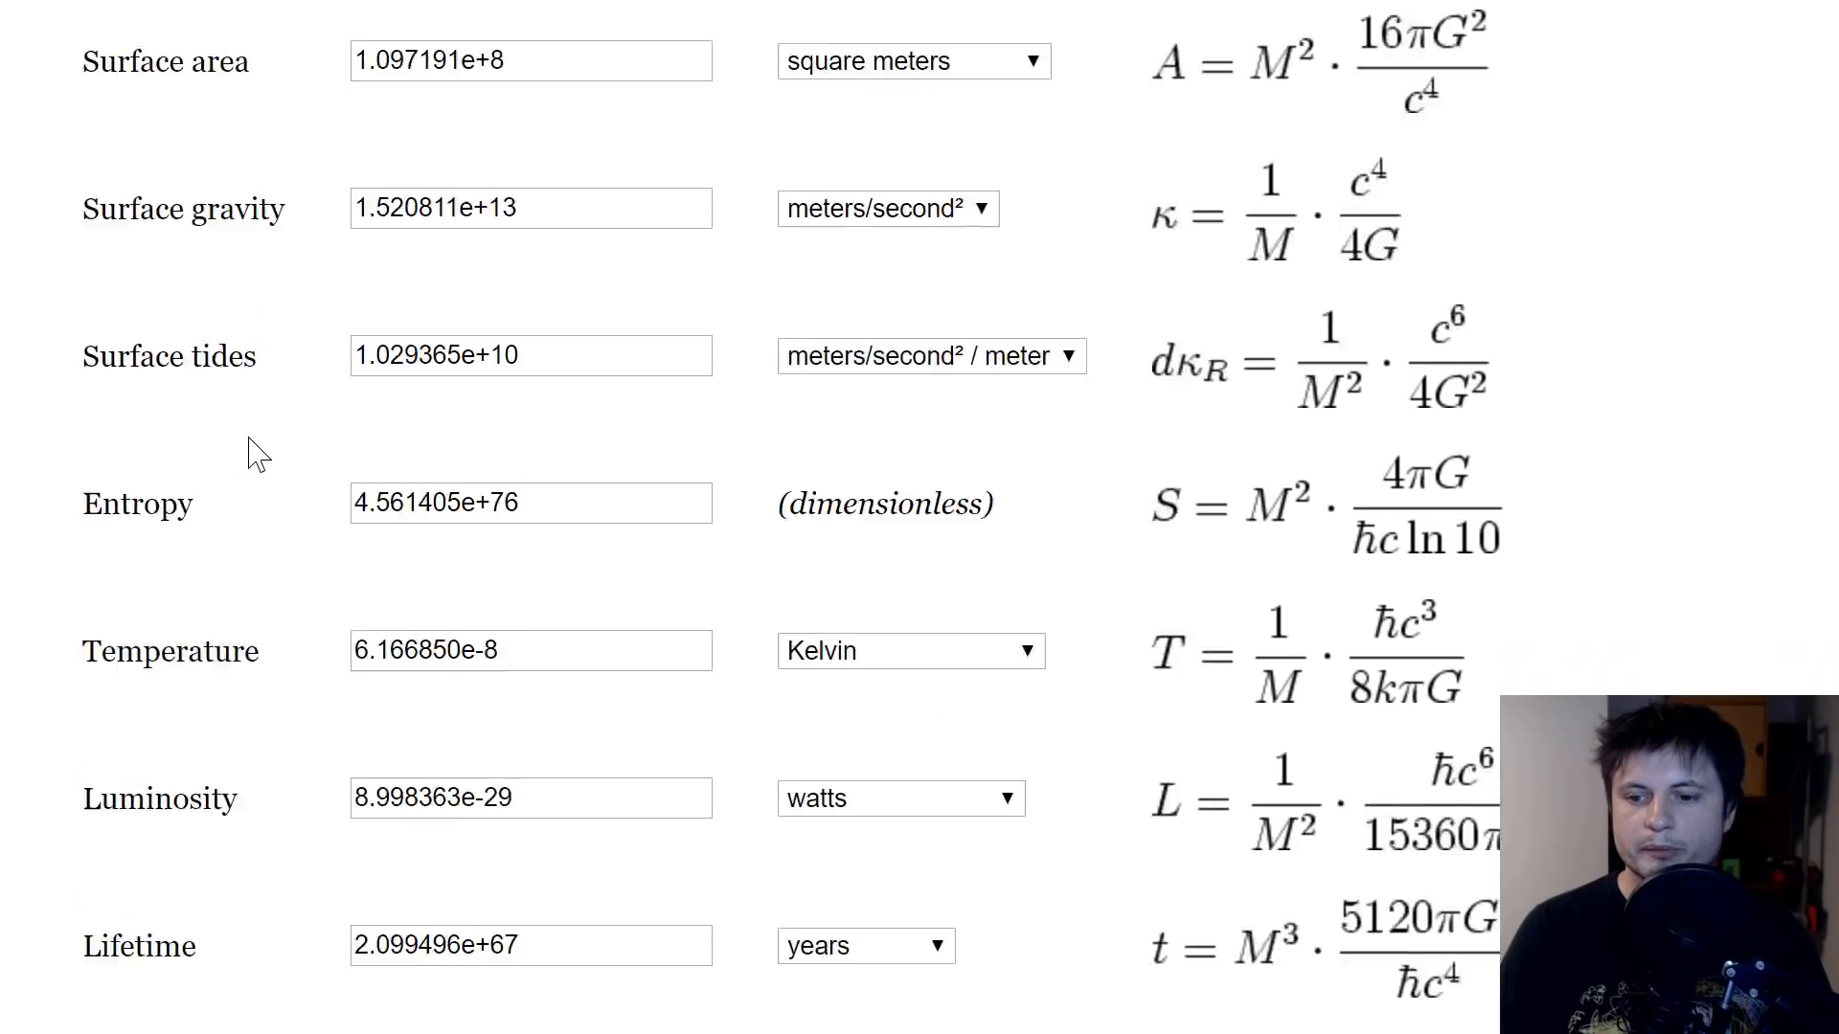
{"action": "scroll", "scroll_direction": "down", "scroll_amount": 3}
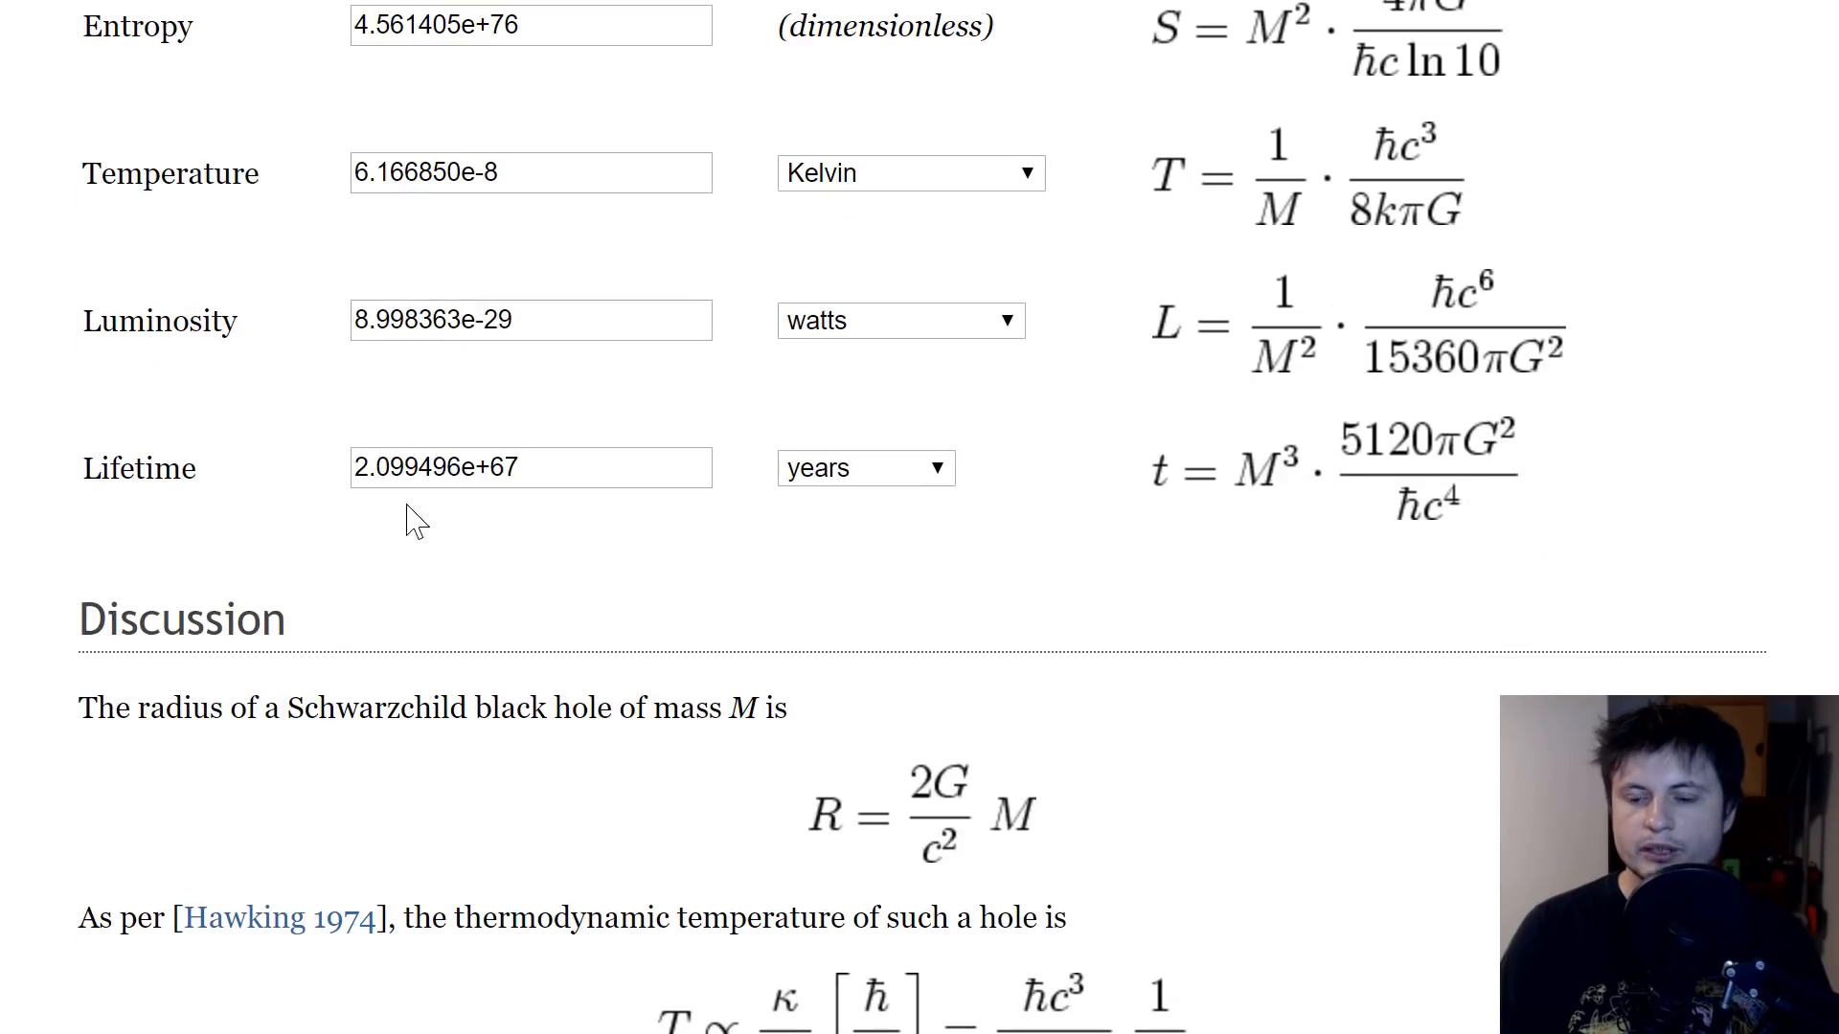
{"action": "mouse_move", "coordinate": [358, 510]}
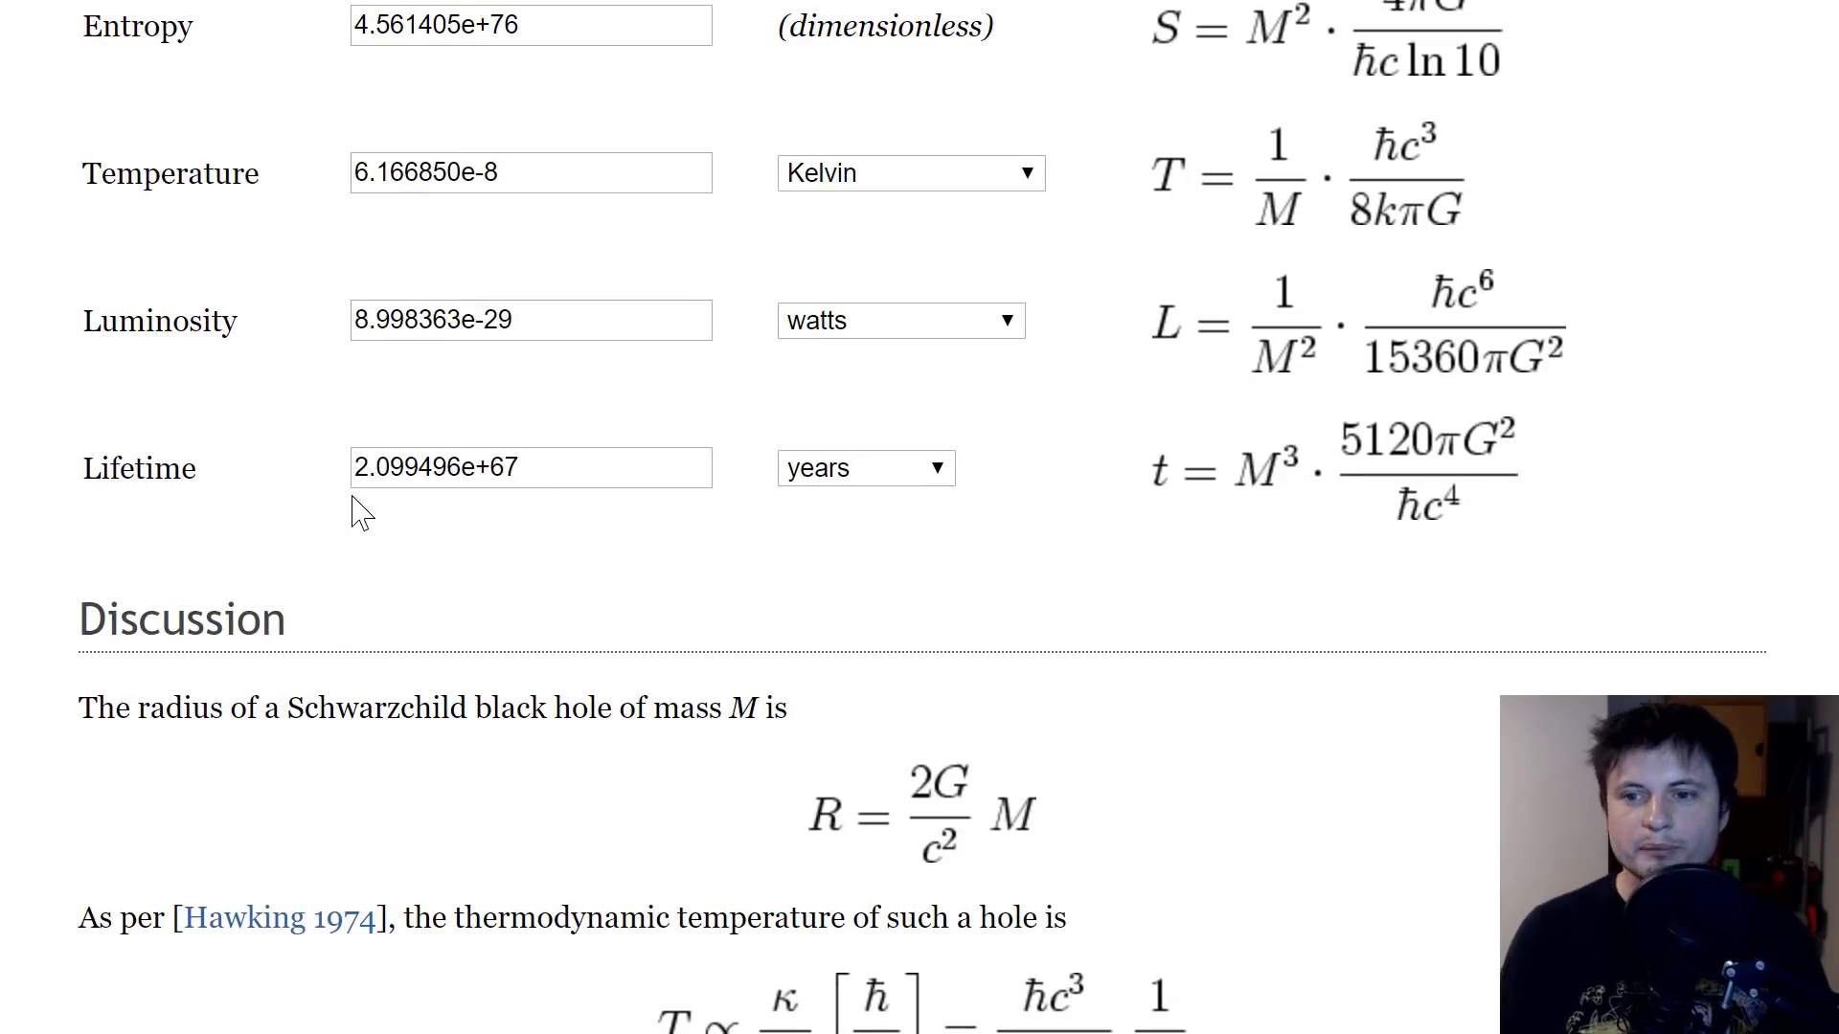
{"action": "scroll", "scroll_direction": "up", "scroll_amount": 3}
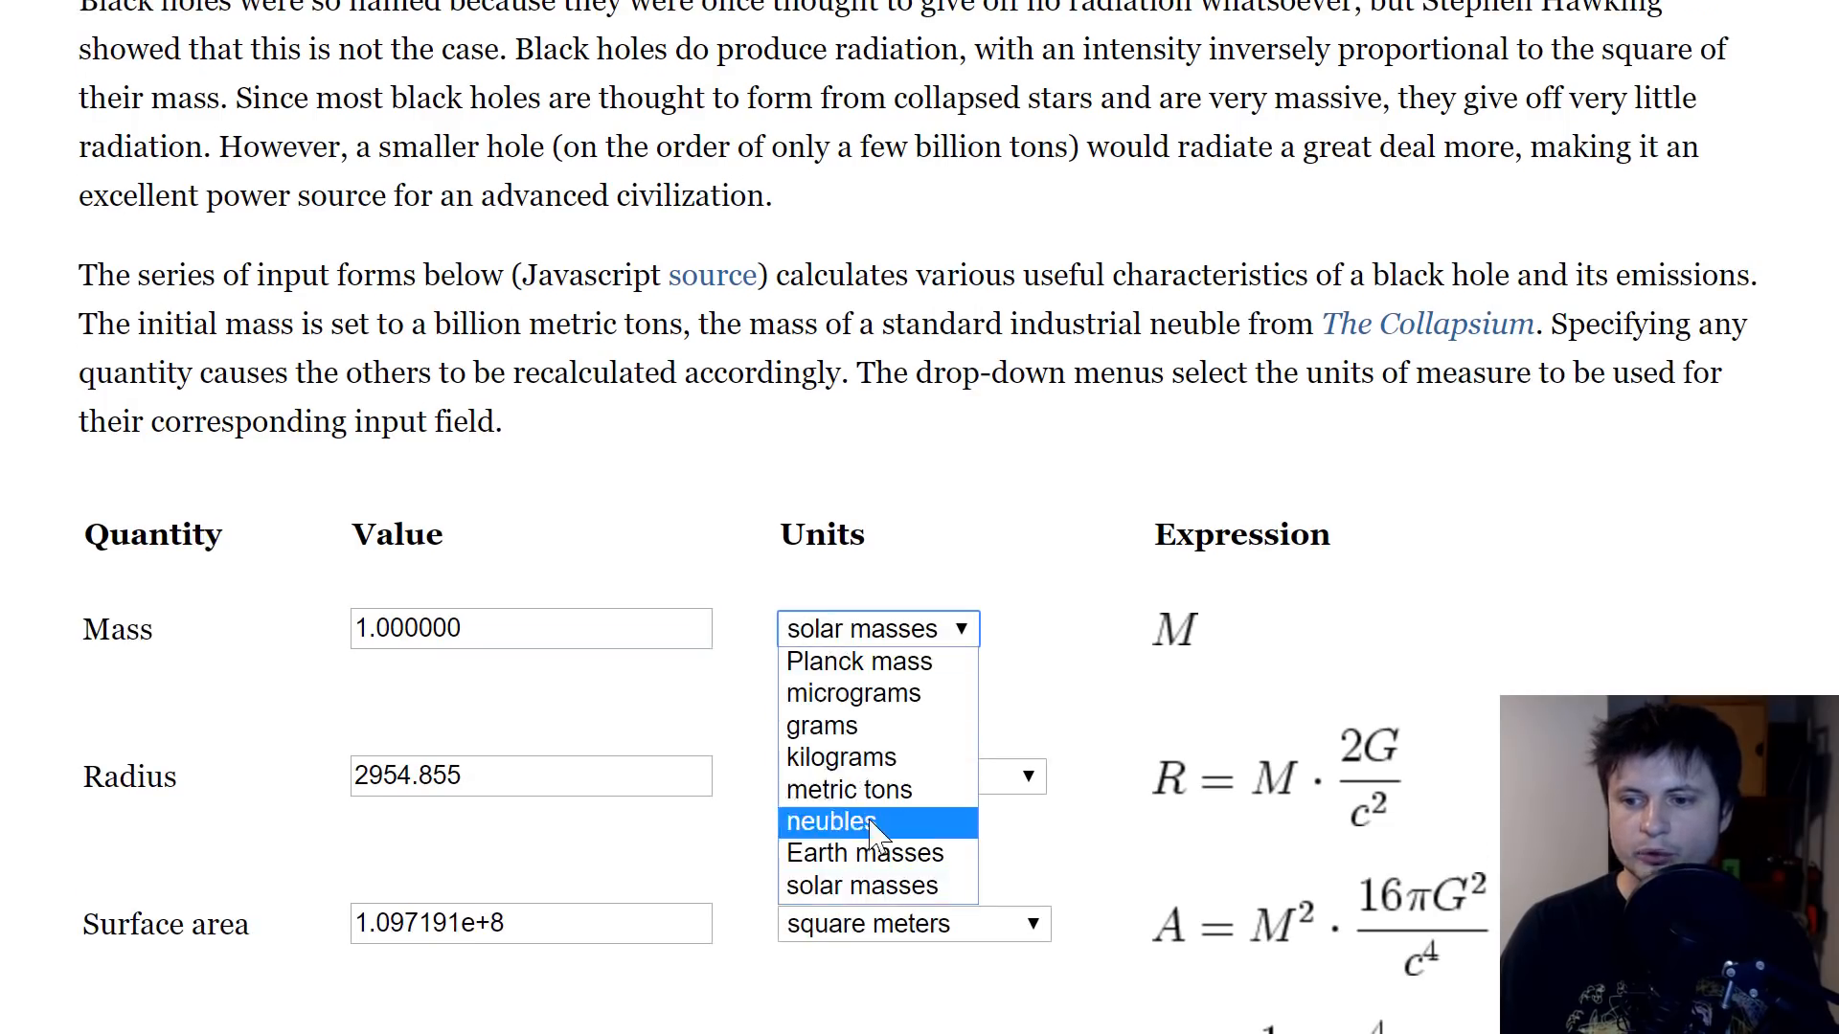
{"action": "left_click", "coordinate": [864, 850]}
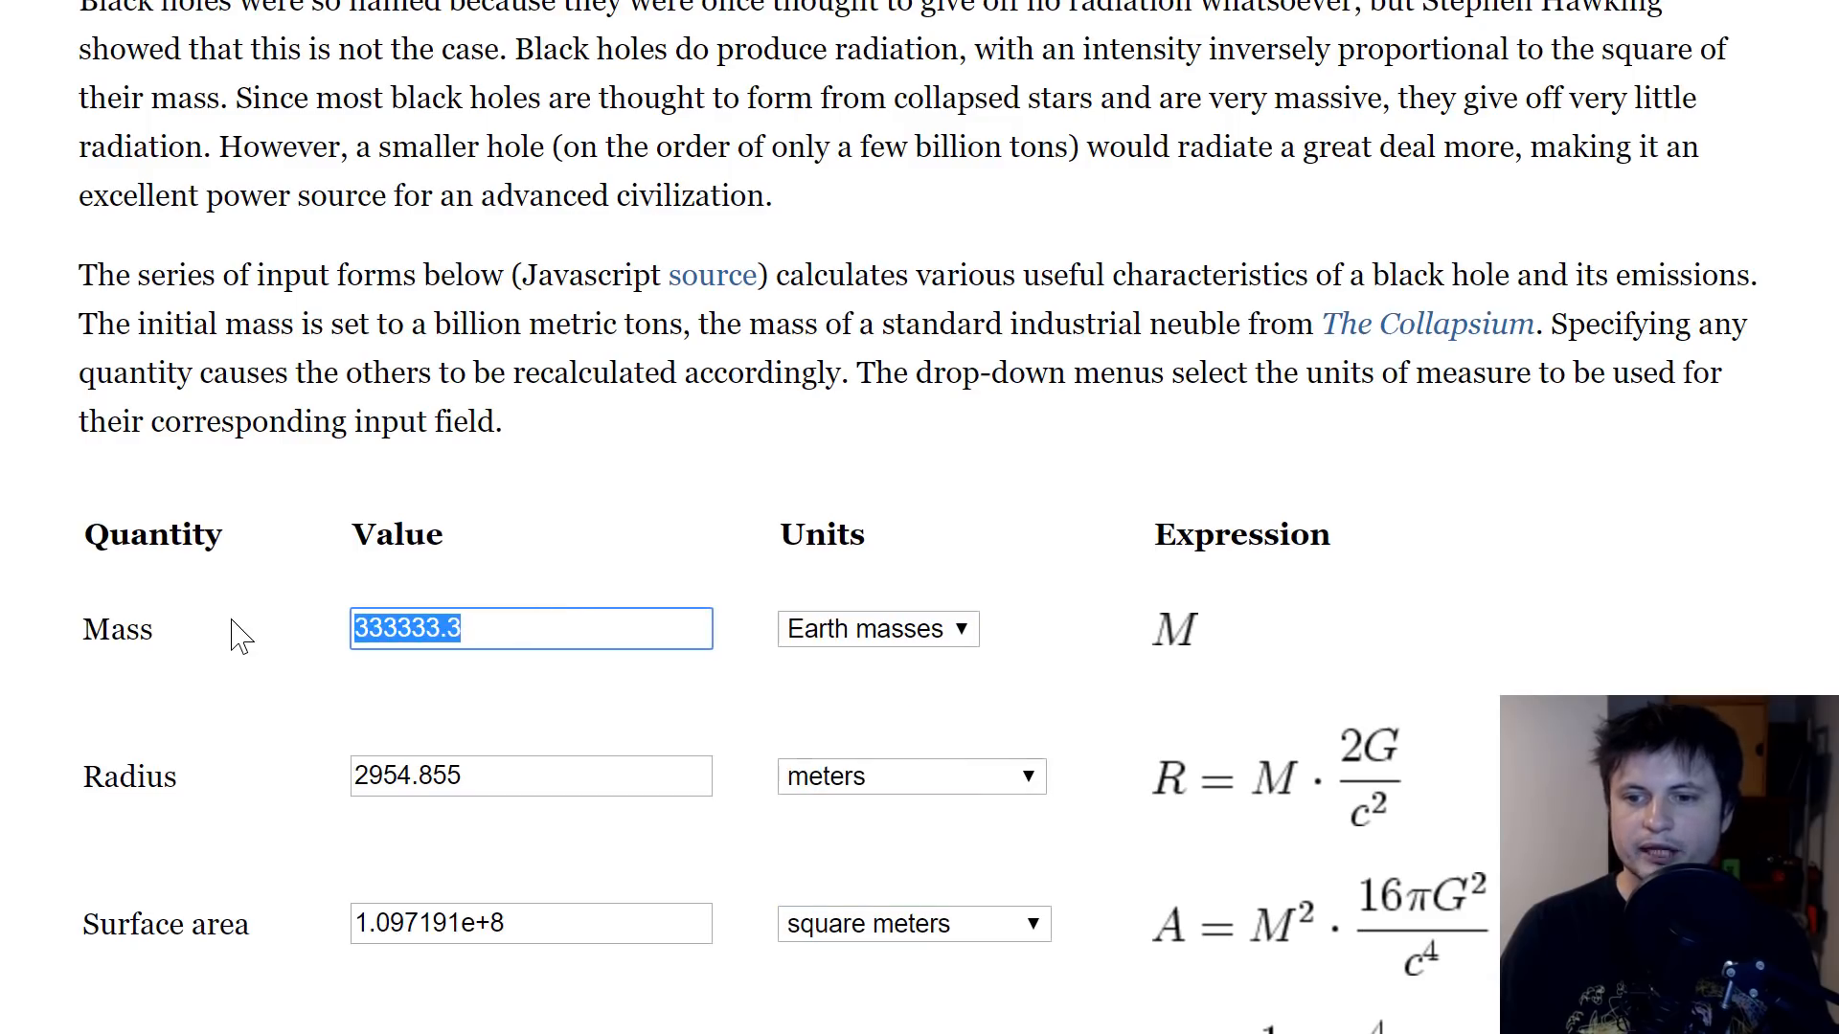
{"action": "type", "text": "162"}
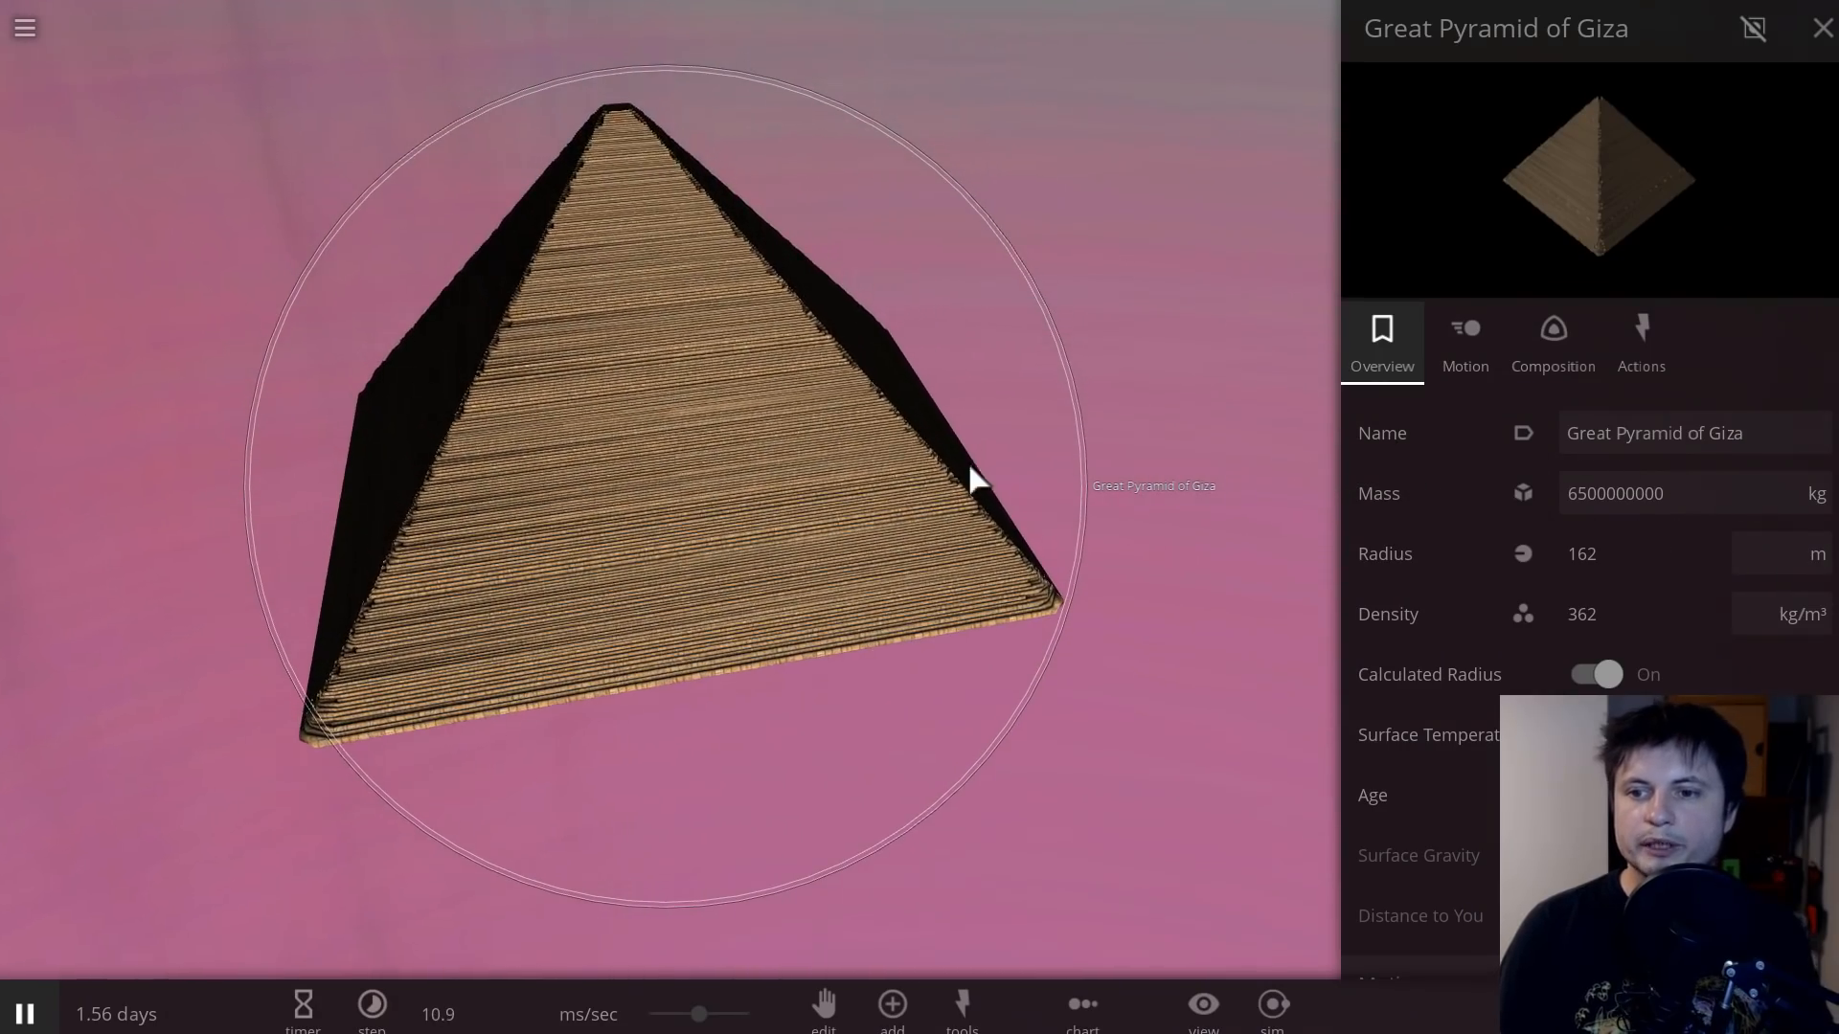
Step: Select the Great Pyramid of Giza to show its 6.5e9 kg mass and 162 m radius
{"action": "left_click", "coordinate": [1596, 673]}
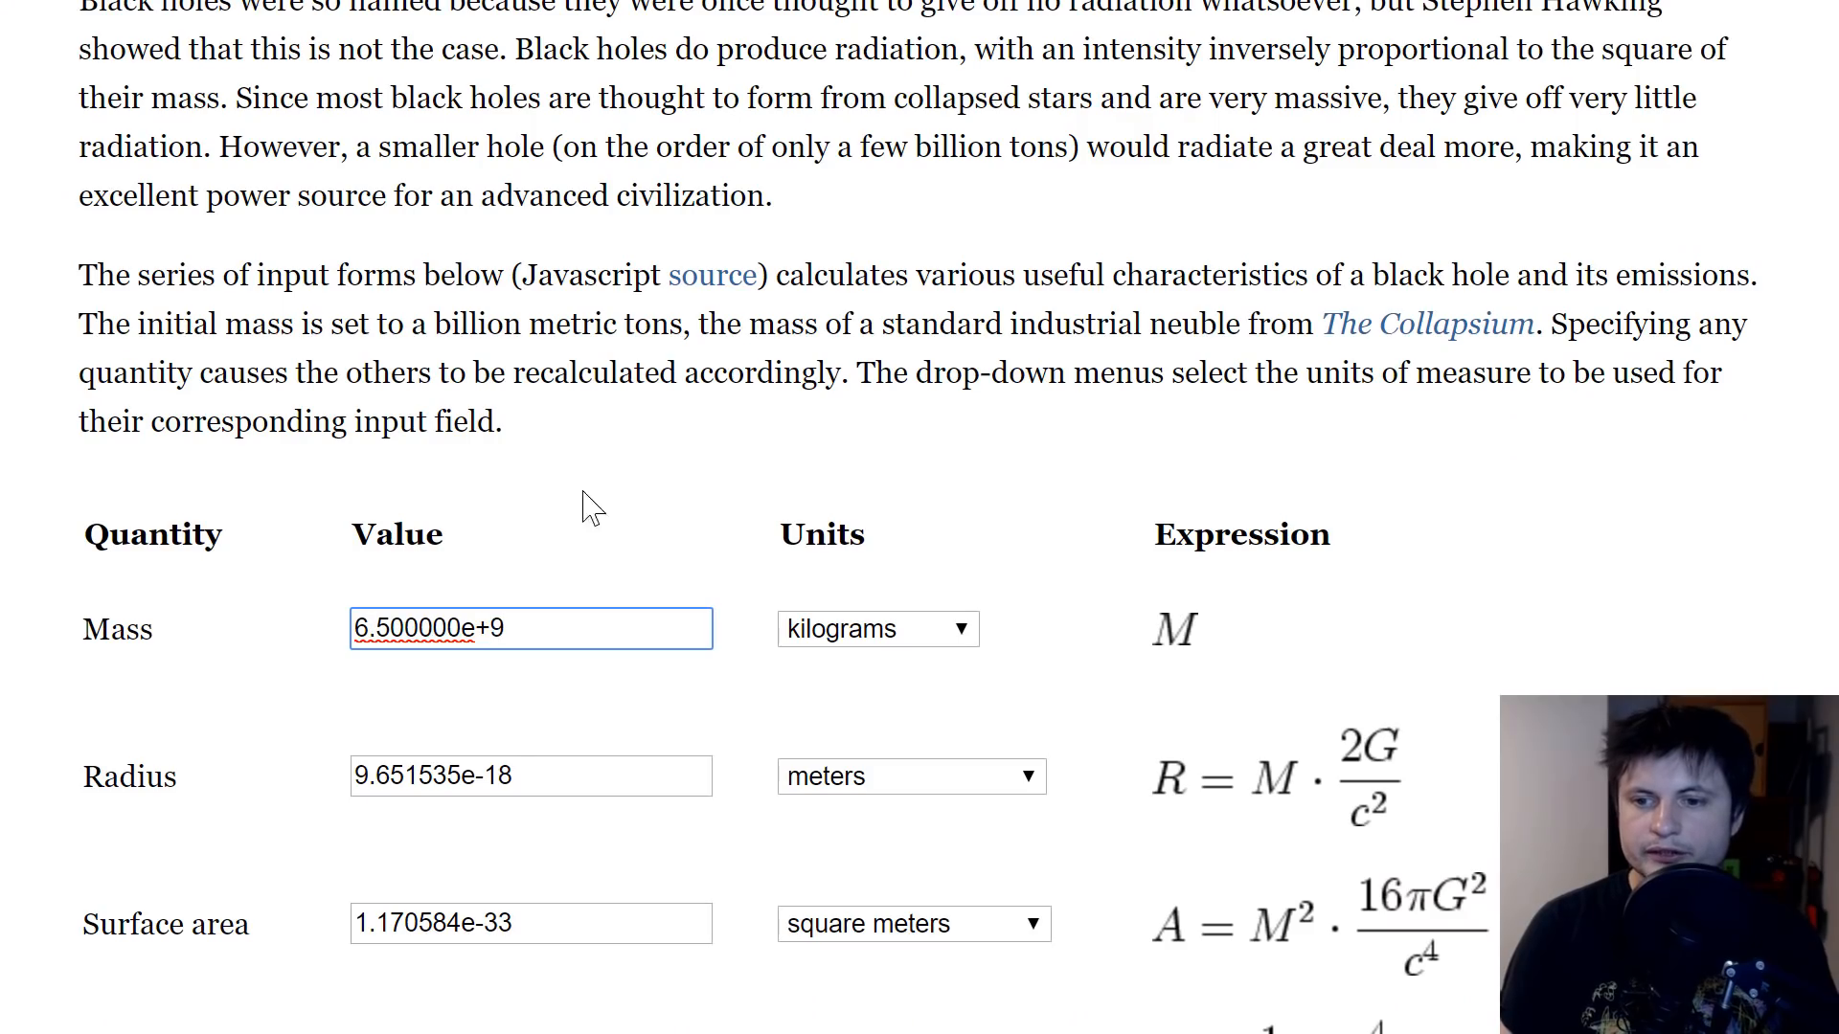
Step: Review the pyramid-mass hole's results: radius ~9.65e-18 m, temperature ~1.89e13 K
{"action": "scroll", "scroll_direction": "down", "scroll_amount": 3}
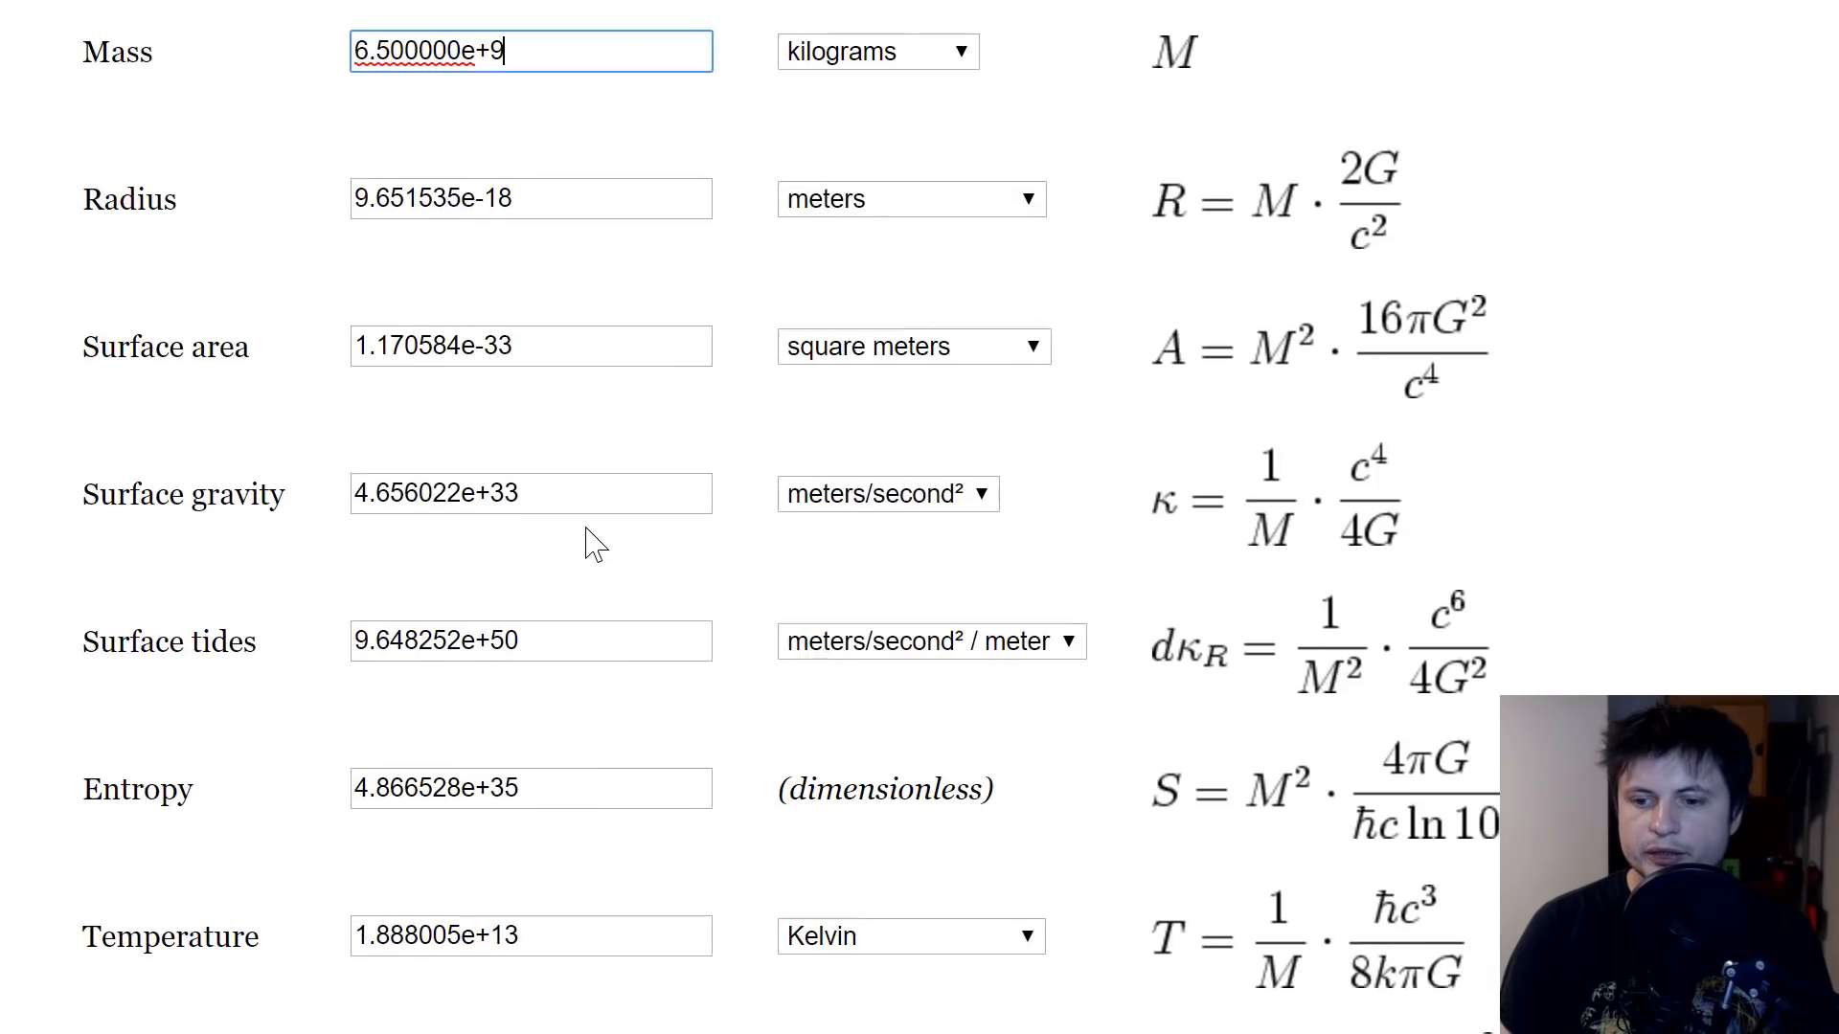
{"action": "scroll", "scroll_direction": "down", "scroll_amount": 3}
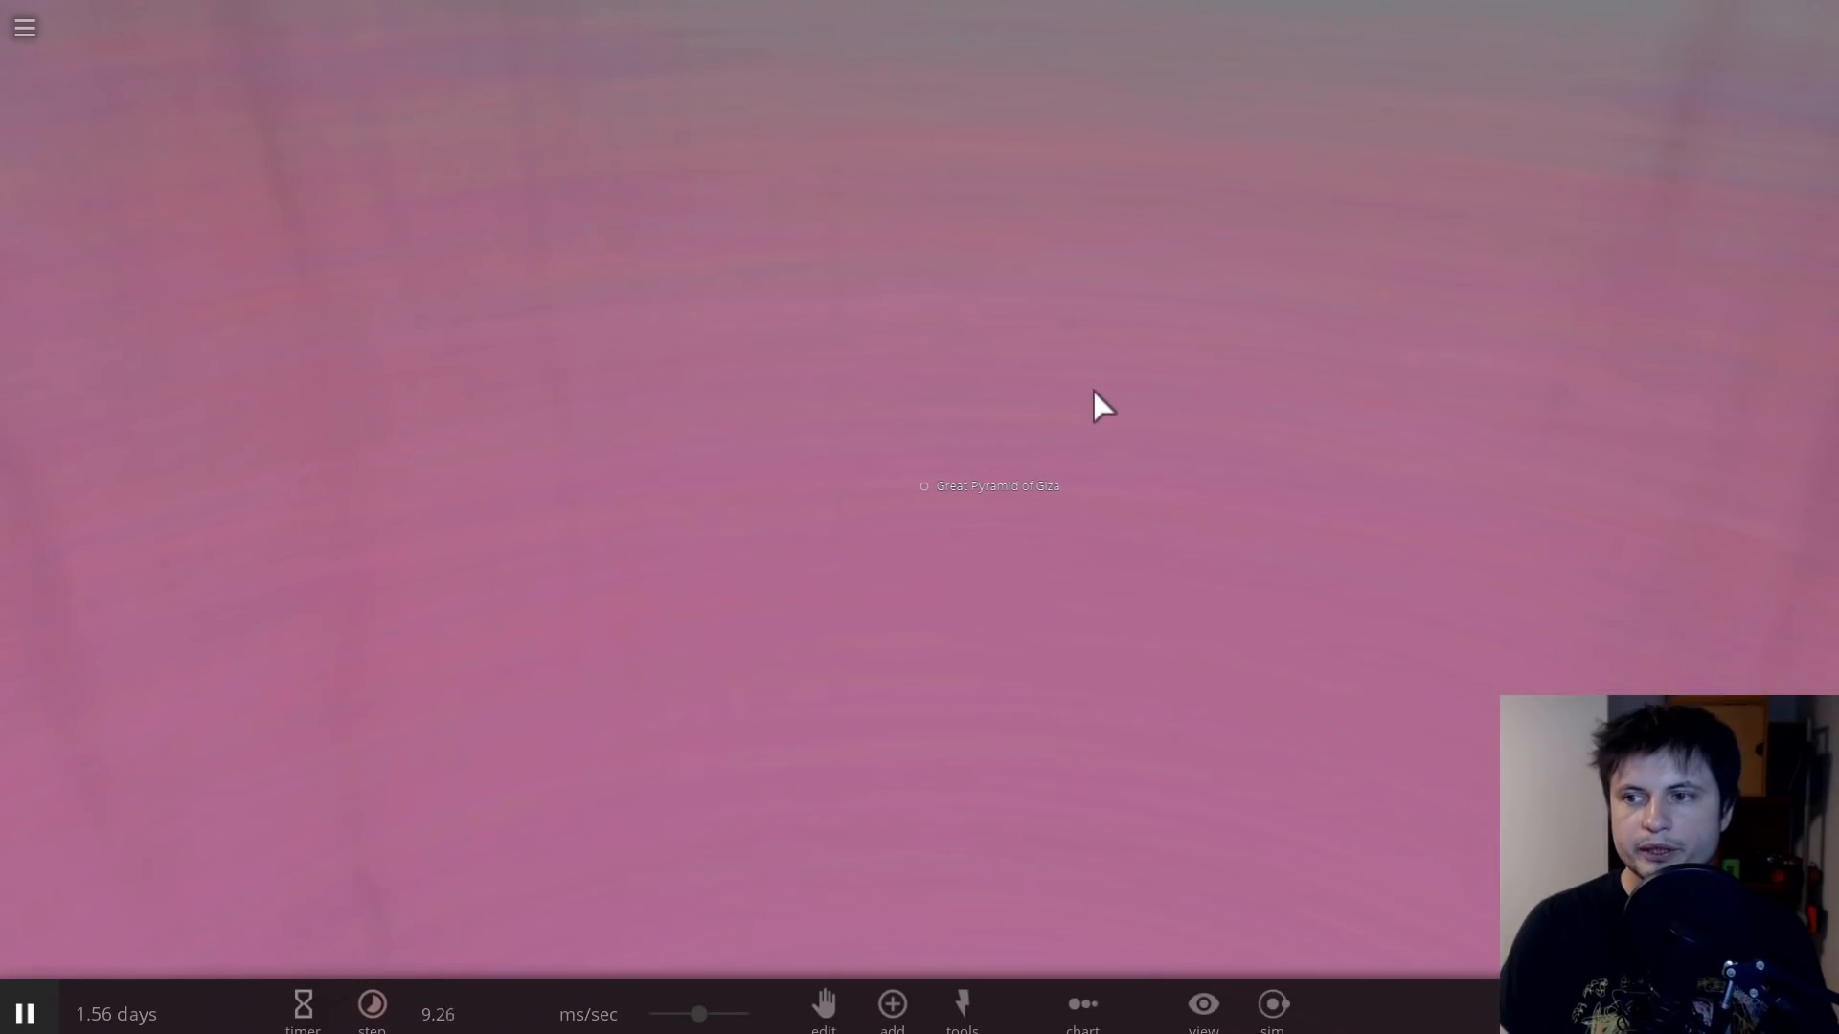
{"action": "mouse_move", "coordinate": [1069, 442]}
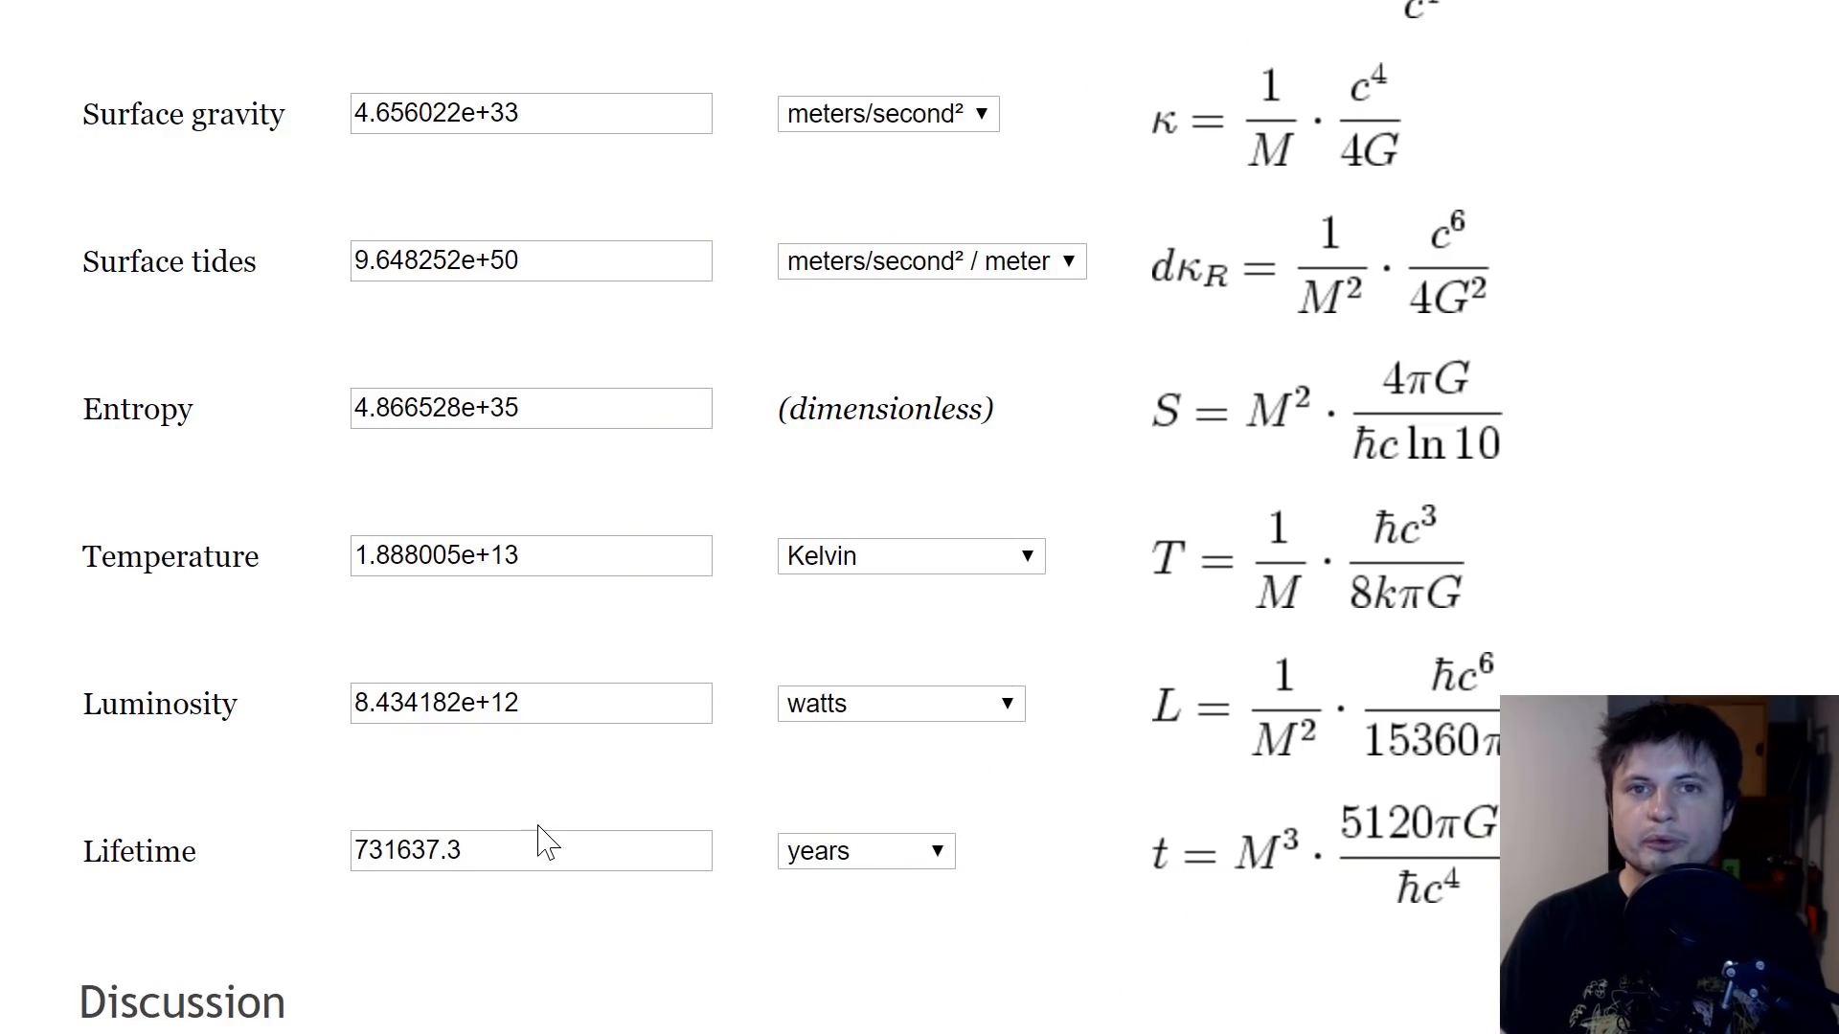
Step: Set the lifetime to 13.8 gigayears, yielding a mass near 1.73e11 kg
{"action": "left_click", "coordinate": [866, 851]}
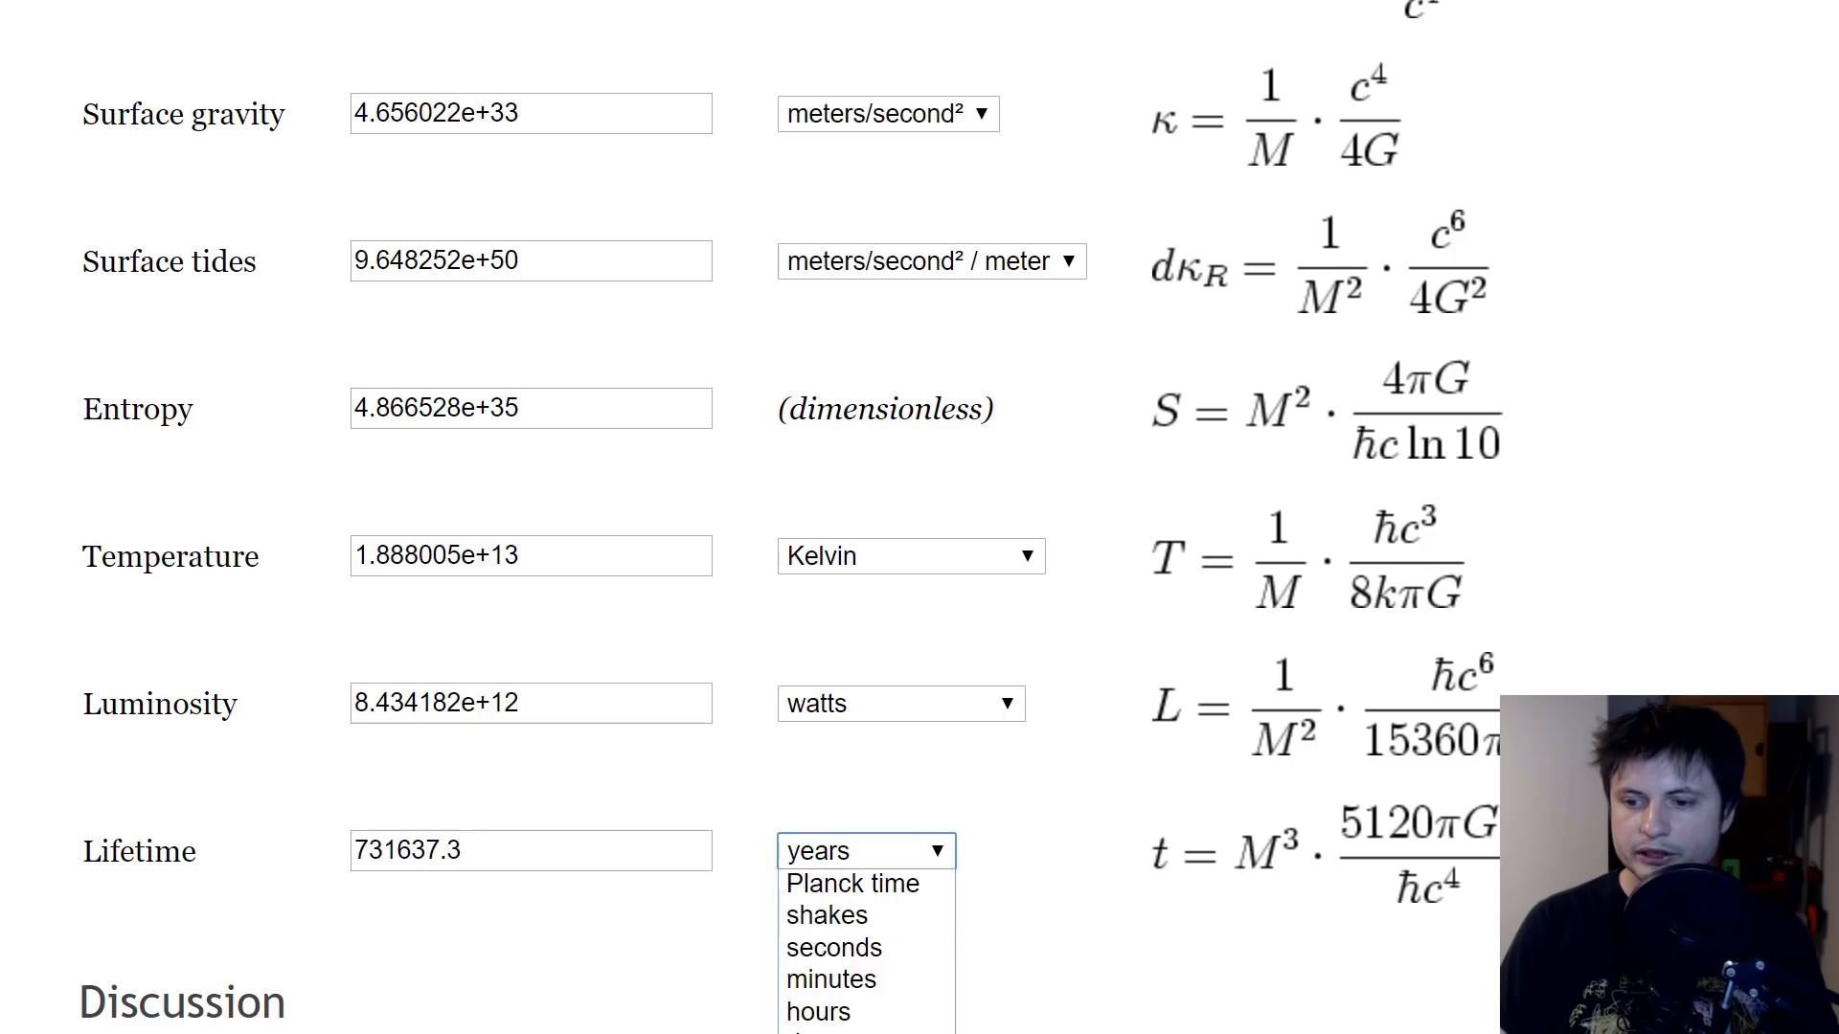
{"action": "left_click", "coordinate": [851, 850]}
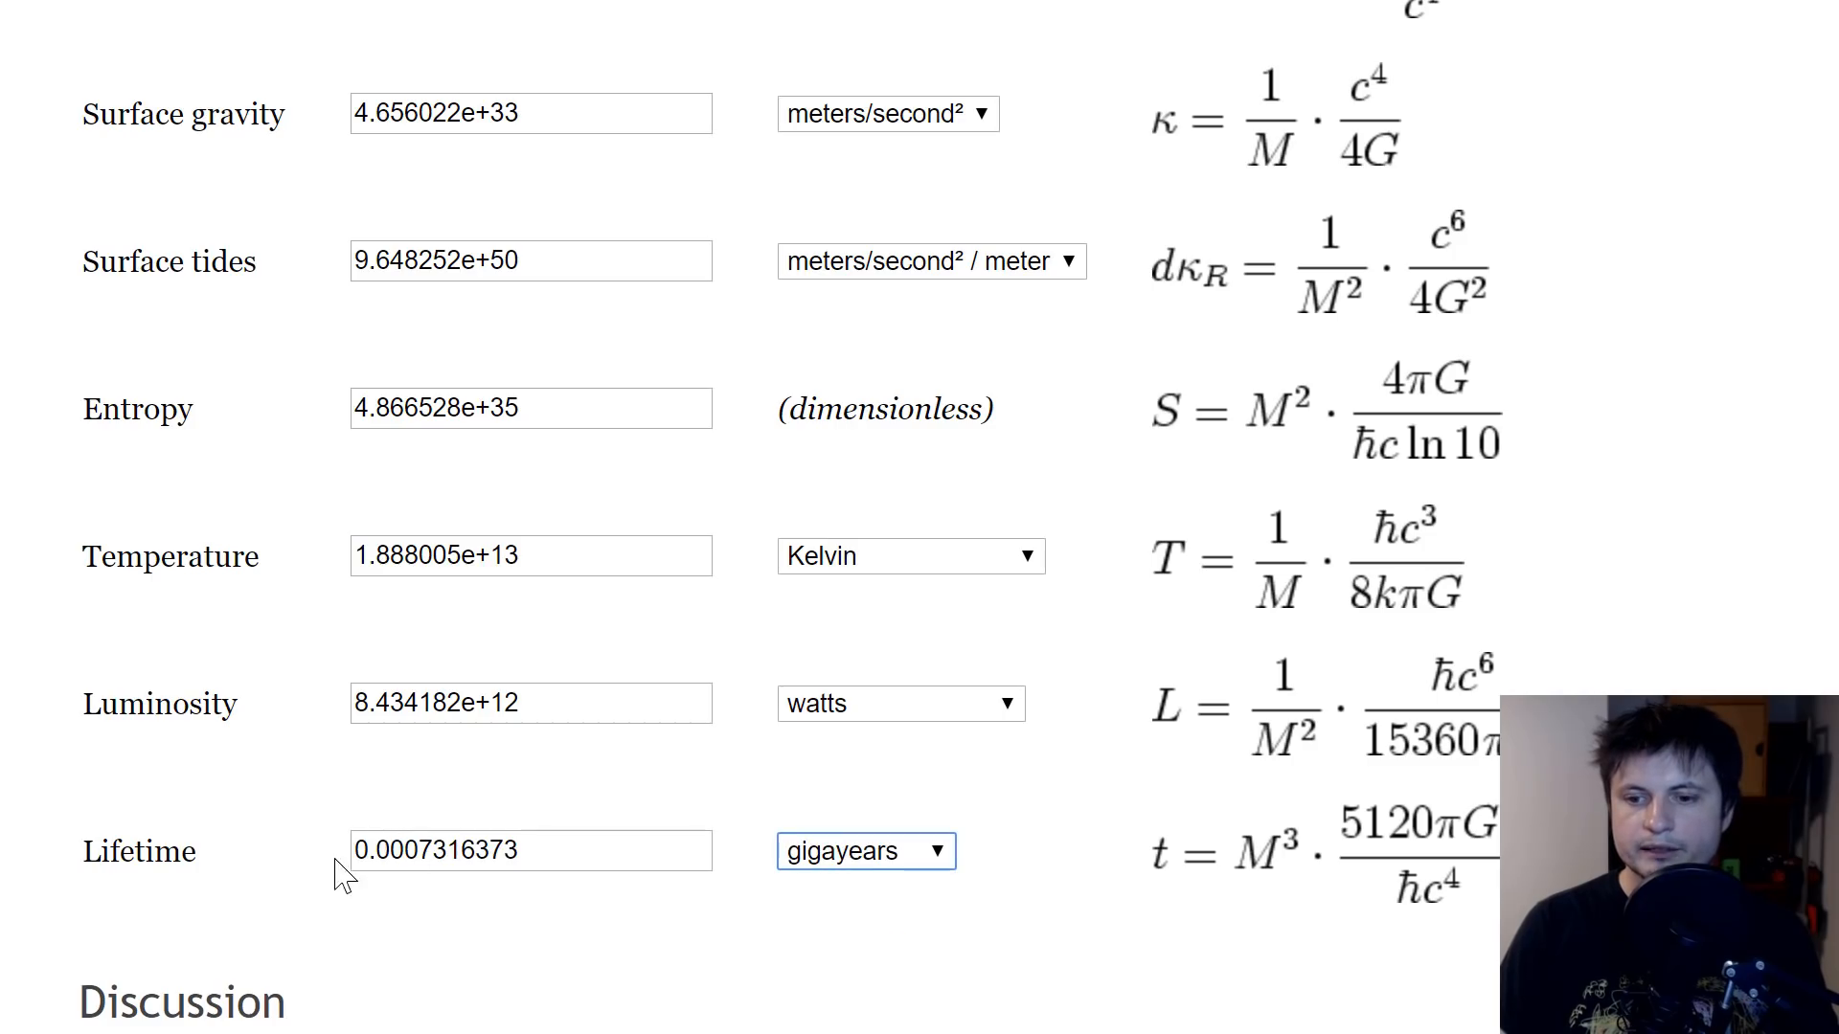
{"action": "type", "text": "13.80000"}
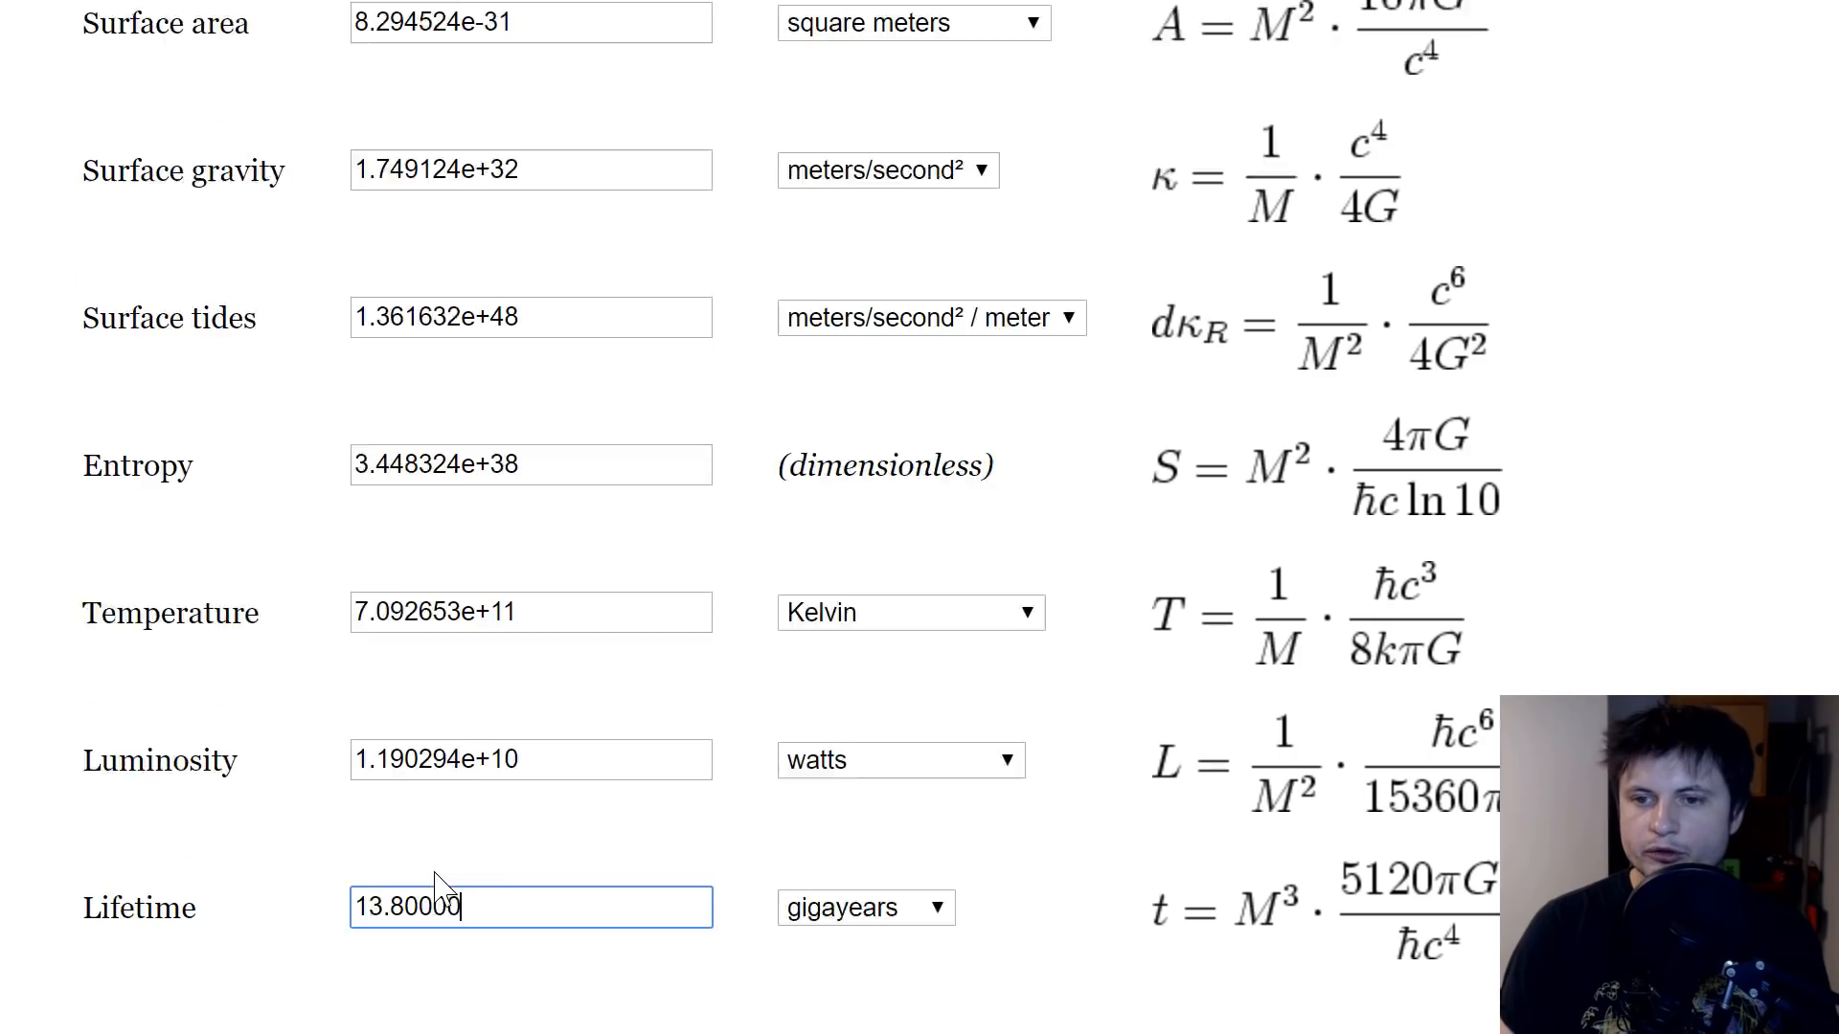
Step: View that mass in metric tons (~1.73e8) and back in kilograms
{"action": "left_click", "coordinate": [877, 437]}
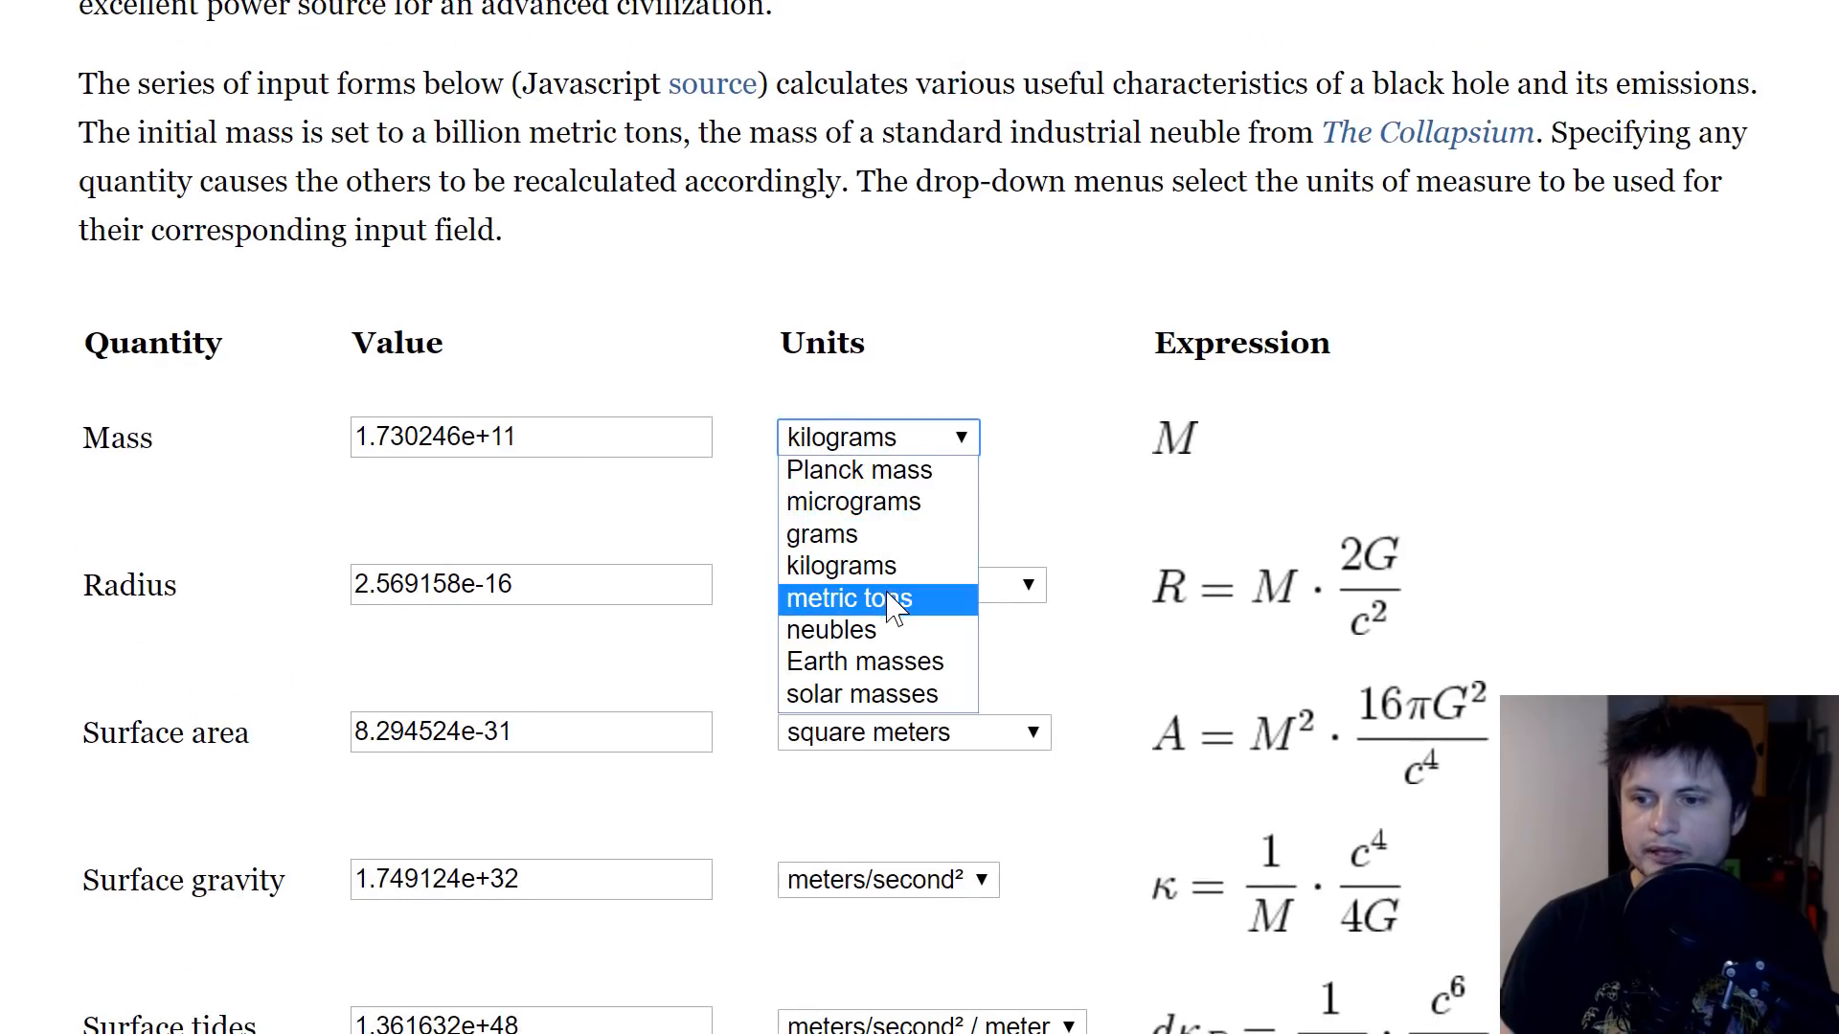
{"action": "left_click", "coordinate": [847, 598]}
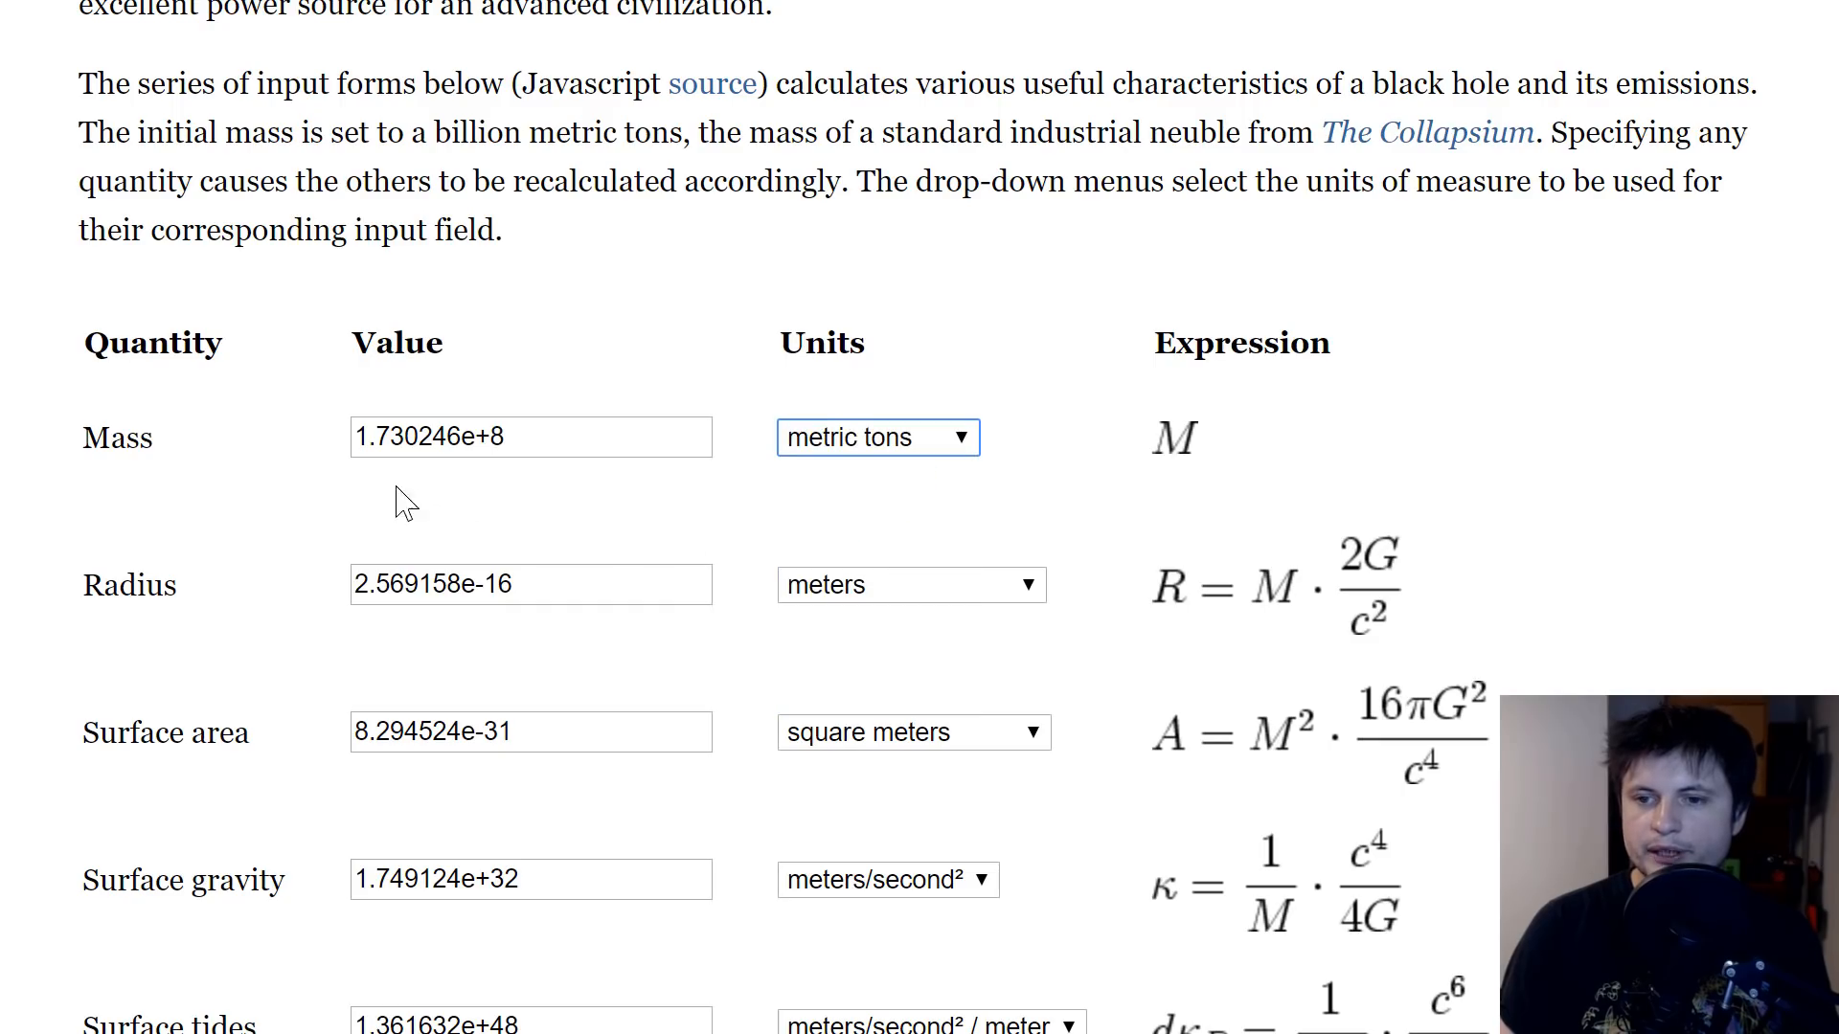
{"action": "left_click", "coordinate": [878, 437]}
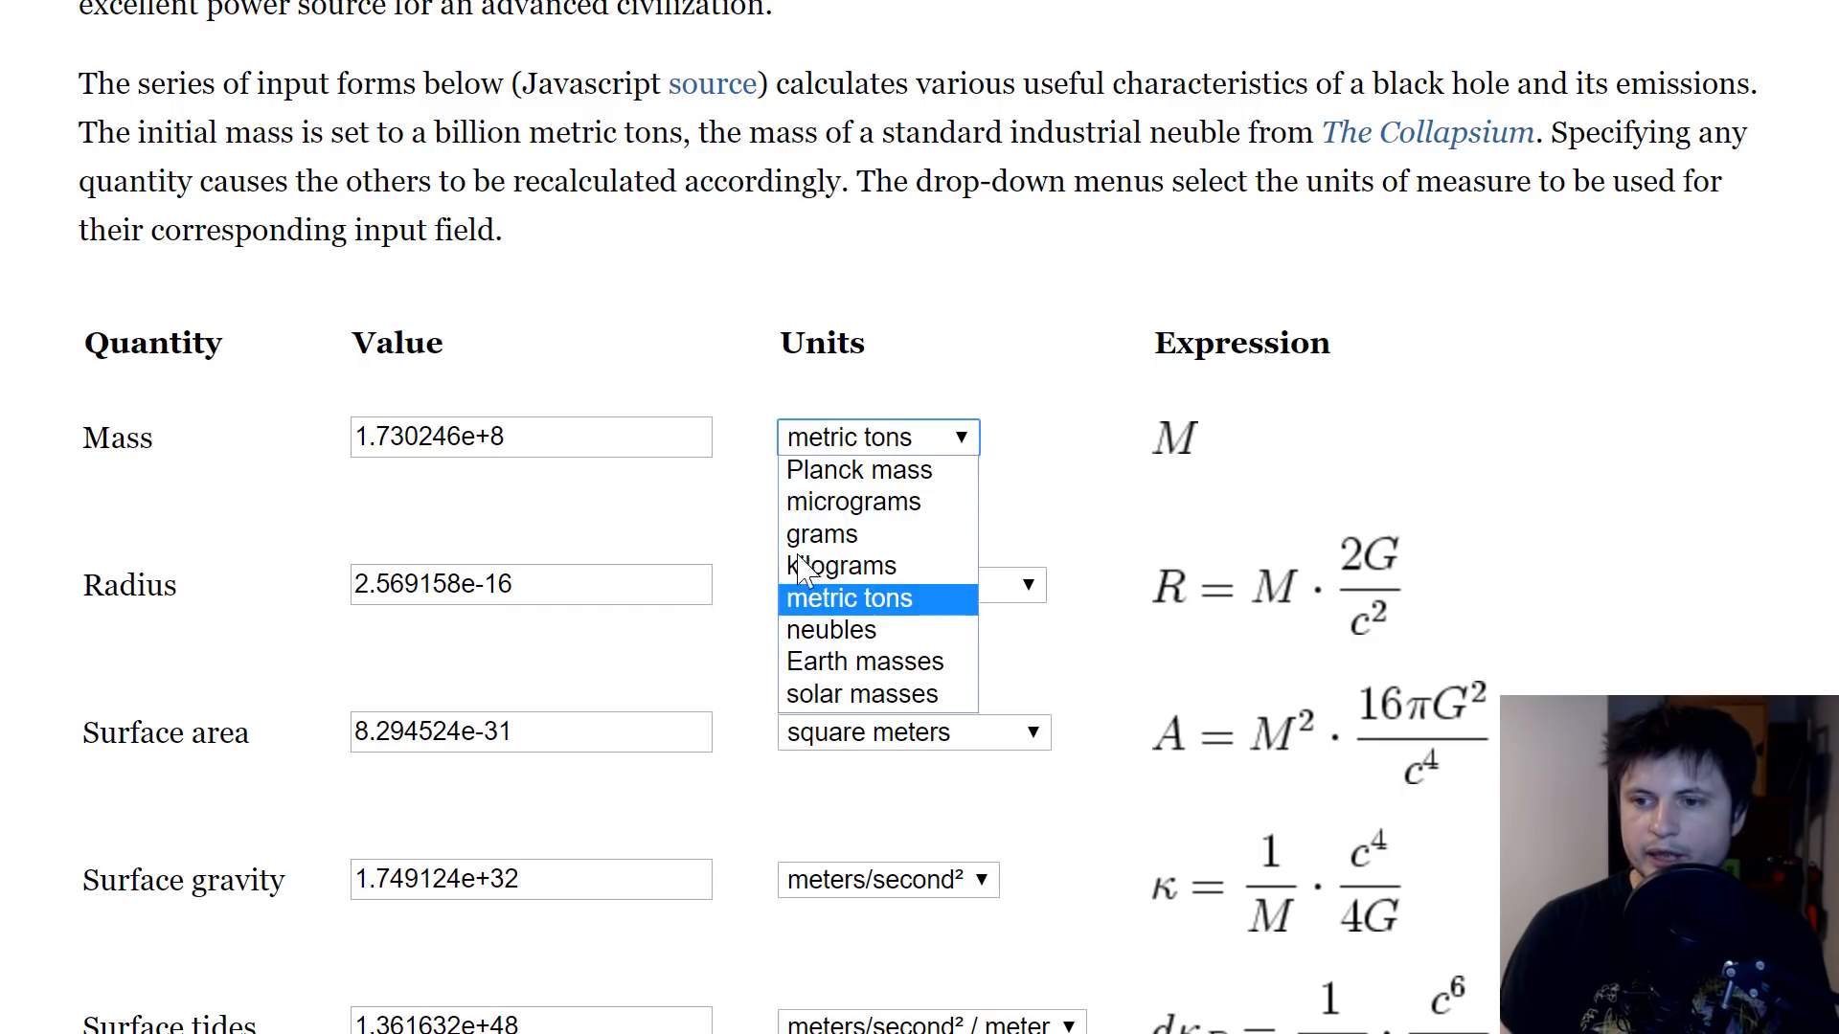
{"action": "left_click", "coordinate": [839, 565]}
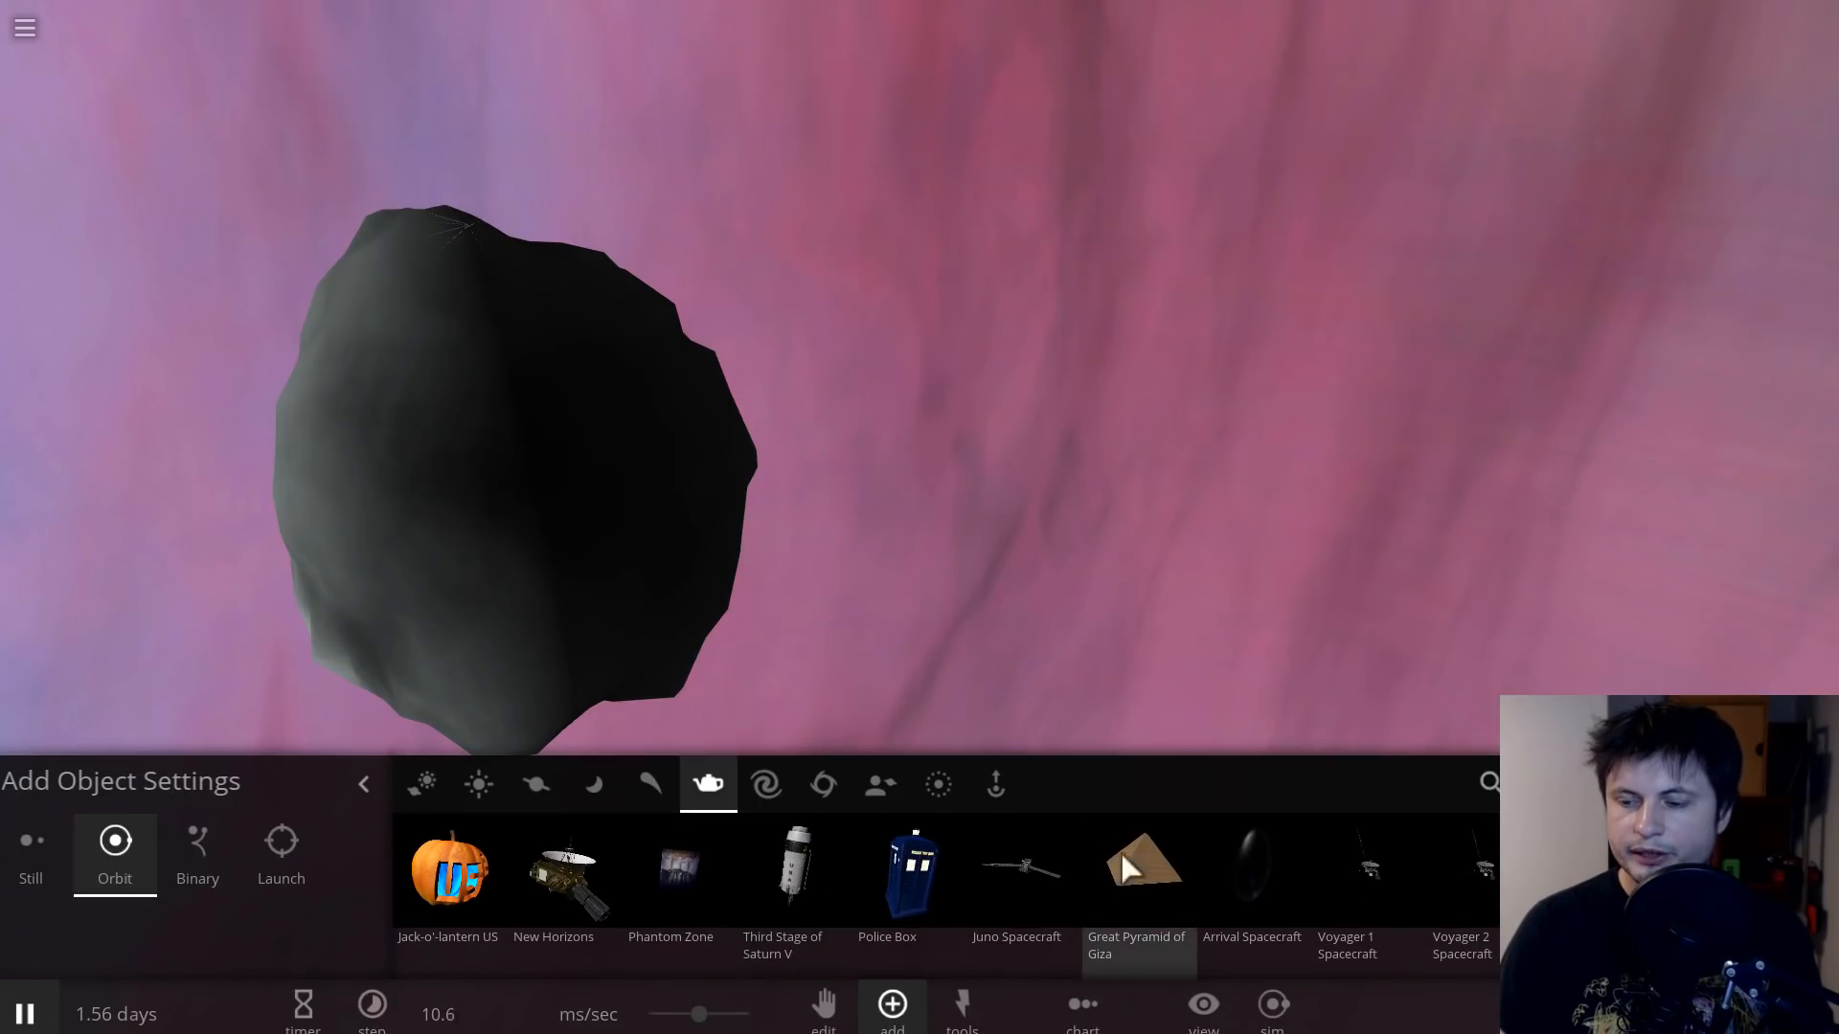
Step: Place the Great Pyramid, switch lighting to Flash Light, and select the black hole's properties
{"action": "left_click", "coordinate": [1136, 873]}
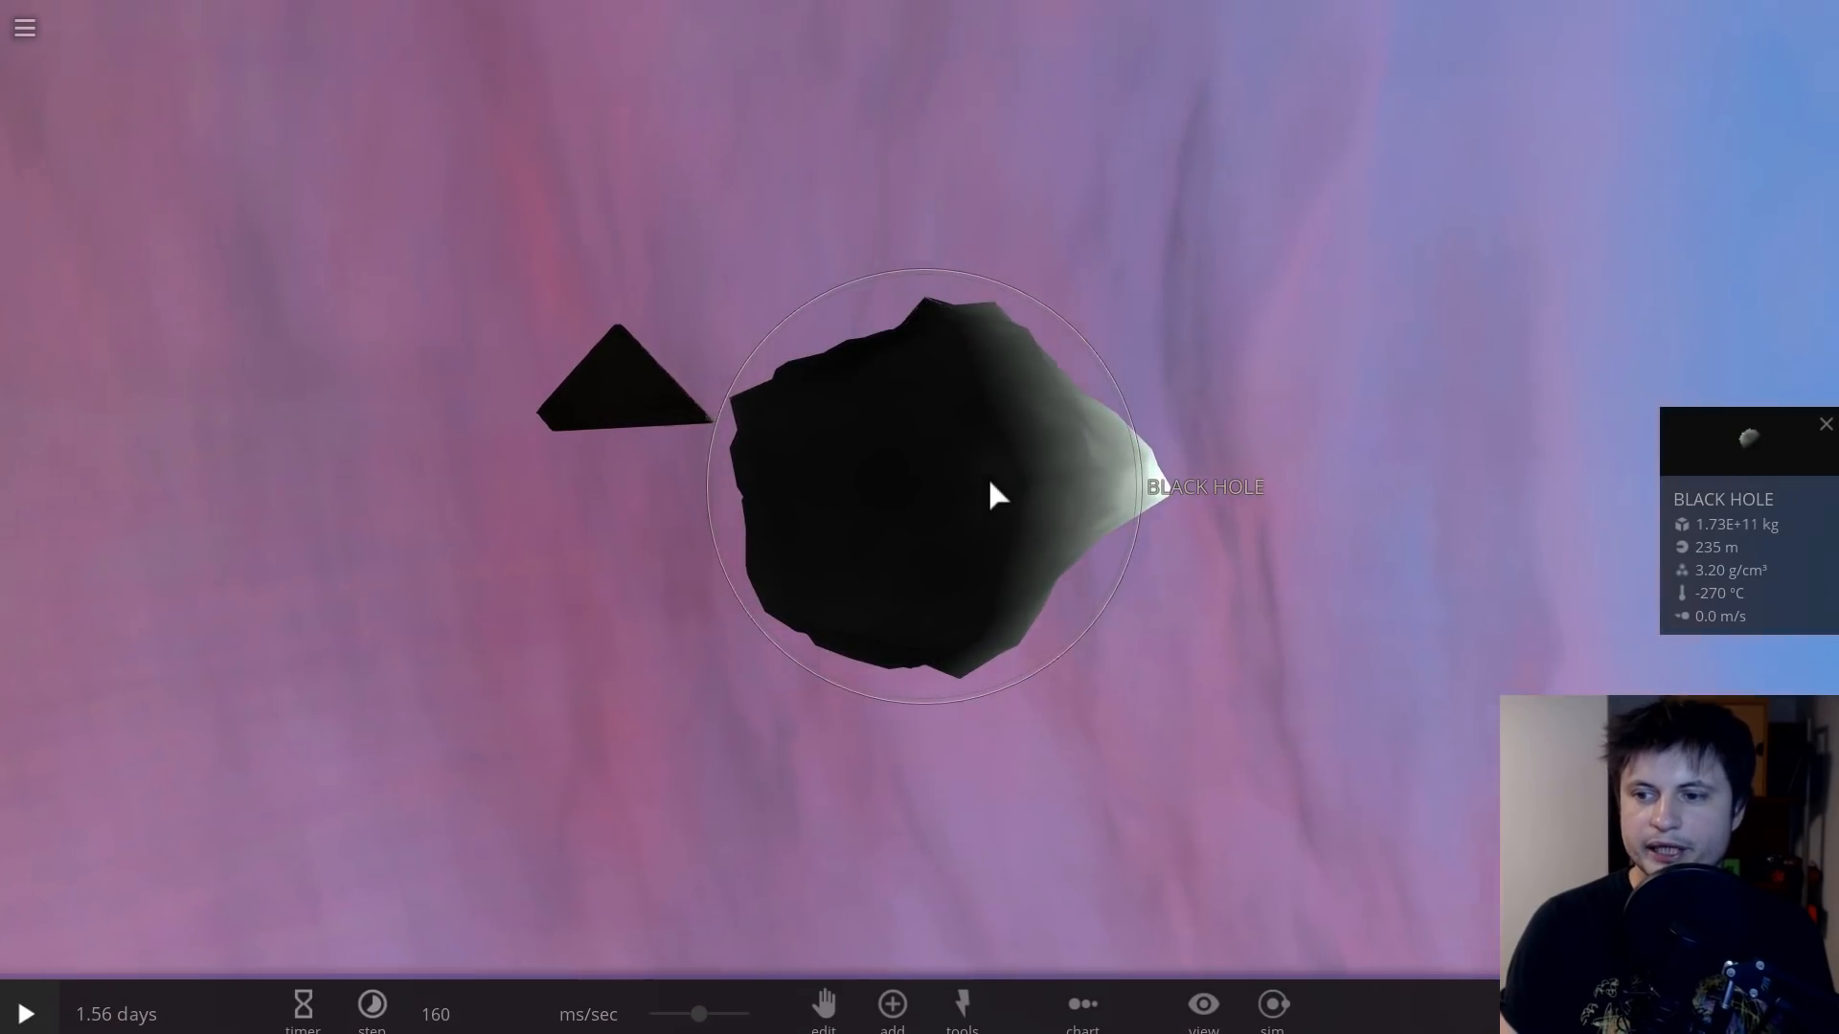
{"action": "left_click", "coordinate": [1203, 1003]}
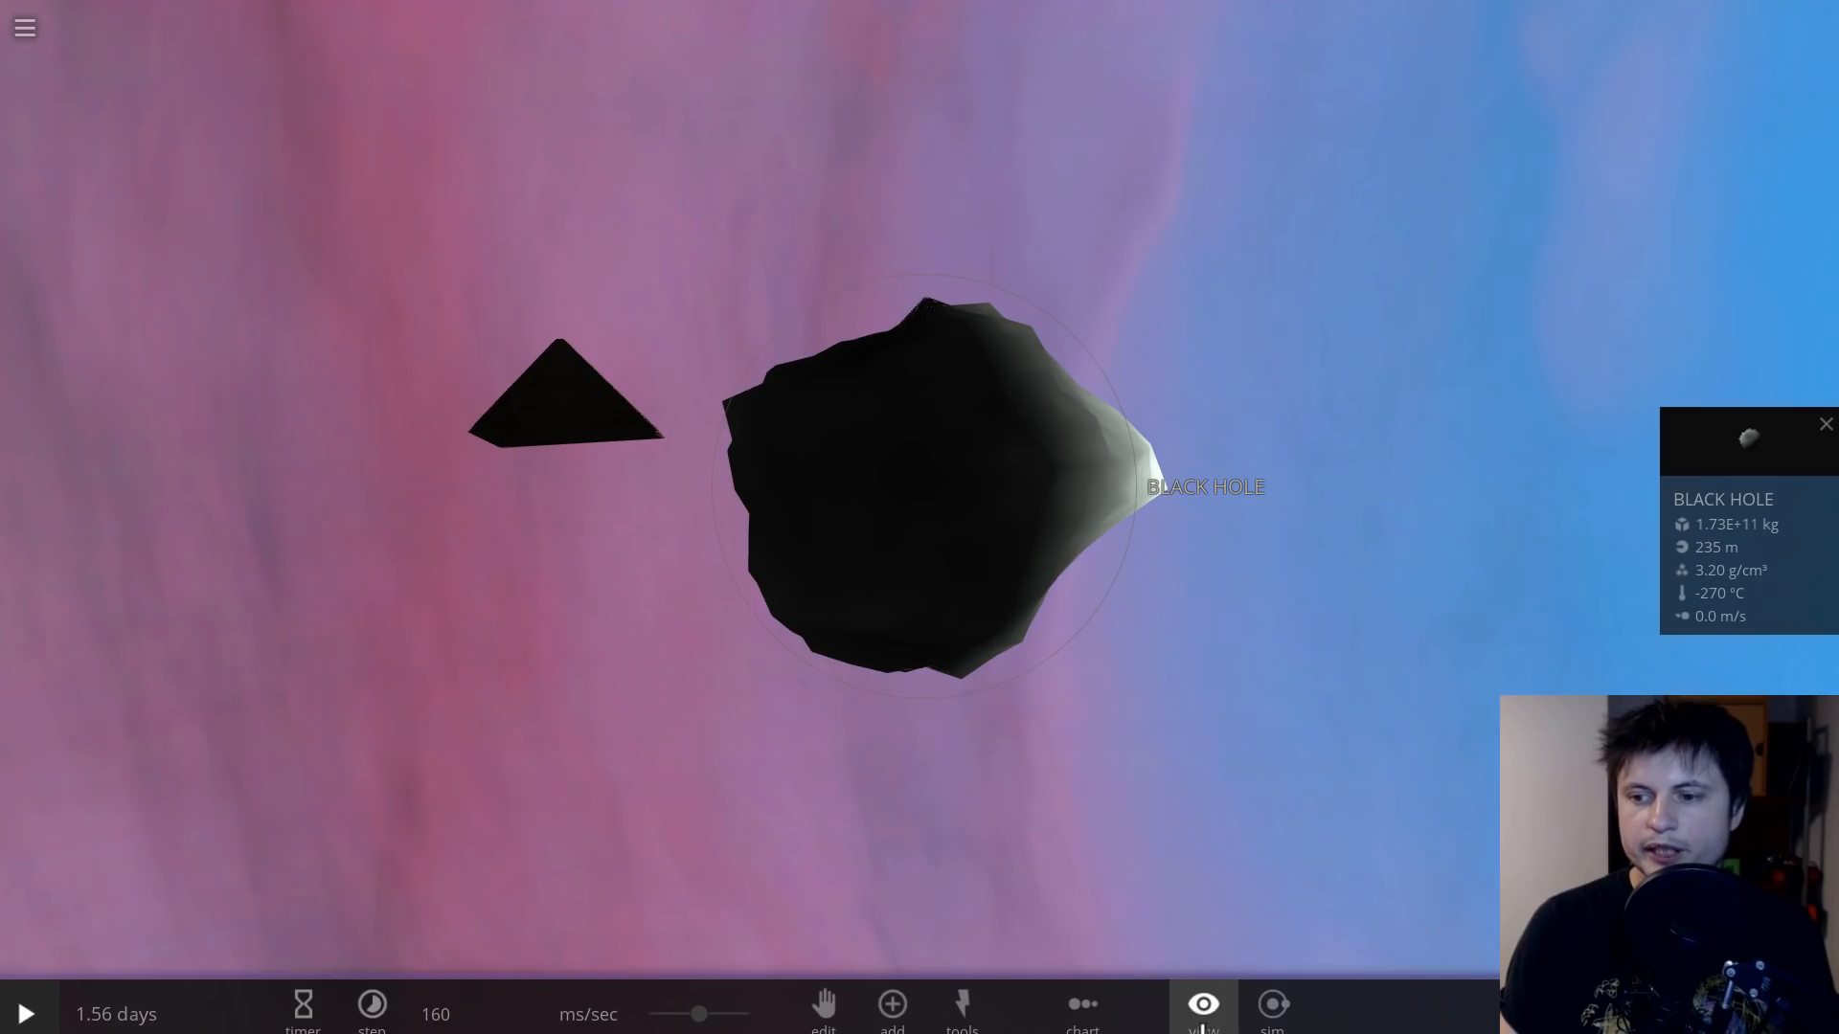
{"action": "left_click", "coordinate": [1202, 1005]}
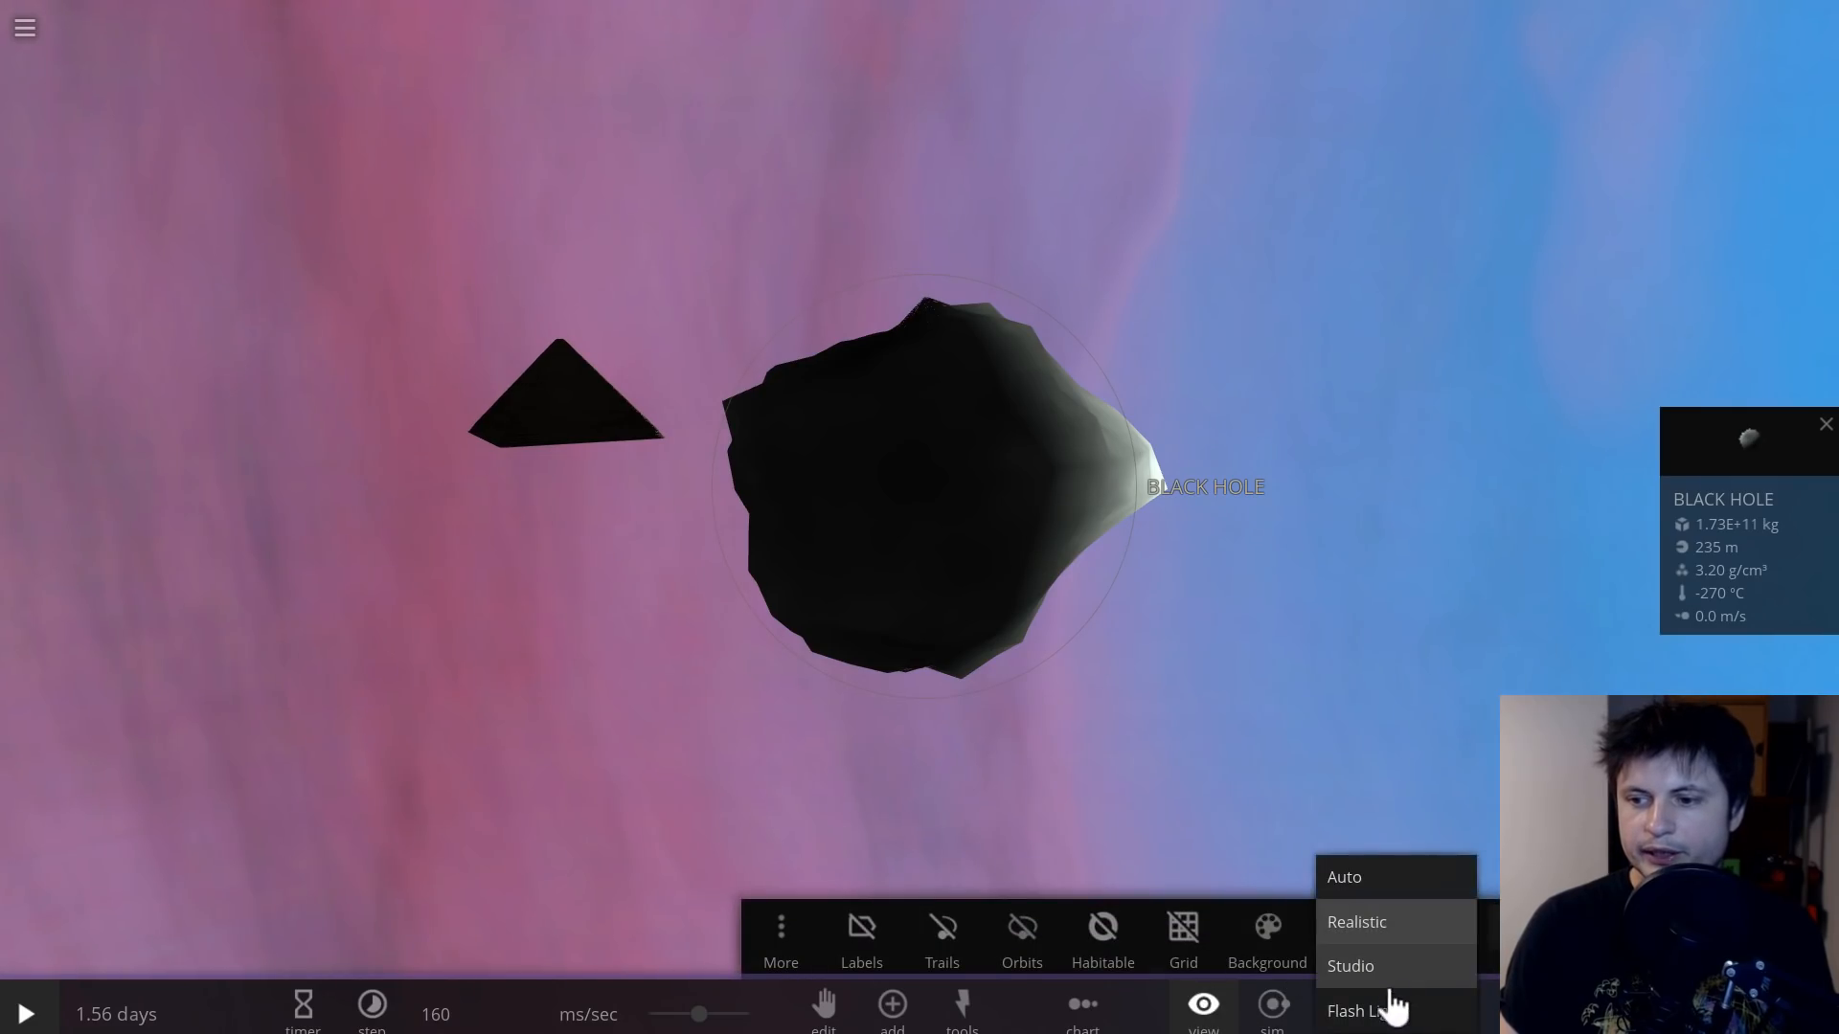
{"action": "left_click", "coordinate": [1363, 1011]}
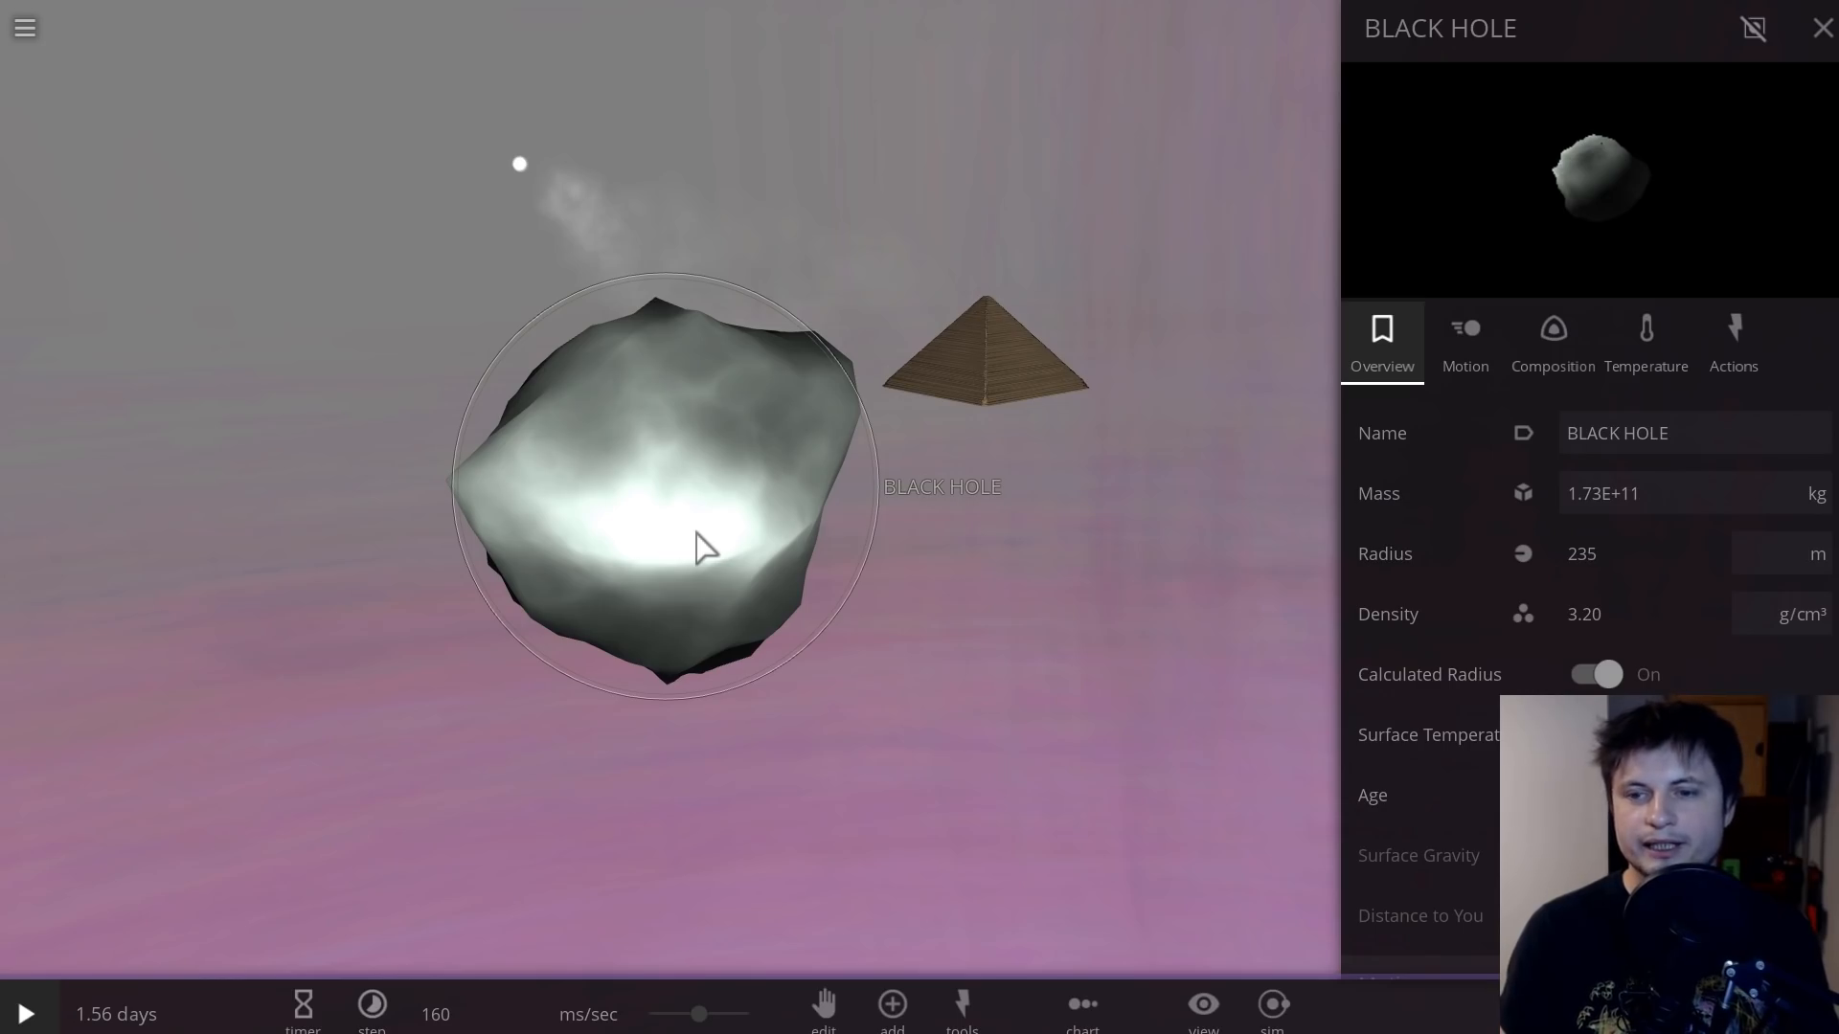
{"action": "mouse_move", "coordinate": [485, 629]}
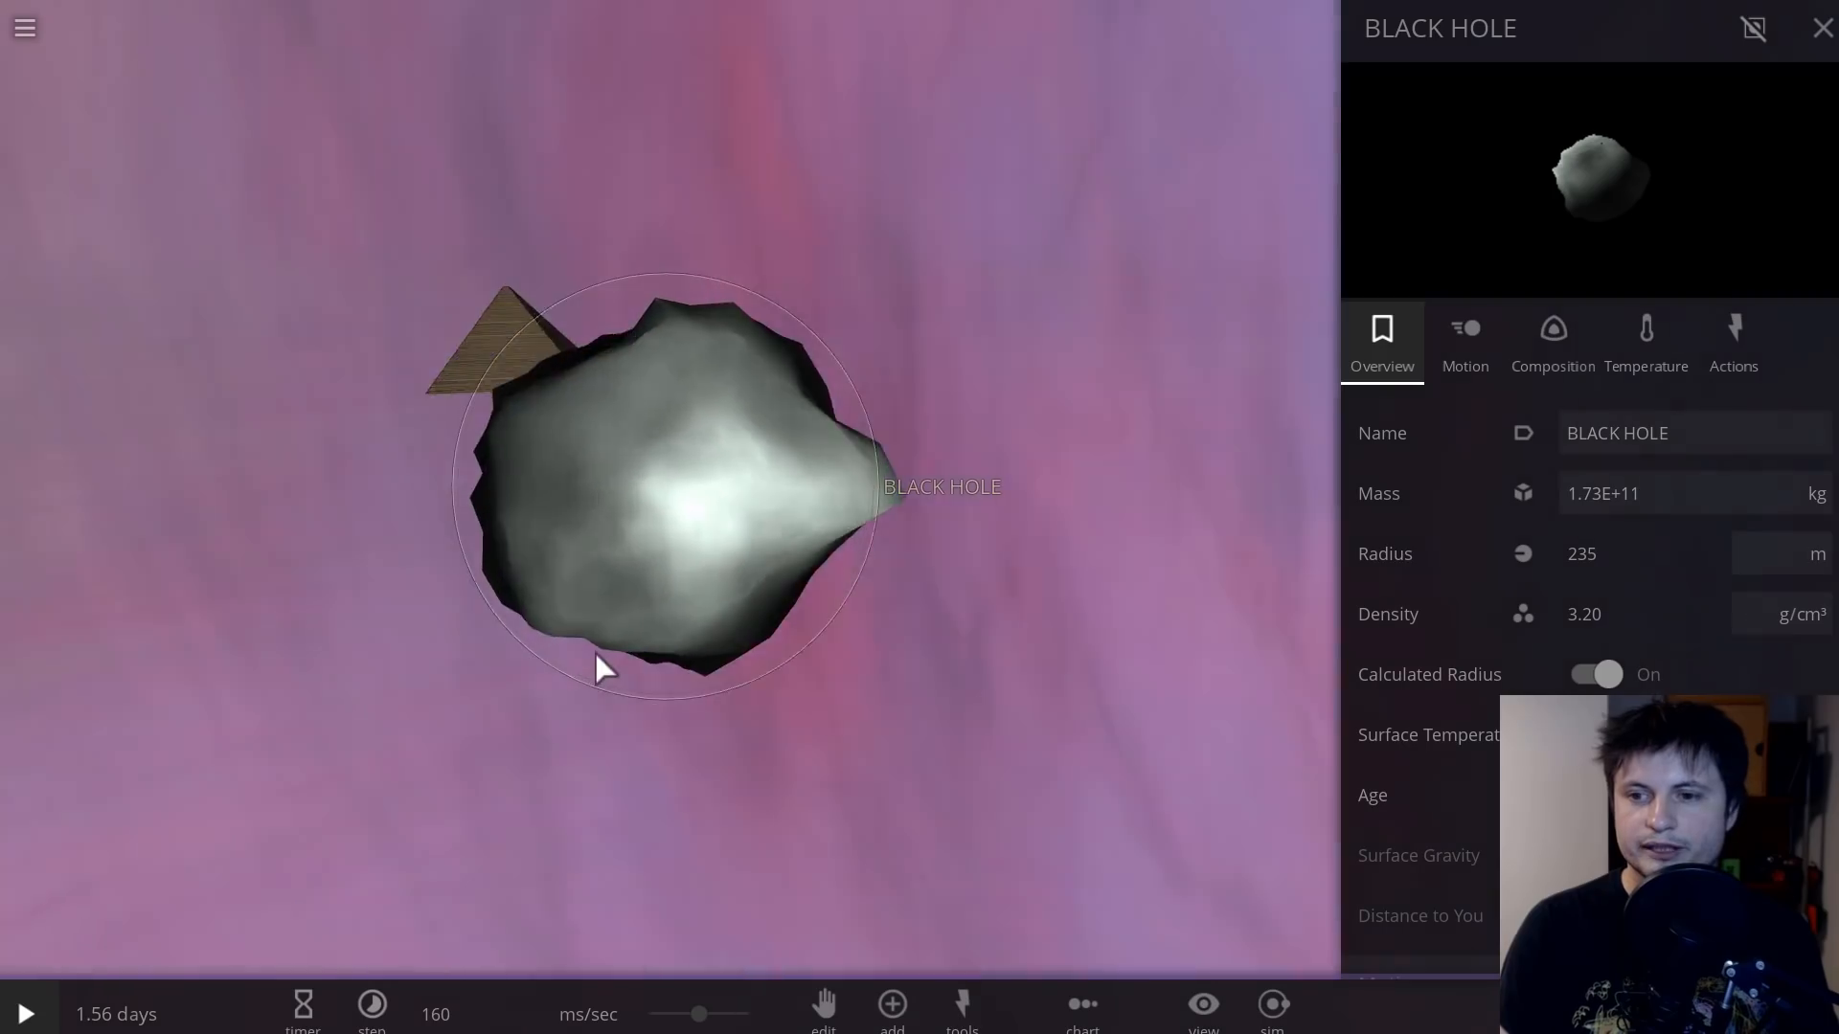
{"action": "left_click", "coordinate": [1596, 672]}
{"action": "type", "text": "0.576"}
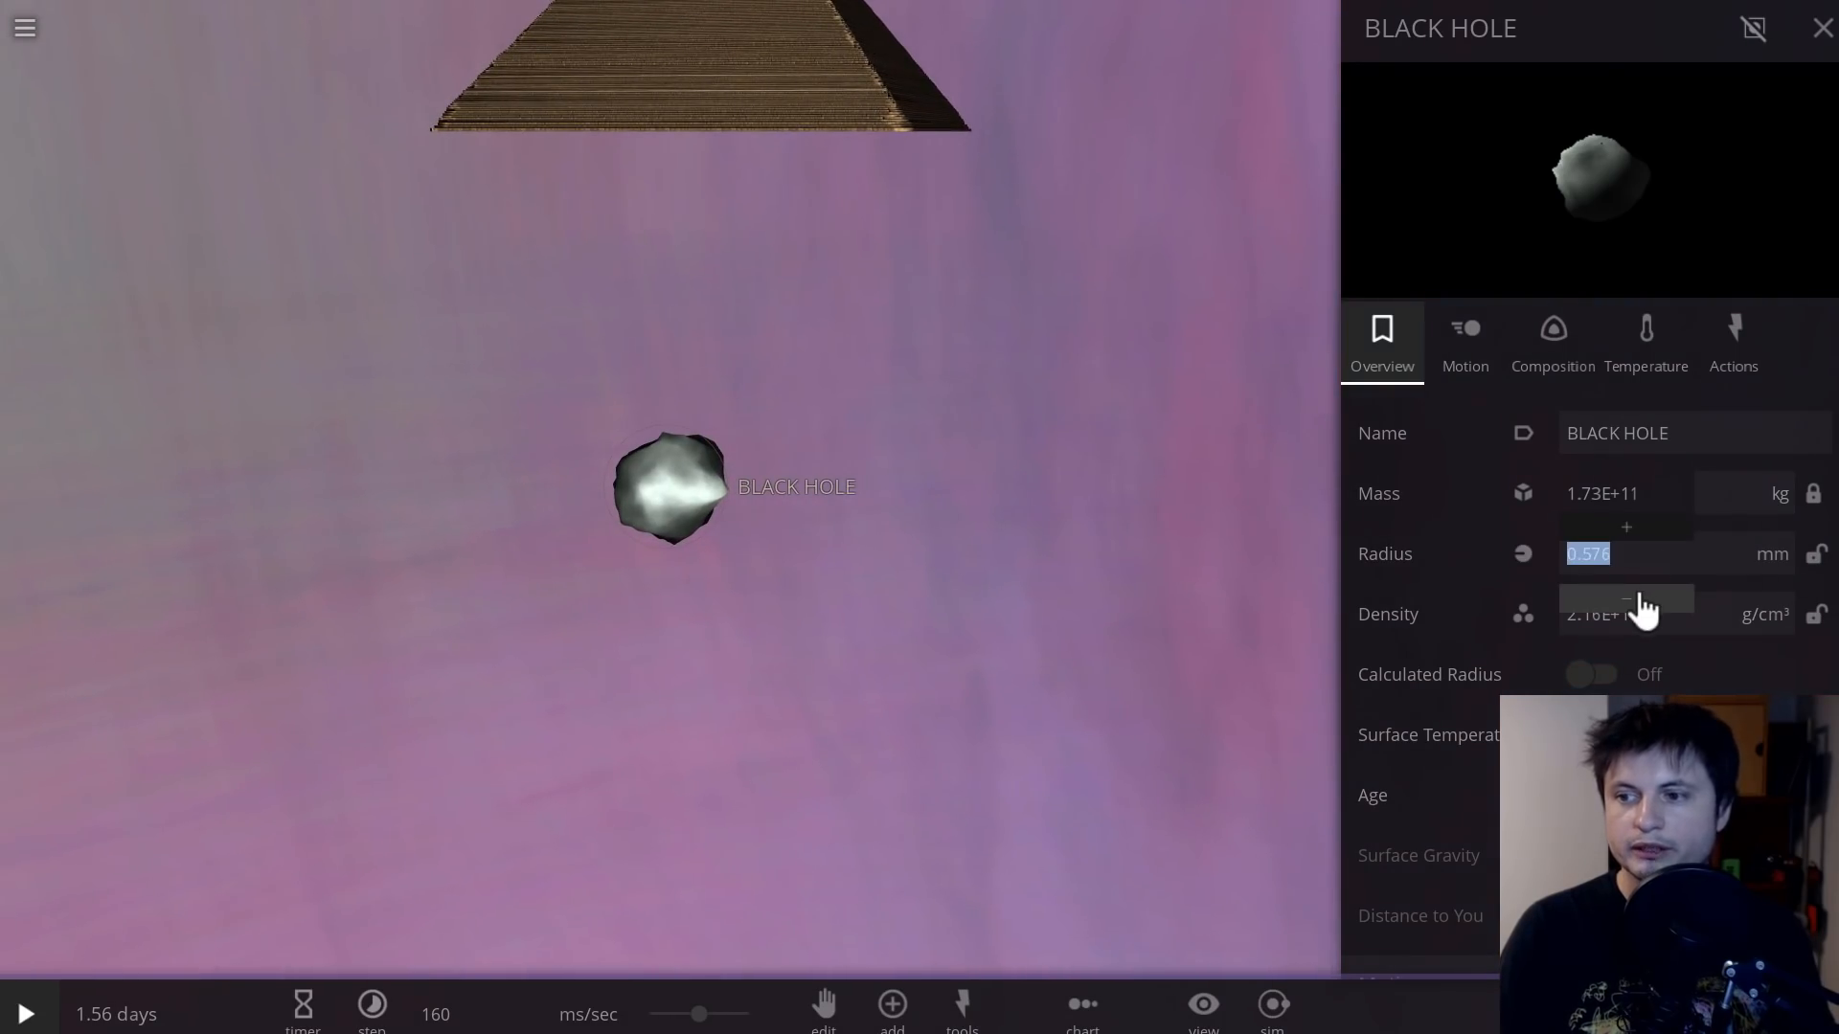
Step: Lower the black hole's radius to 0.0000000000 mm while keeping 1.73e11 kg
{"action": "left_click", "coordinate": [1626, 597]}
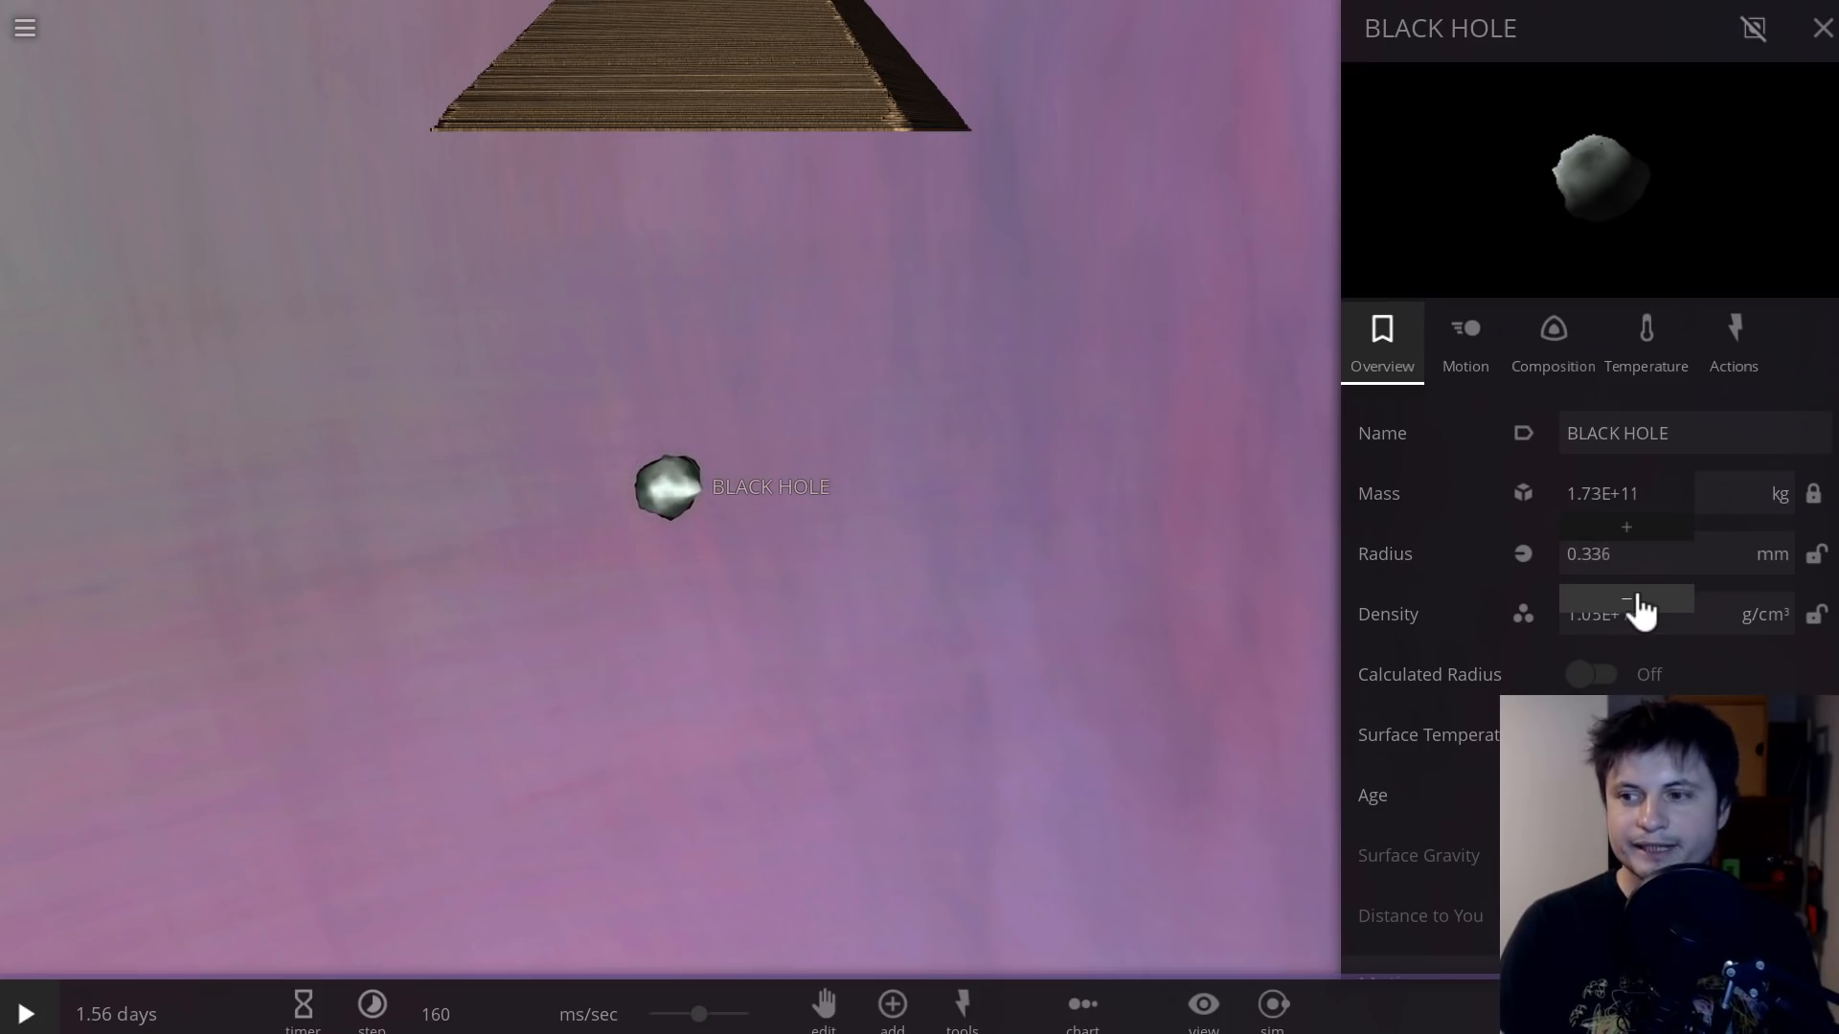
{"action": "left_click", "coordinate": [1627, 598]}
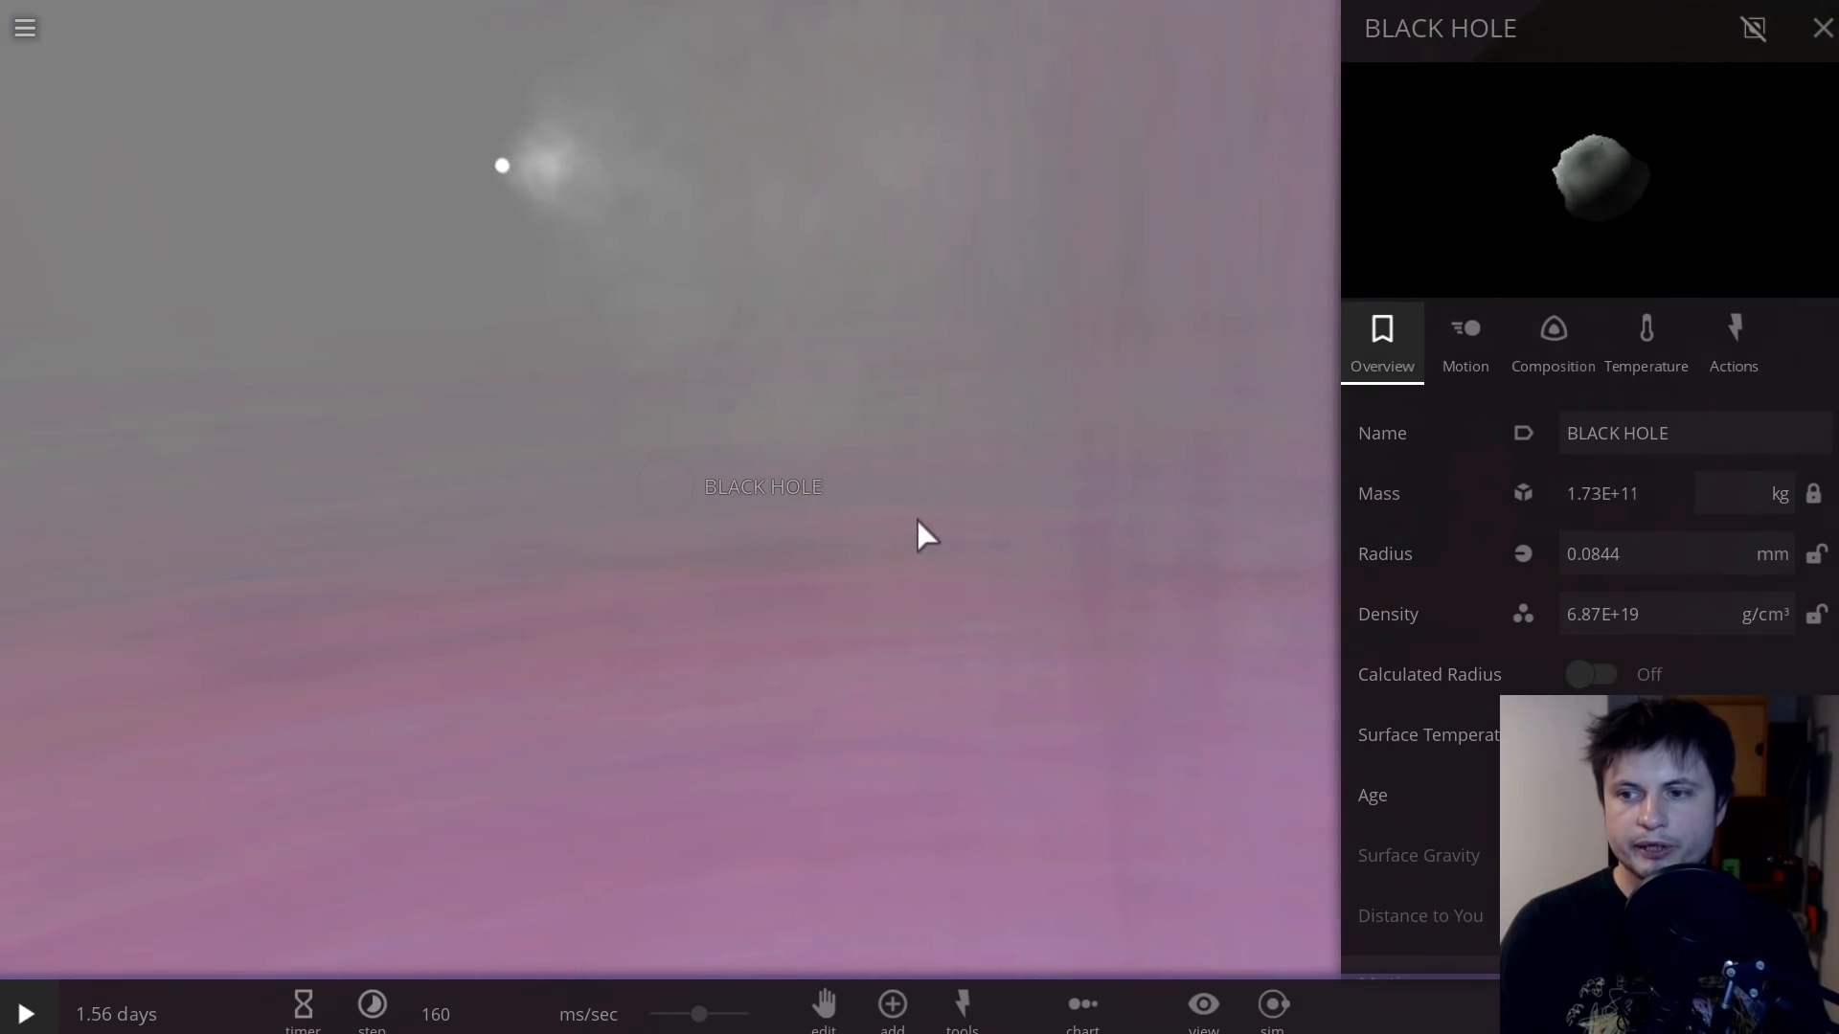
{"action": "left_click", "coordinate": [1641, 554]}
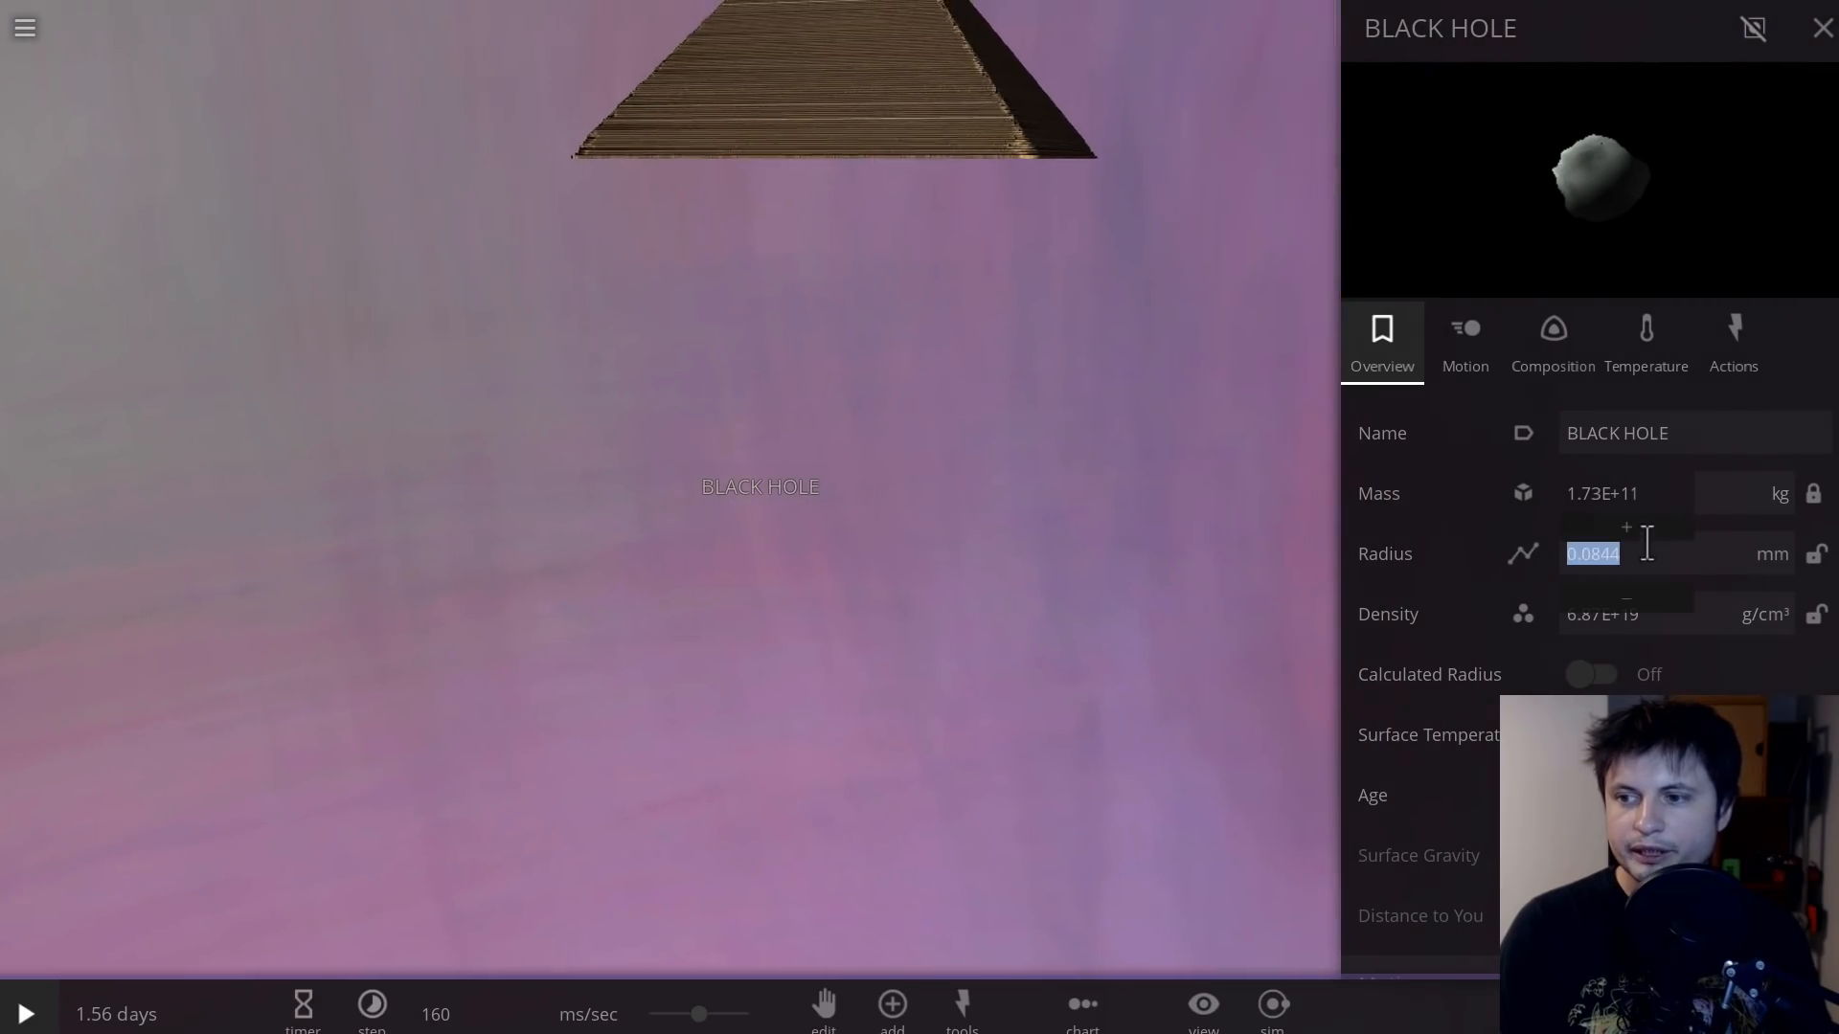
{"action": "left_click", "coordinate": [1626, 598]}
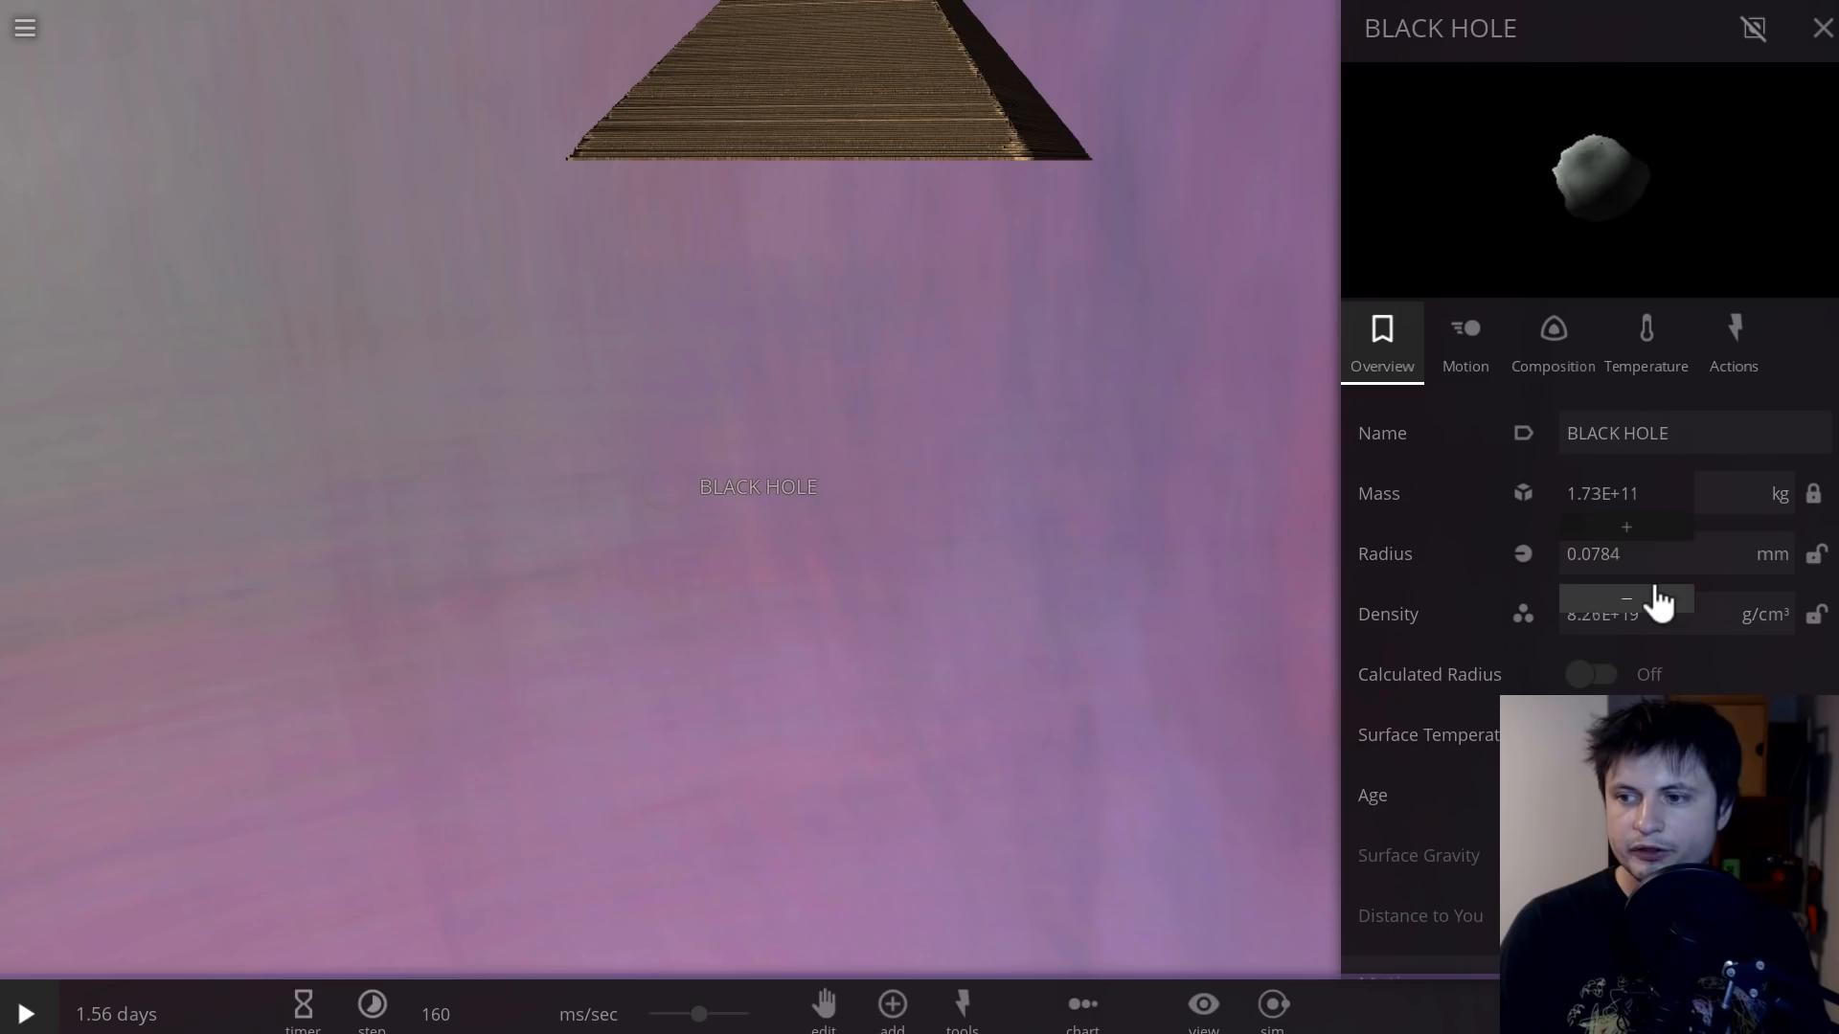
{"action": "left_click", "coordinate": [1626, 600]}
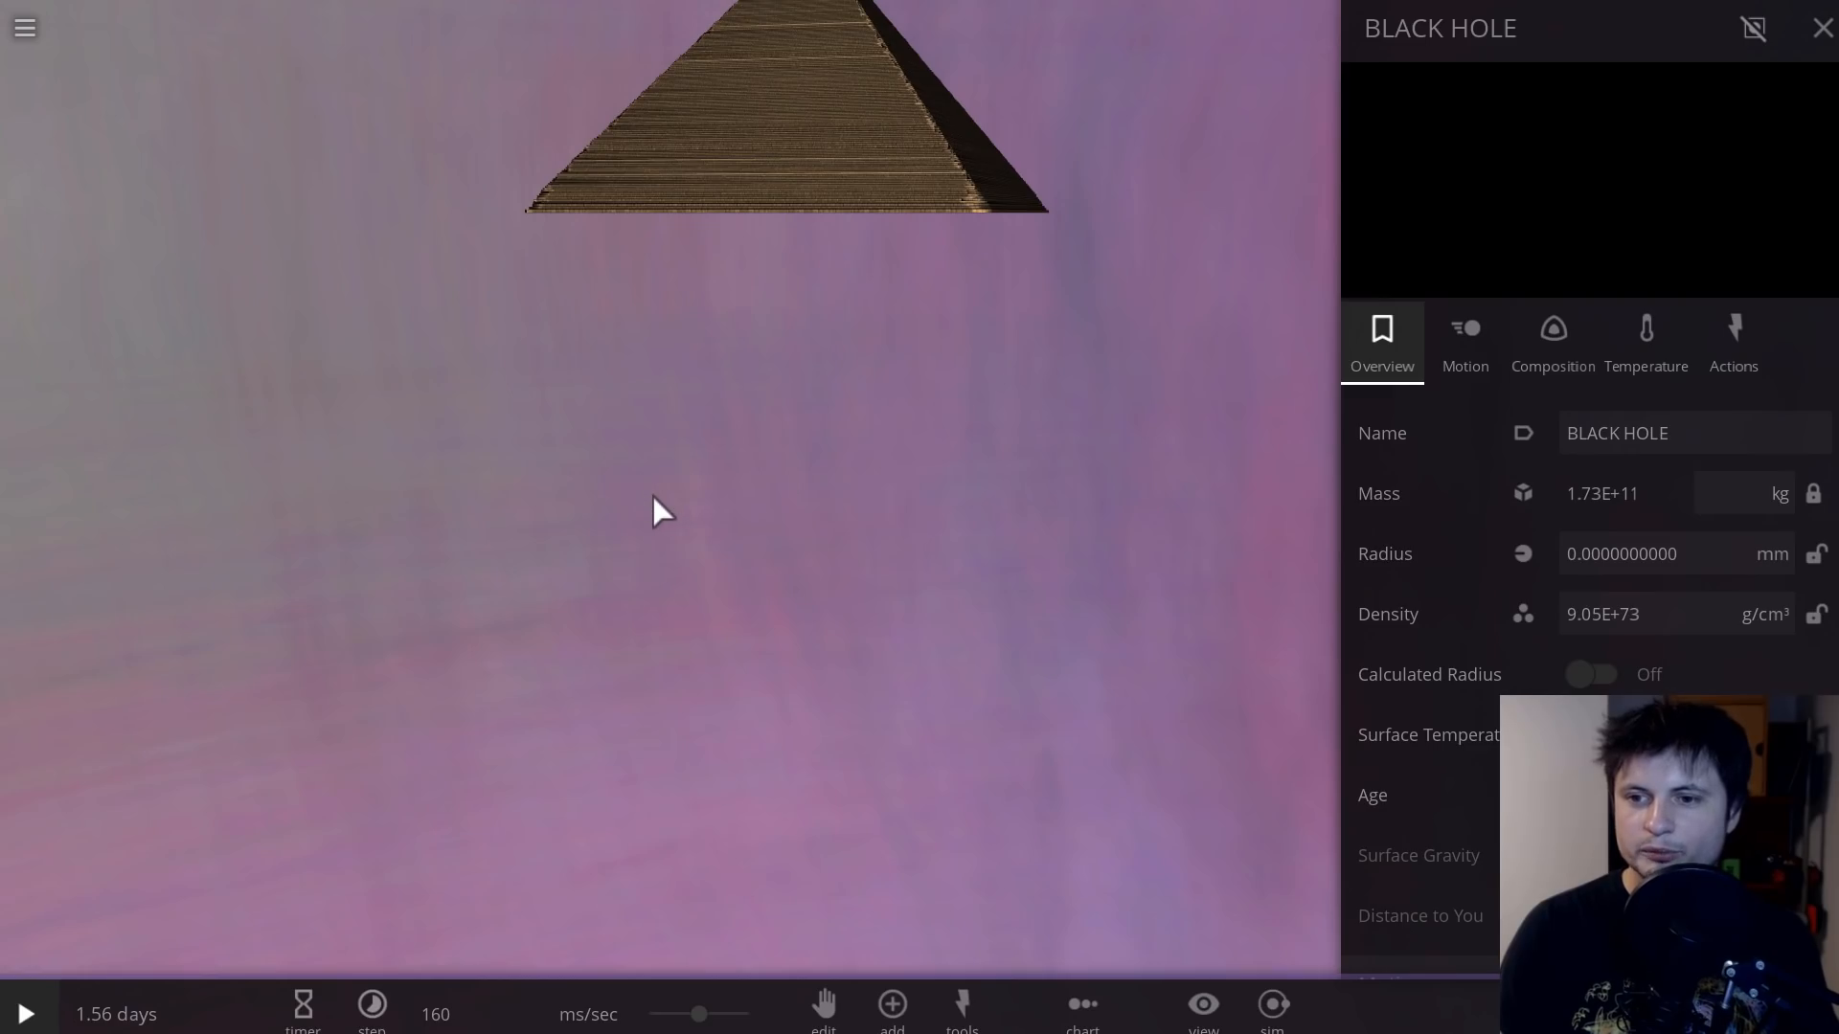
{"action": "mouse_move", "coordinate": [1713, 102]}
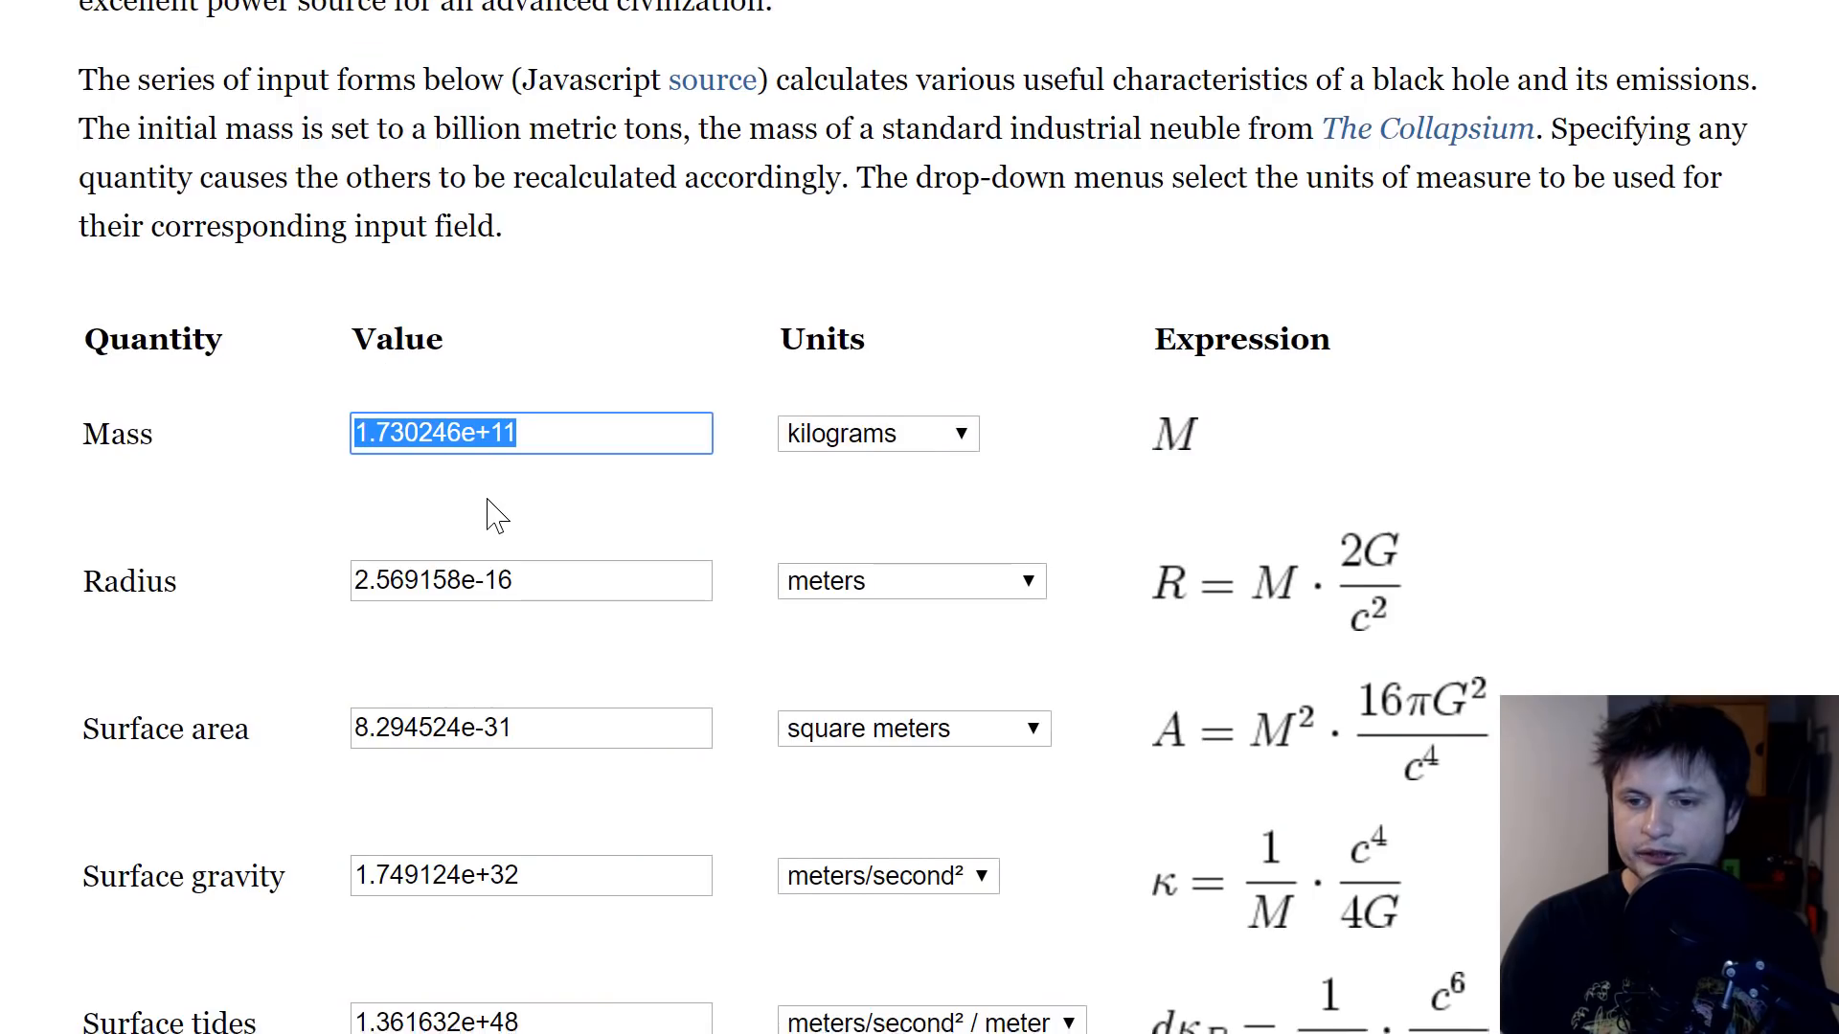
Step: Switch the radius units through nanometers and femtometers to Planck lengths (~6.34e18)
{"action": "scroll", "scroll_direction": "down", "scroll_amount": 3}
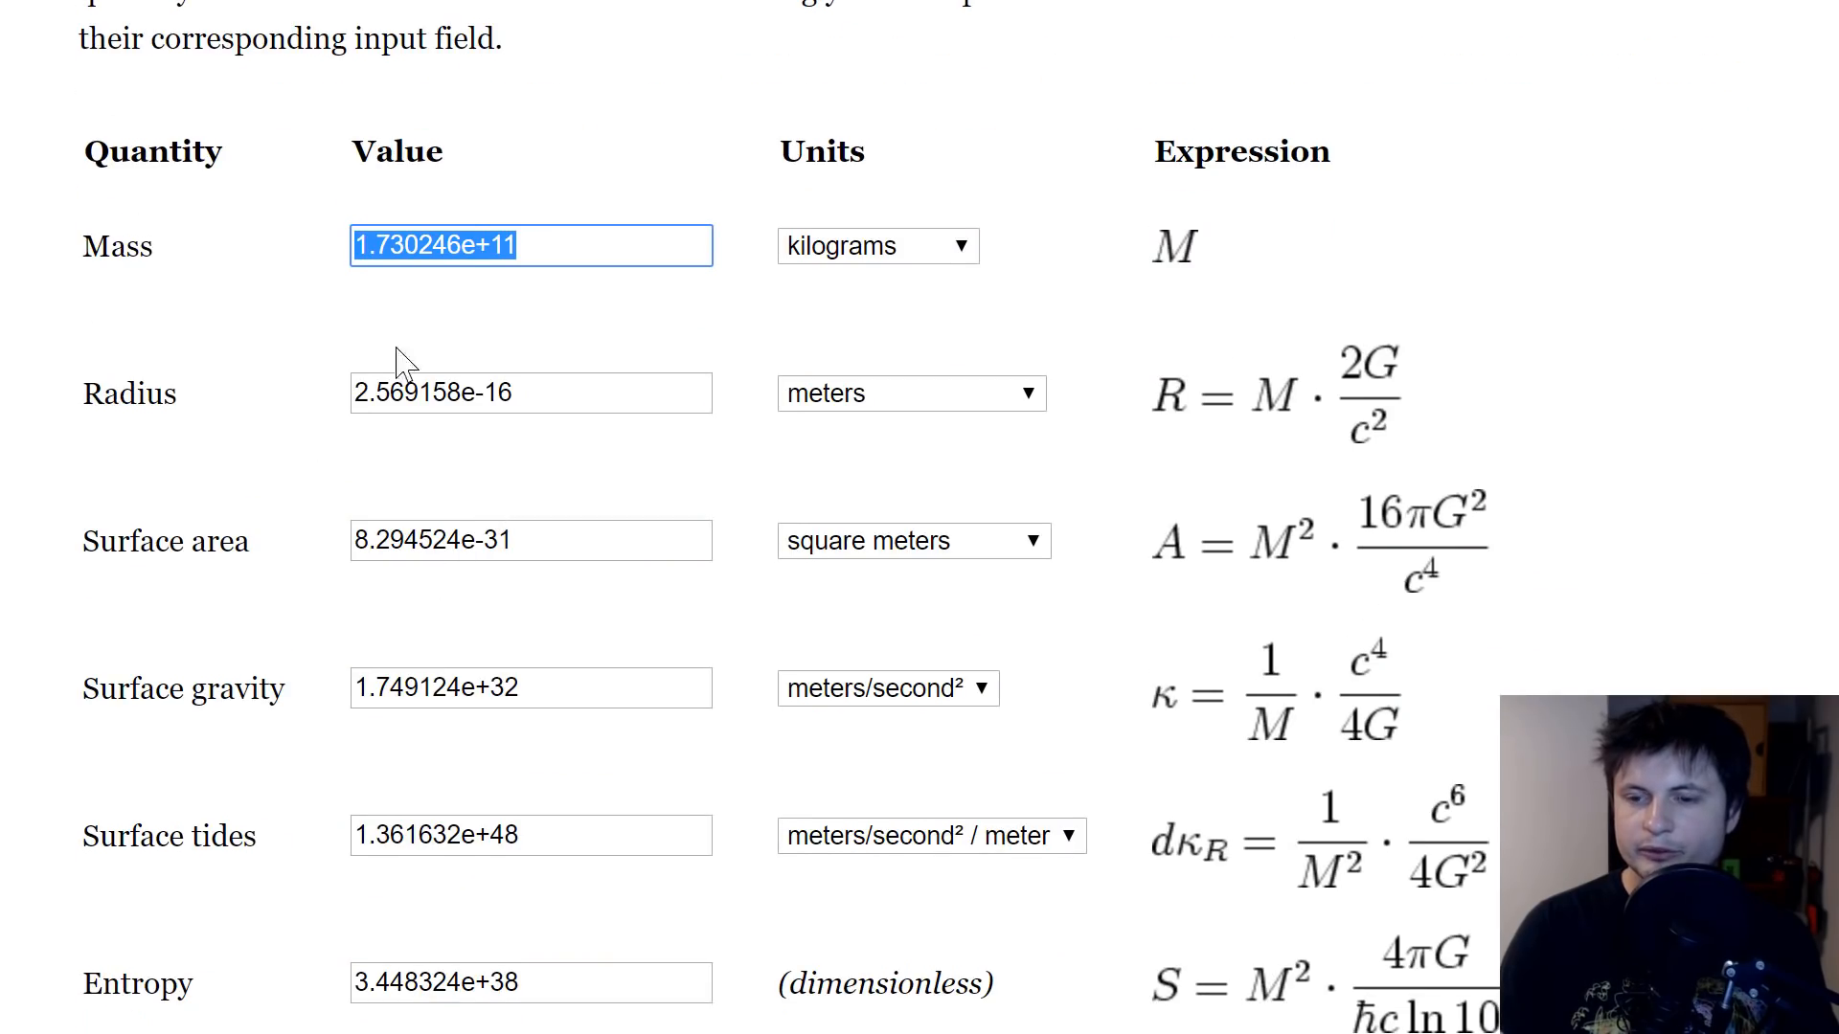
{"action": "left_click", "coordinate": [911, 393]}
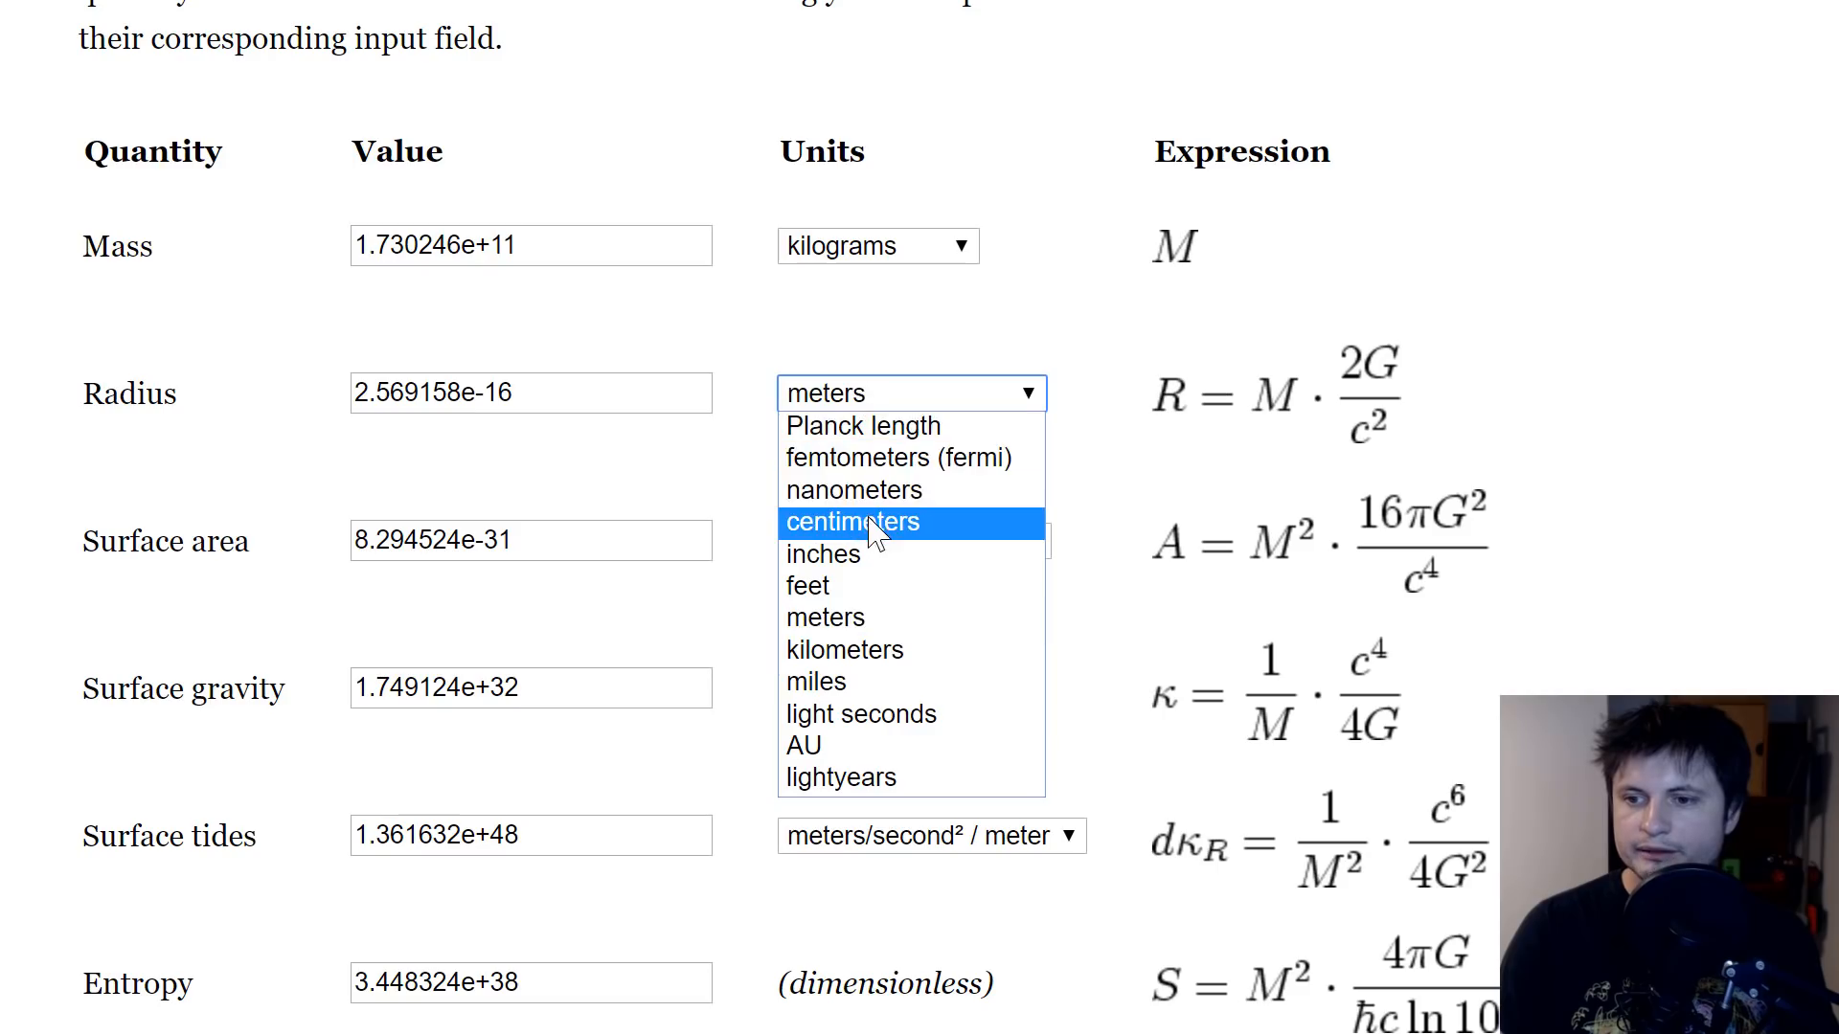
{"action": "left_click", "coordinate": [854, 490]}
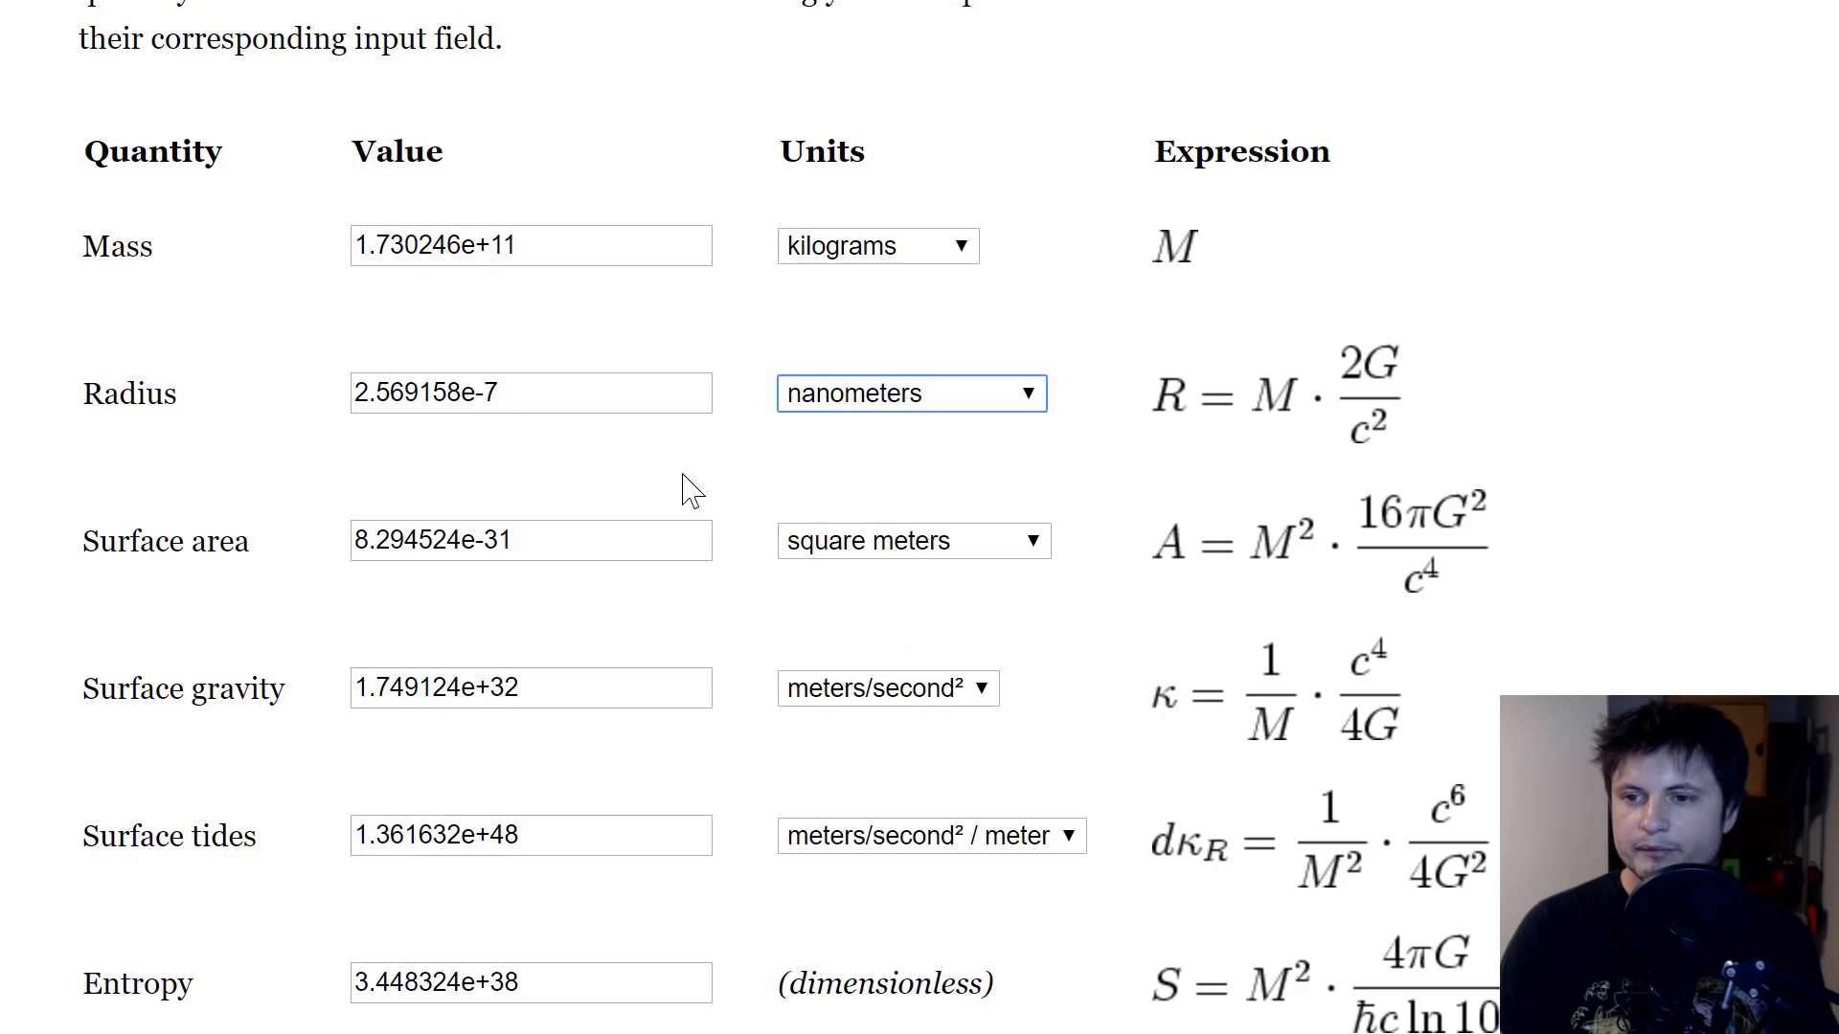
{"action": "left_click", "coordinate": [908, 393]}
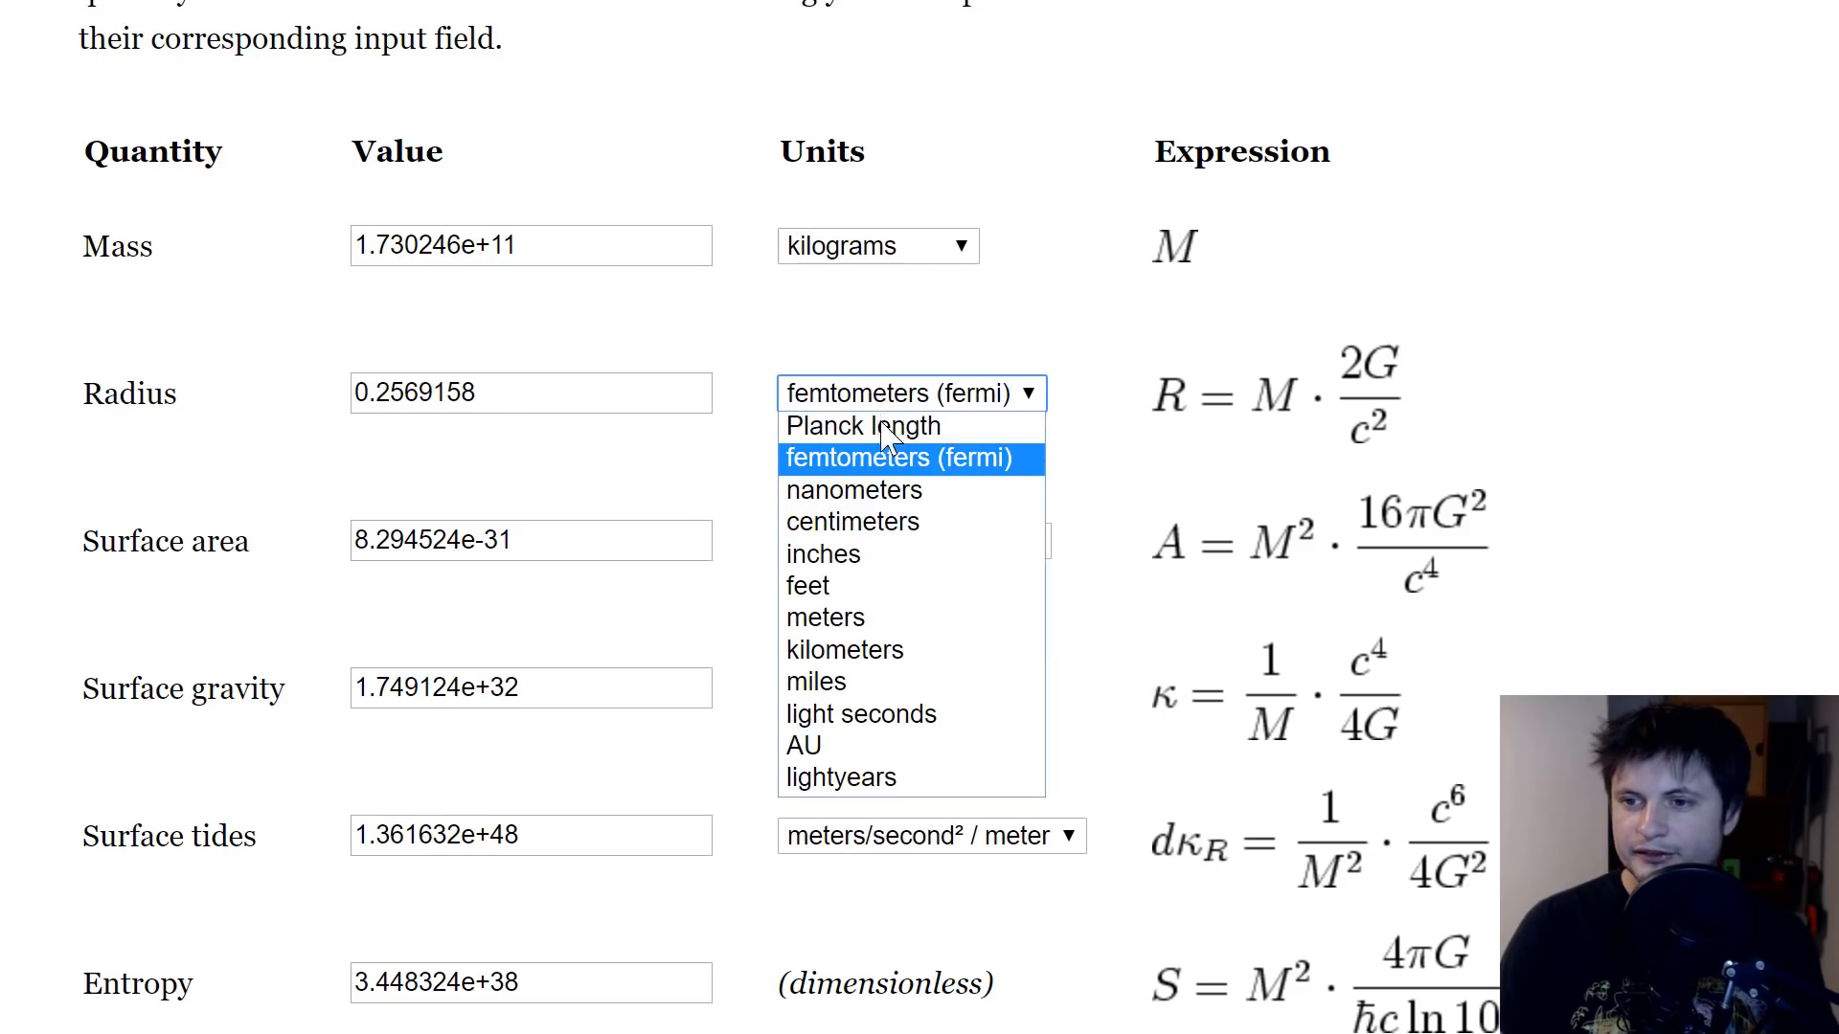
{"action": "left_click", "coordinate": [898, 457]}
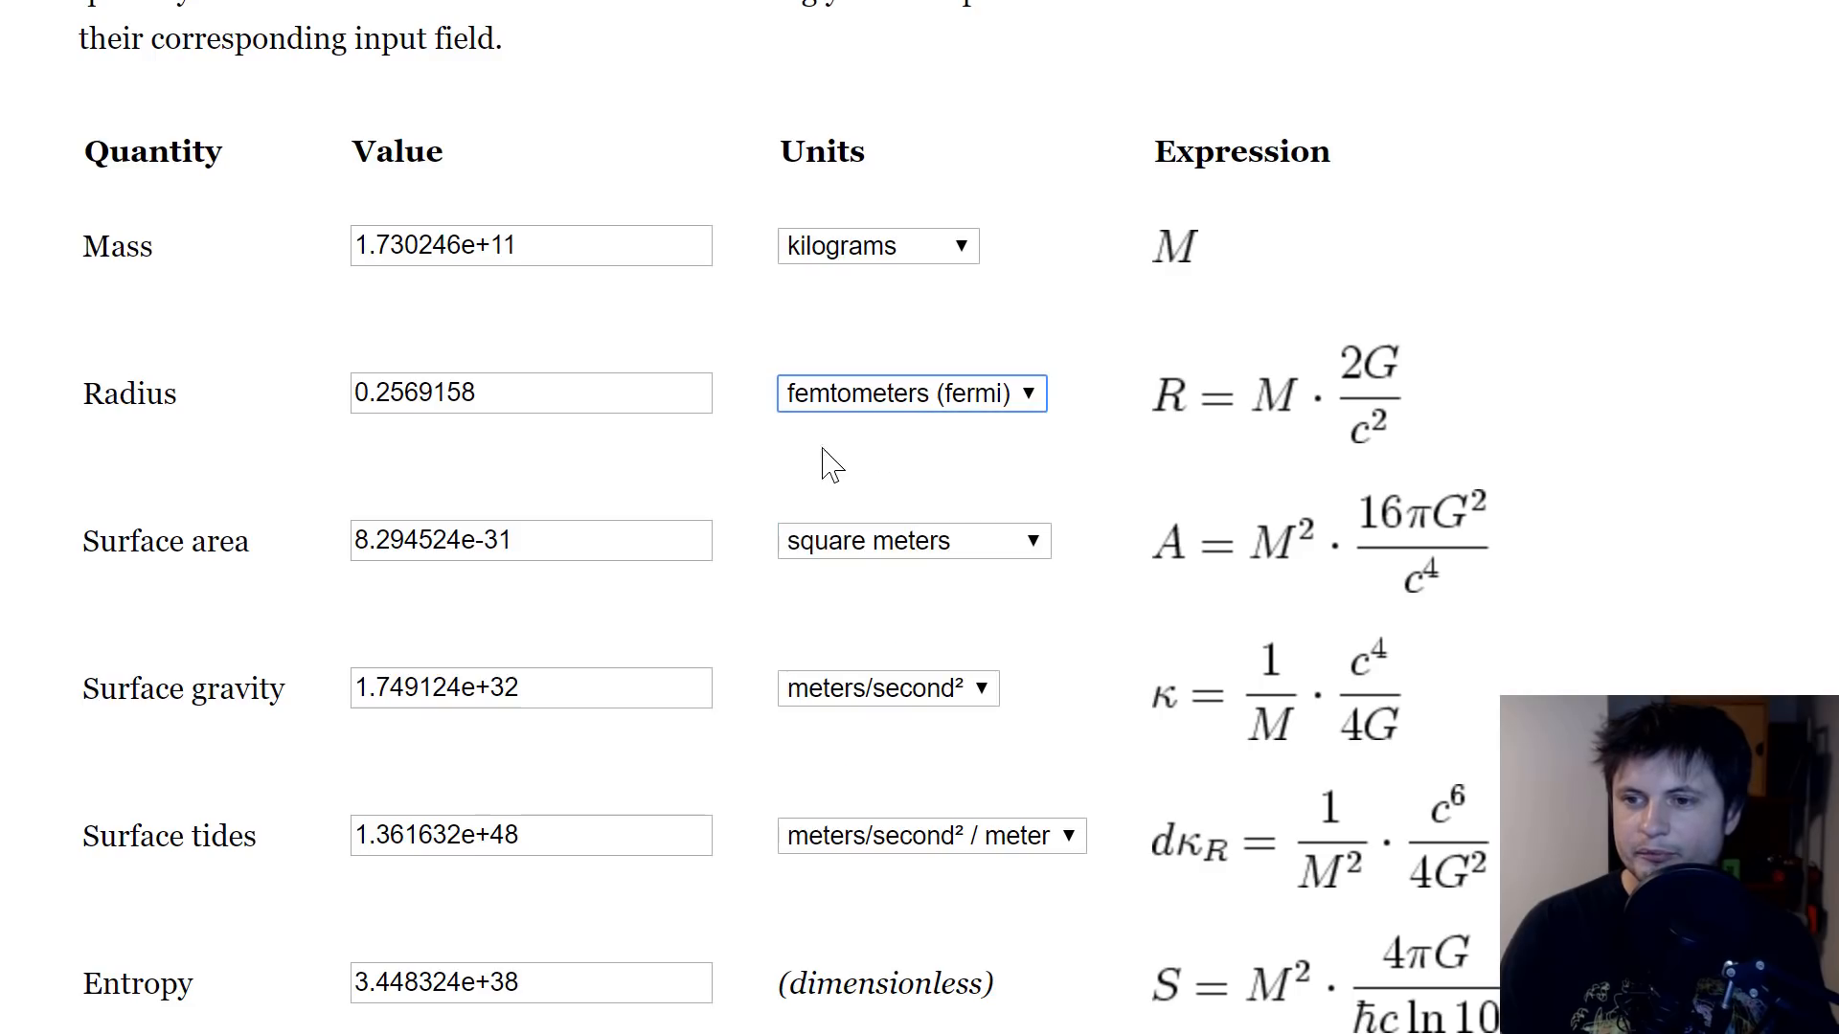
{"action": "mouse_move", "coordinate": [389, 412]}
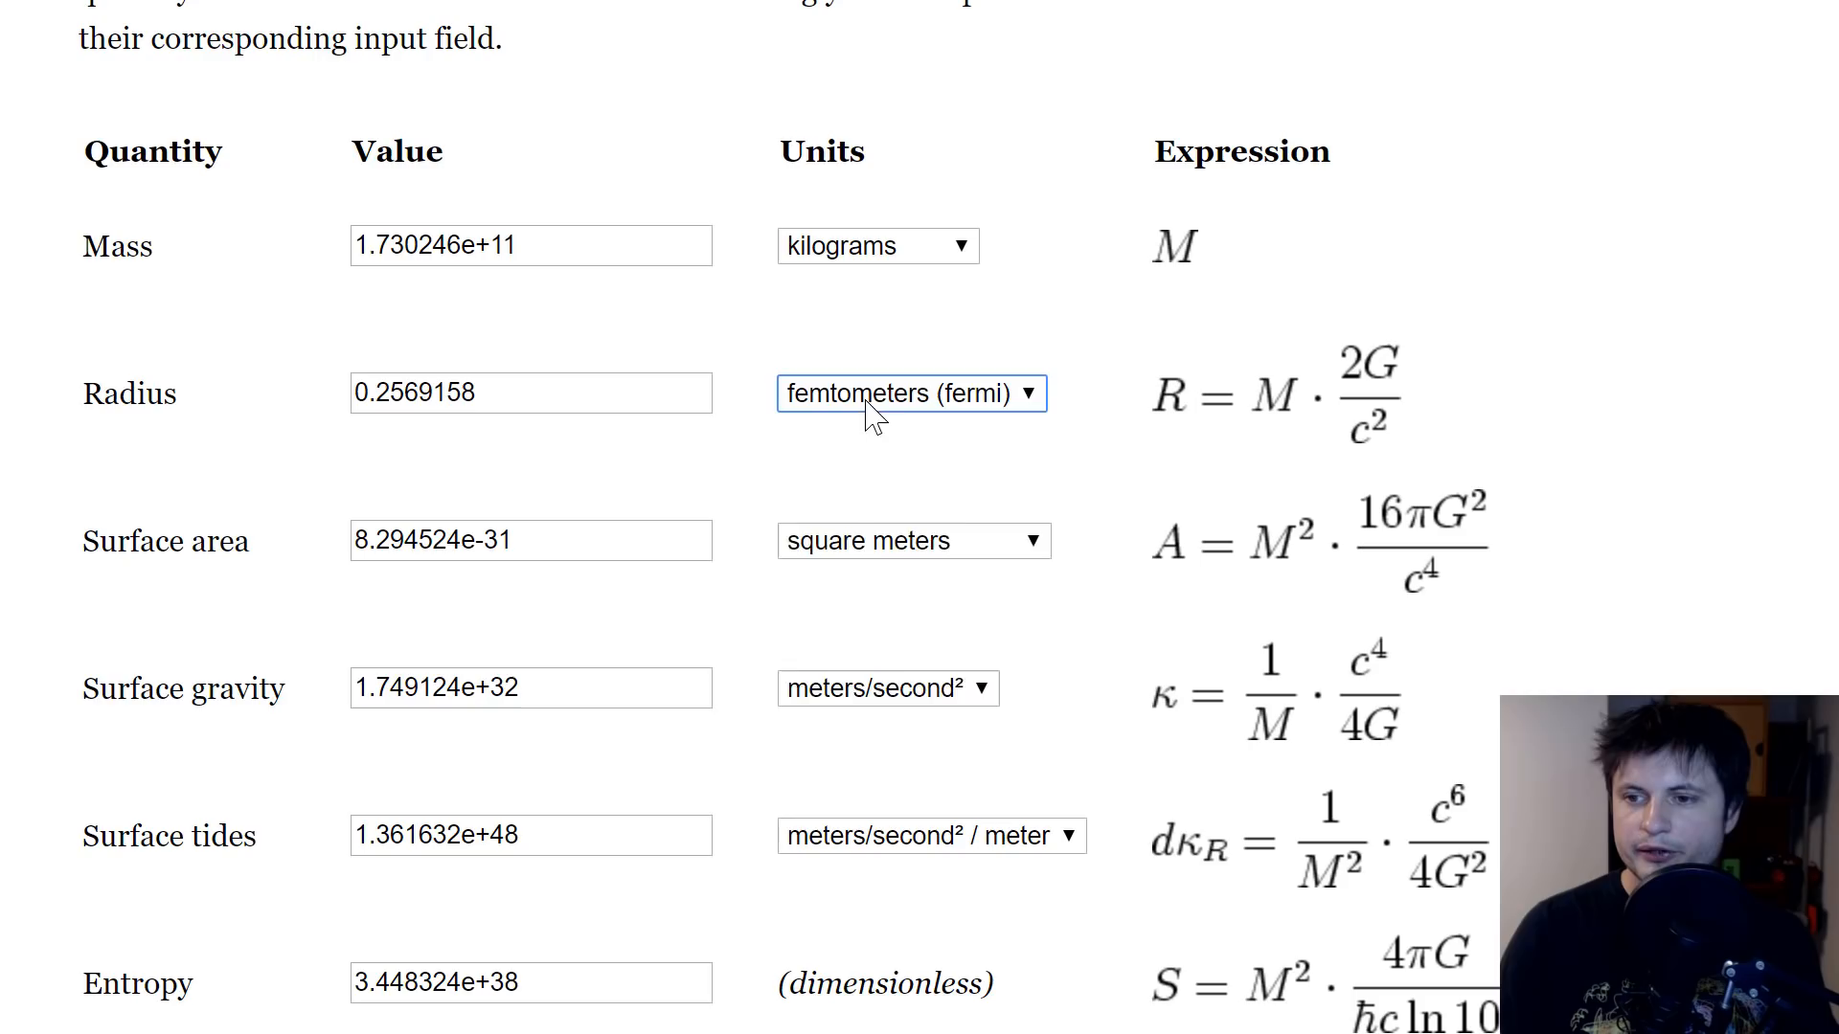
{"action": "left_click", "coordinate": [912, 393]}
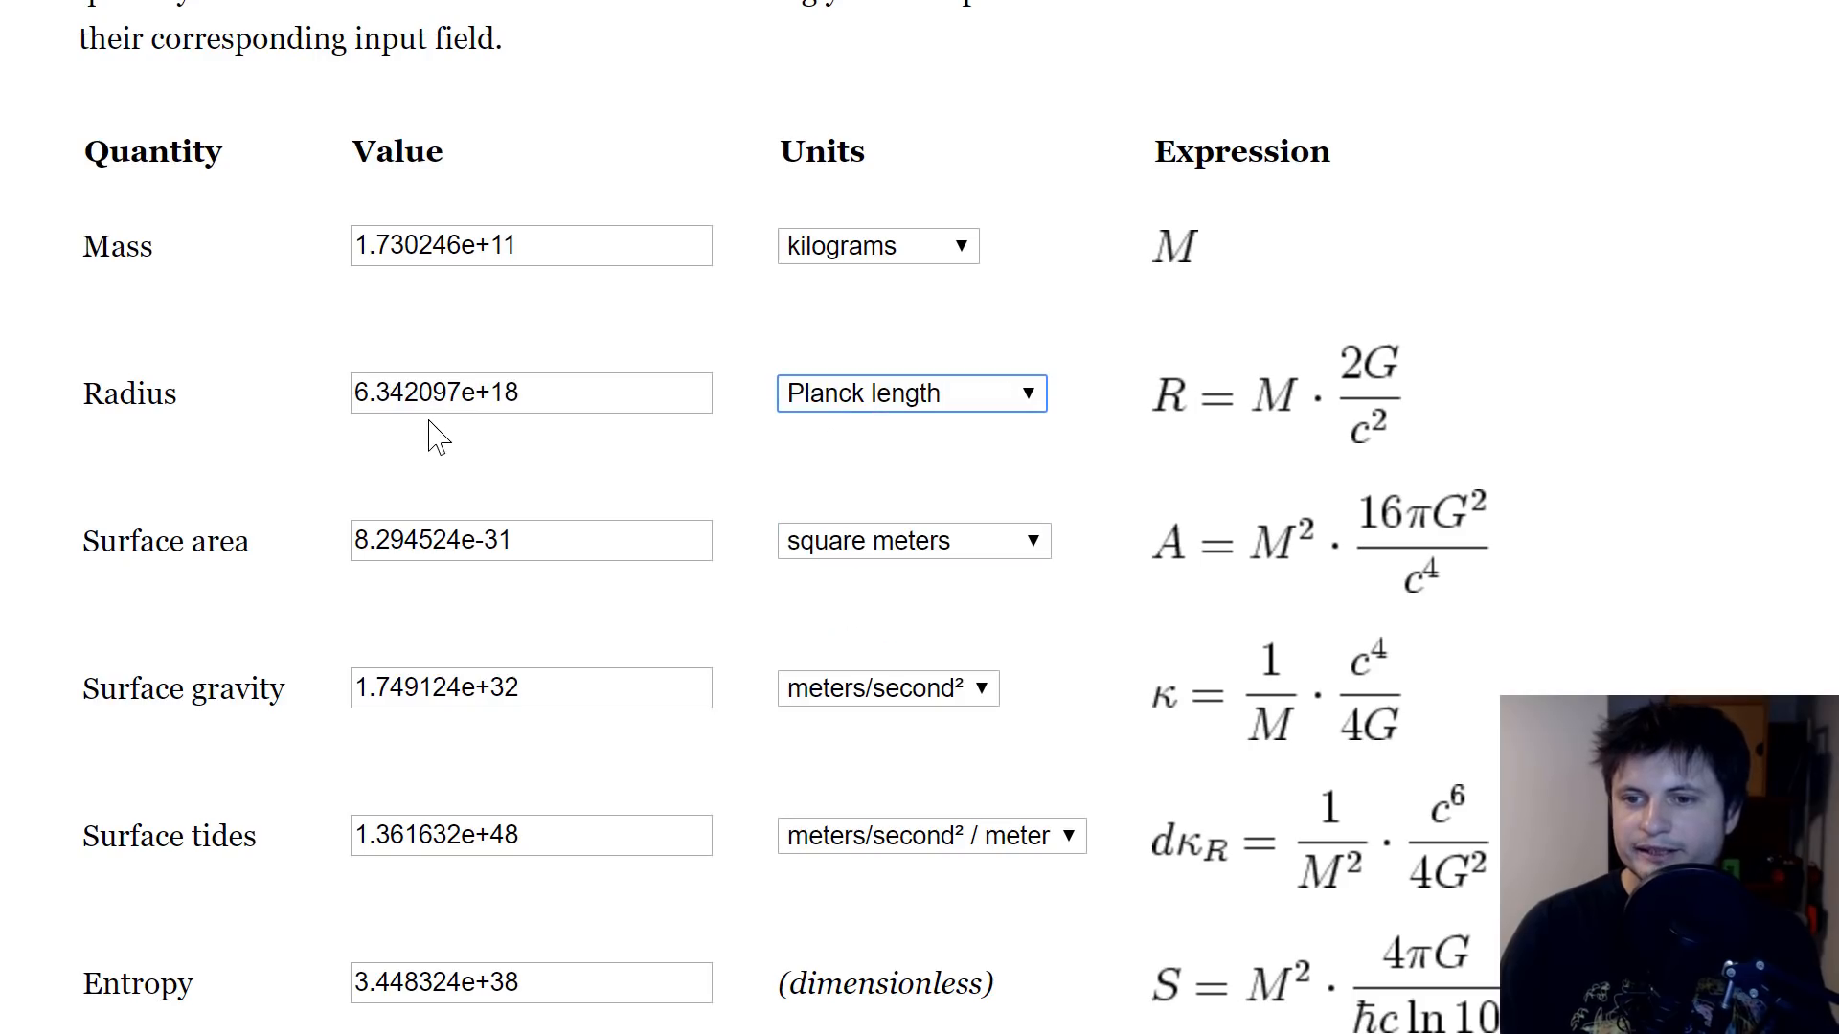
{"action": "mouse_move", "coordinate": [1075, 90]}
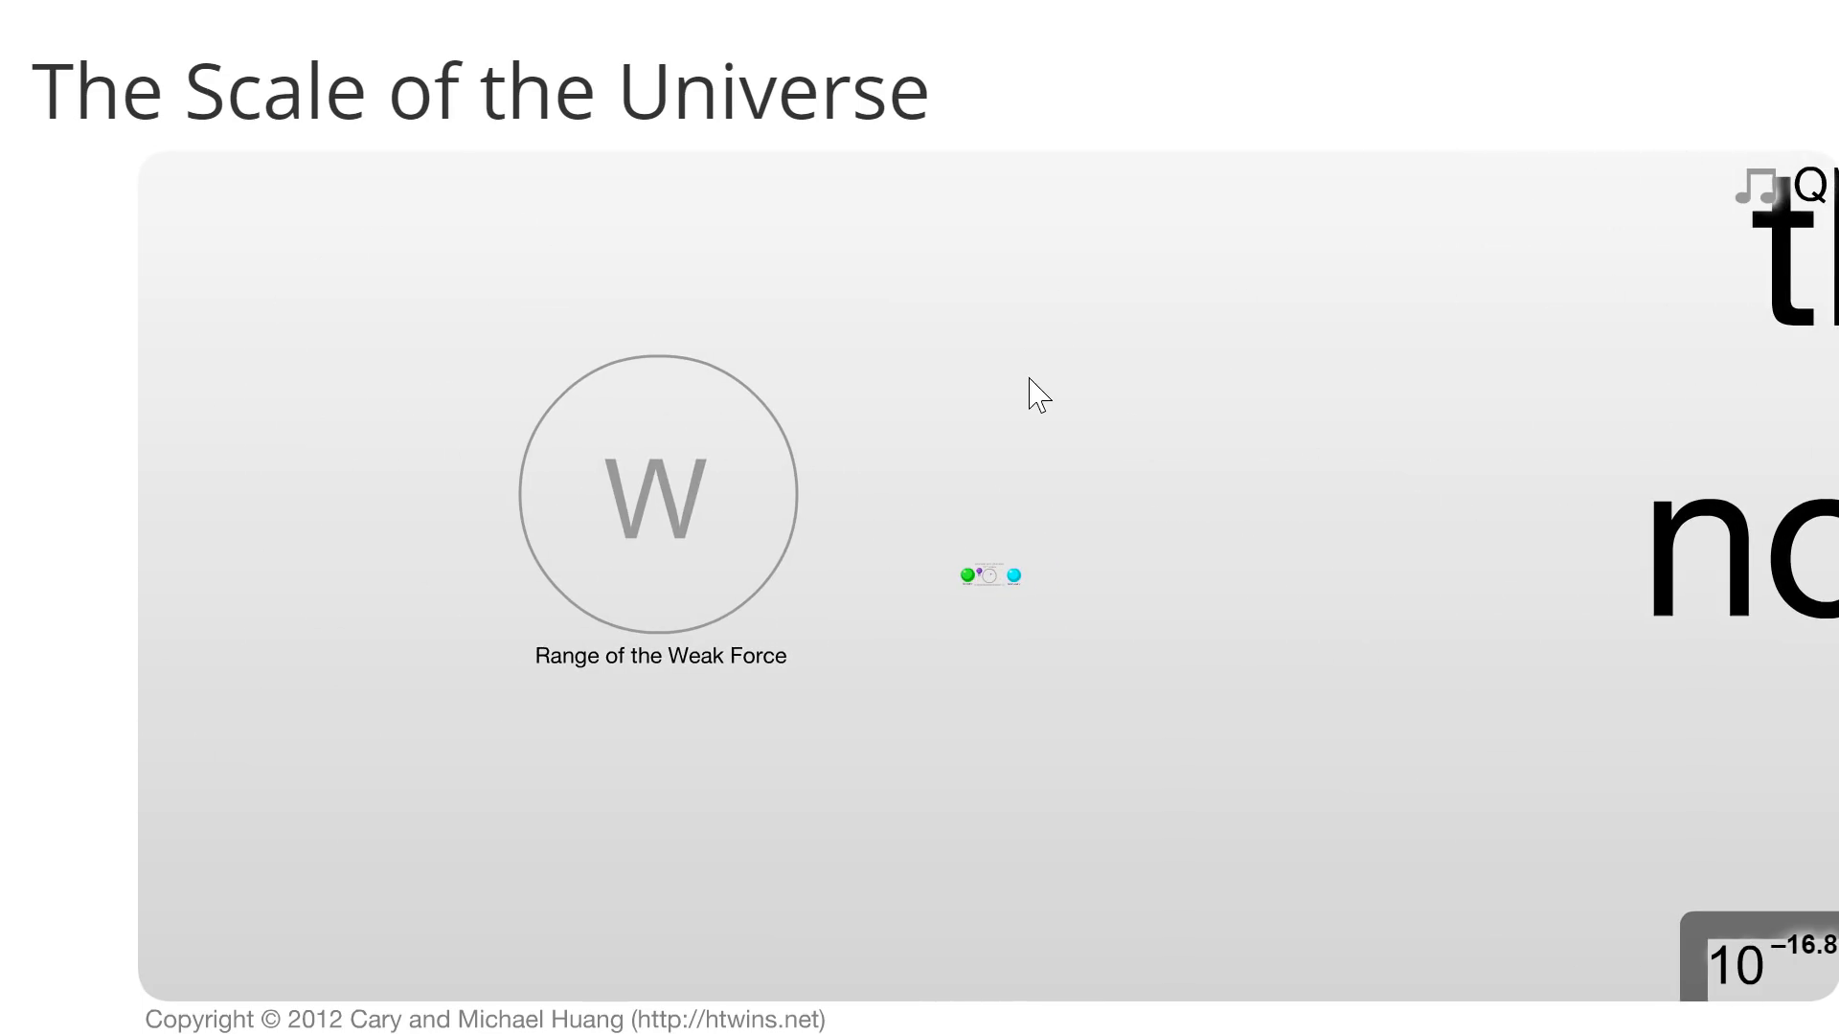
{"action": "mouse_move", "coordinate": [1060, 423]}
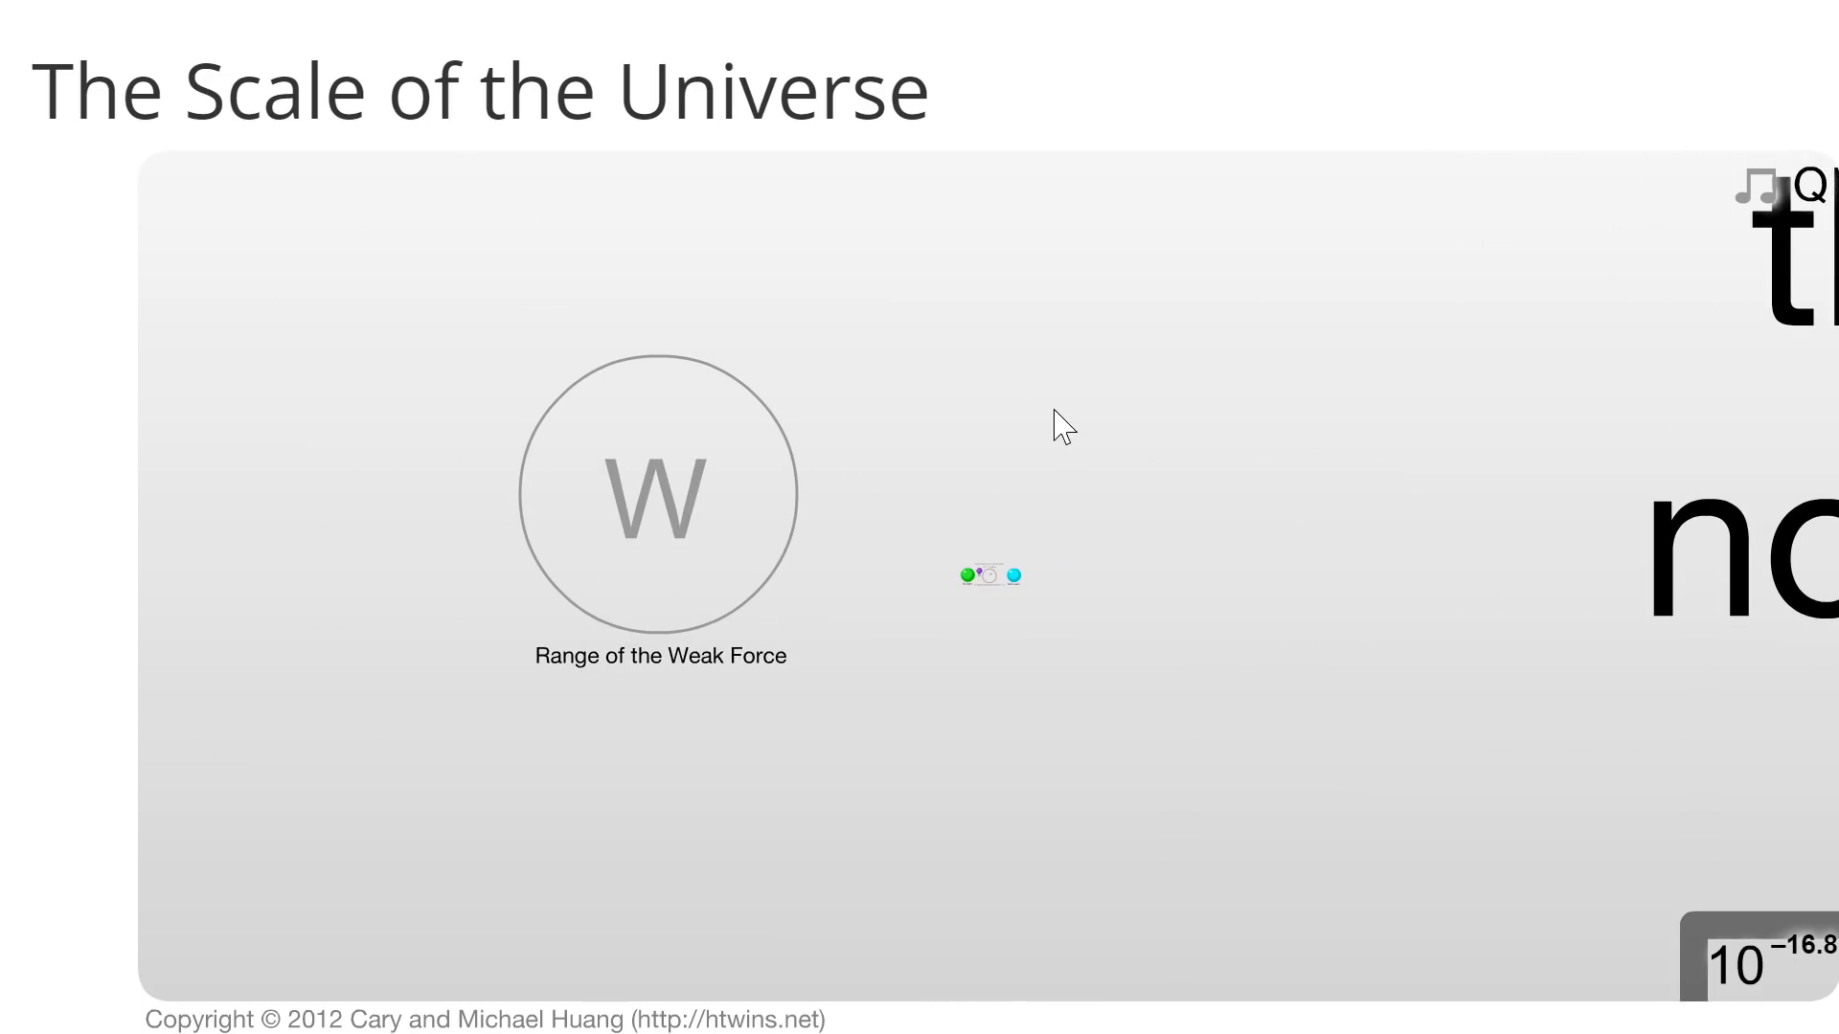
{"action": "mouse_move", "coordinate": [1094, 518]}
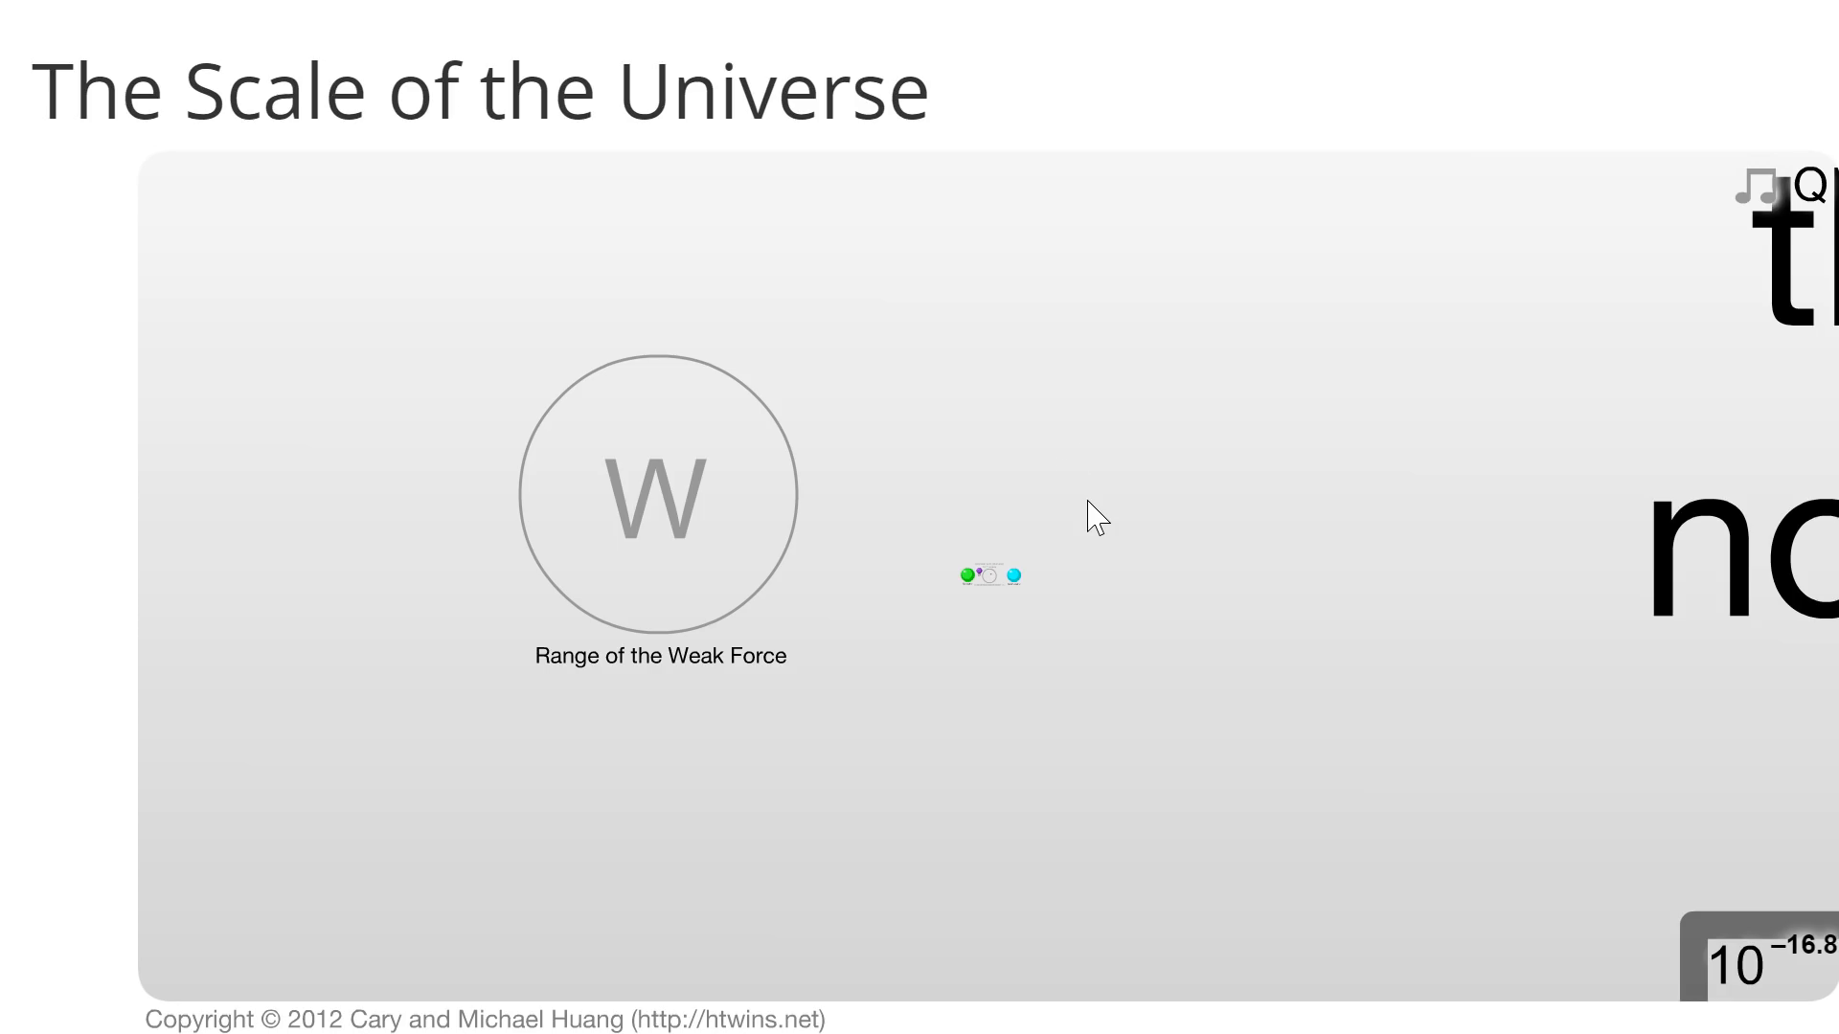
{"action": "scroll", "scroll_direction": "down", "scroll_amount": 3}
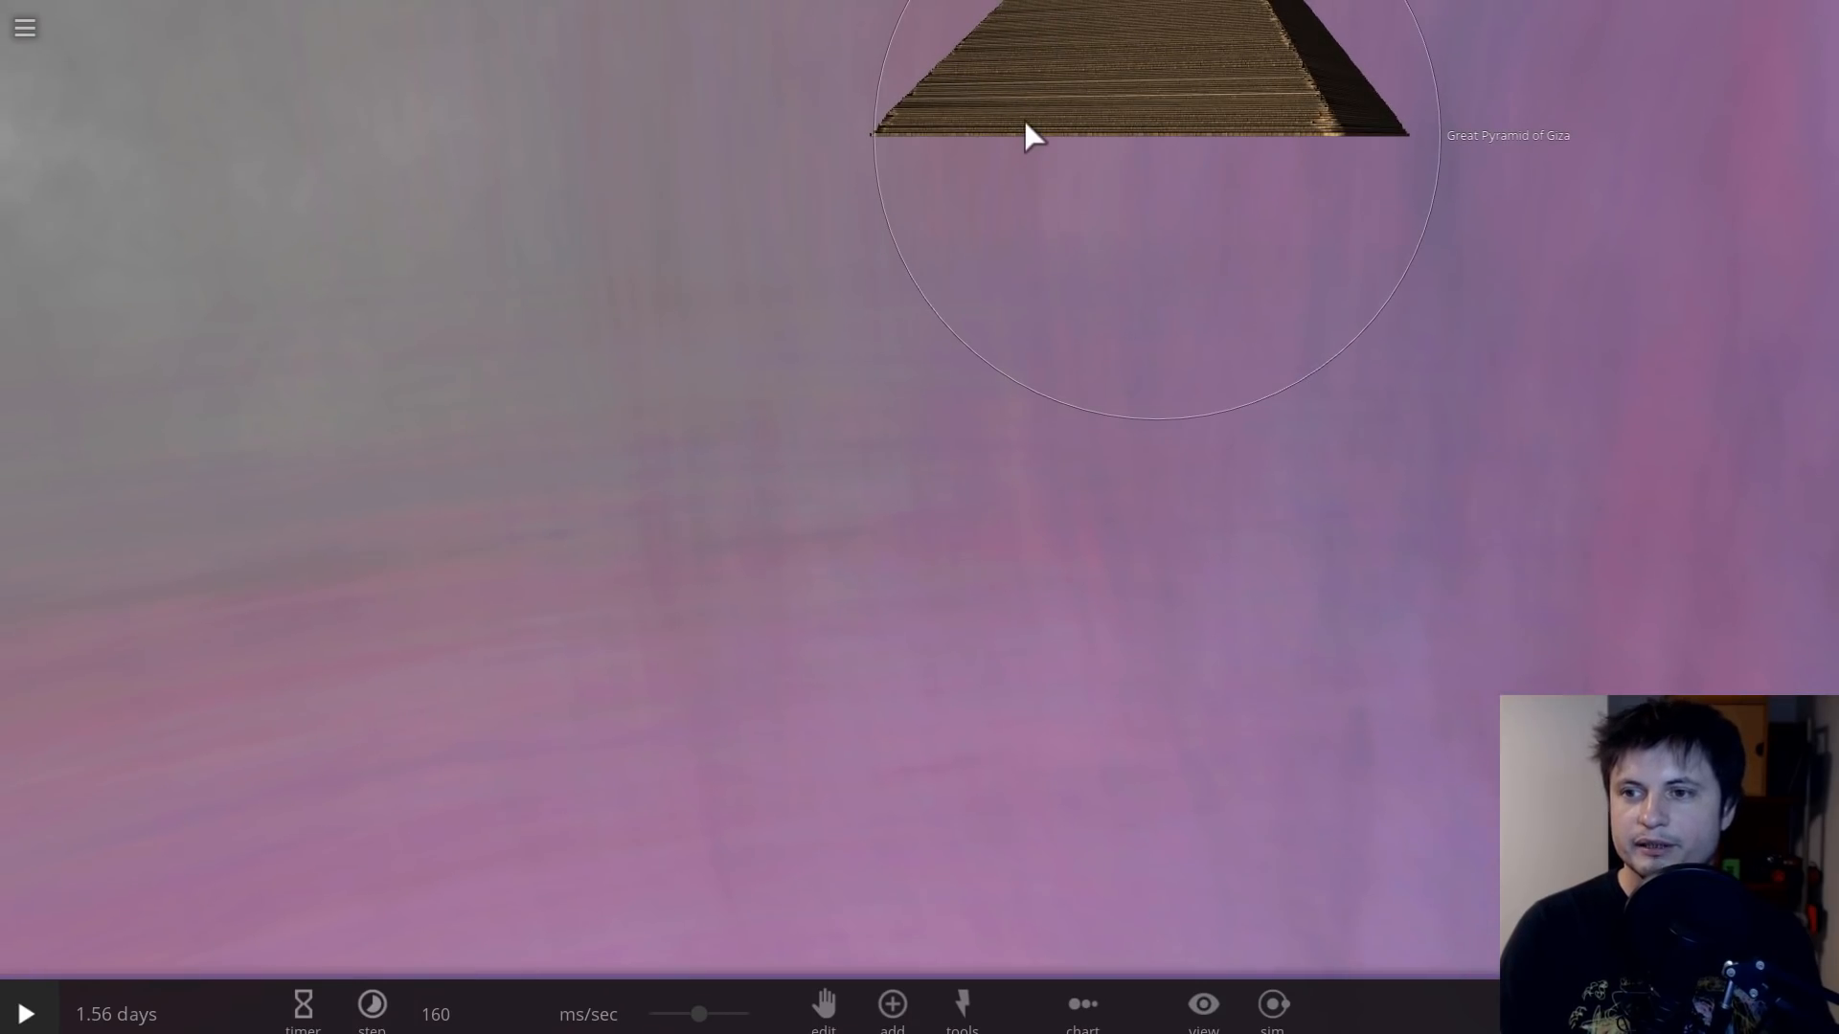
Step: Select the Great Pyramid of Giza and orbit around it to view its mass and size
{"action": "left_click", "coordinate": [1027, 134]}
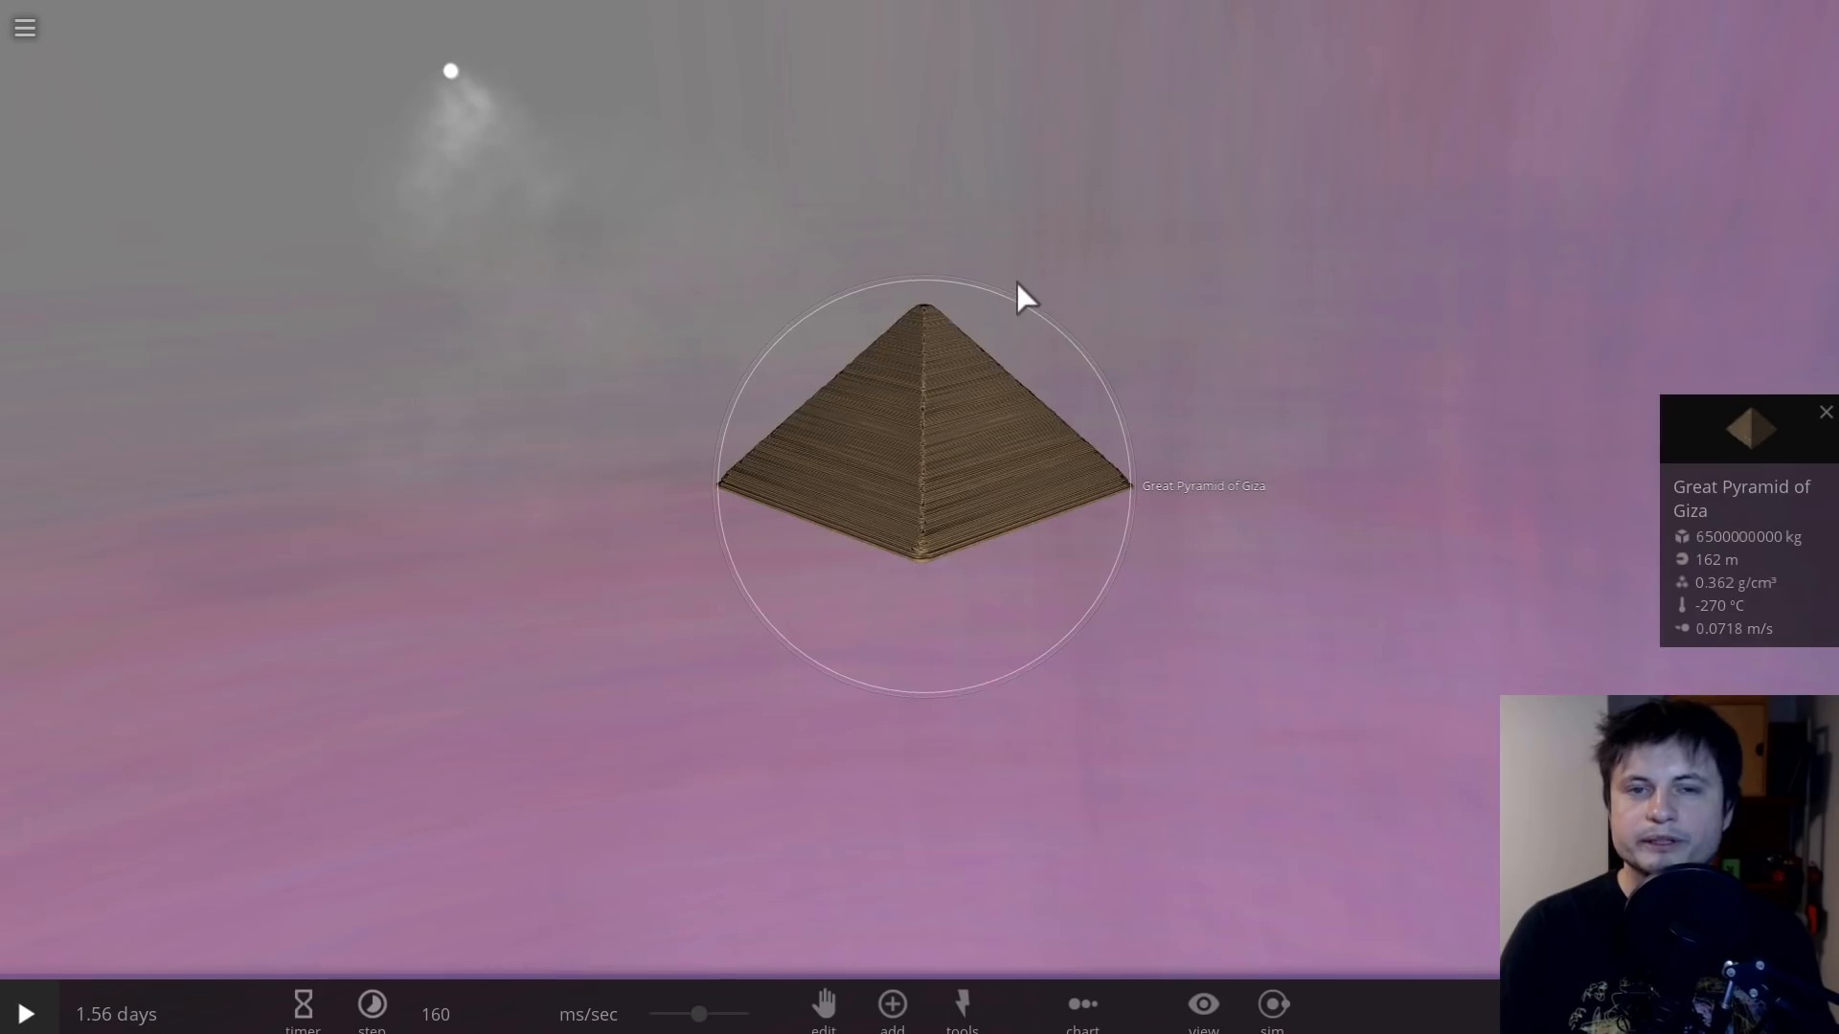
{"action": "left_click_drag", "start_coordinate": [1021, 299], "coordinate": [1072, 358]}
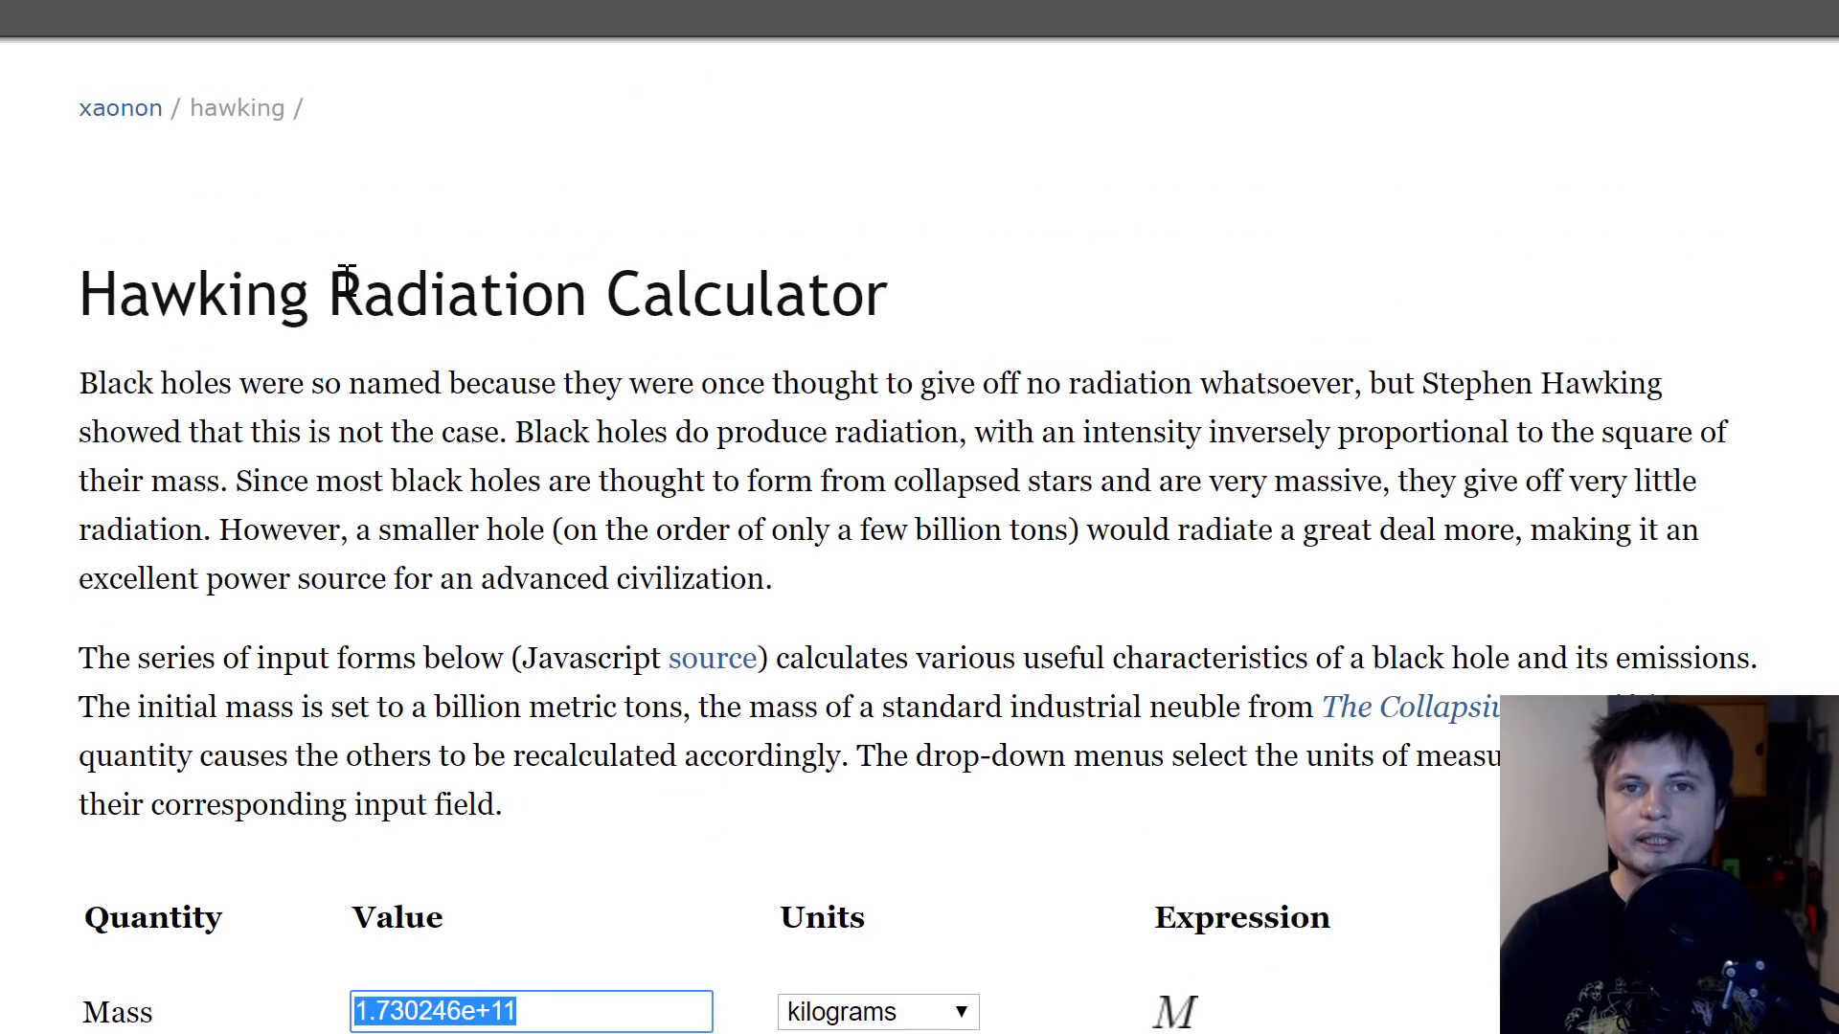
{"action": "scroll", "scroll_direction": "down", "scroll_amount": 3}
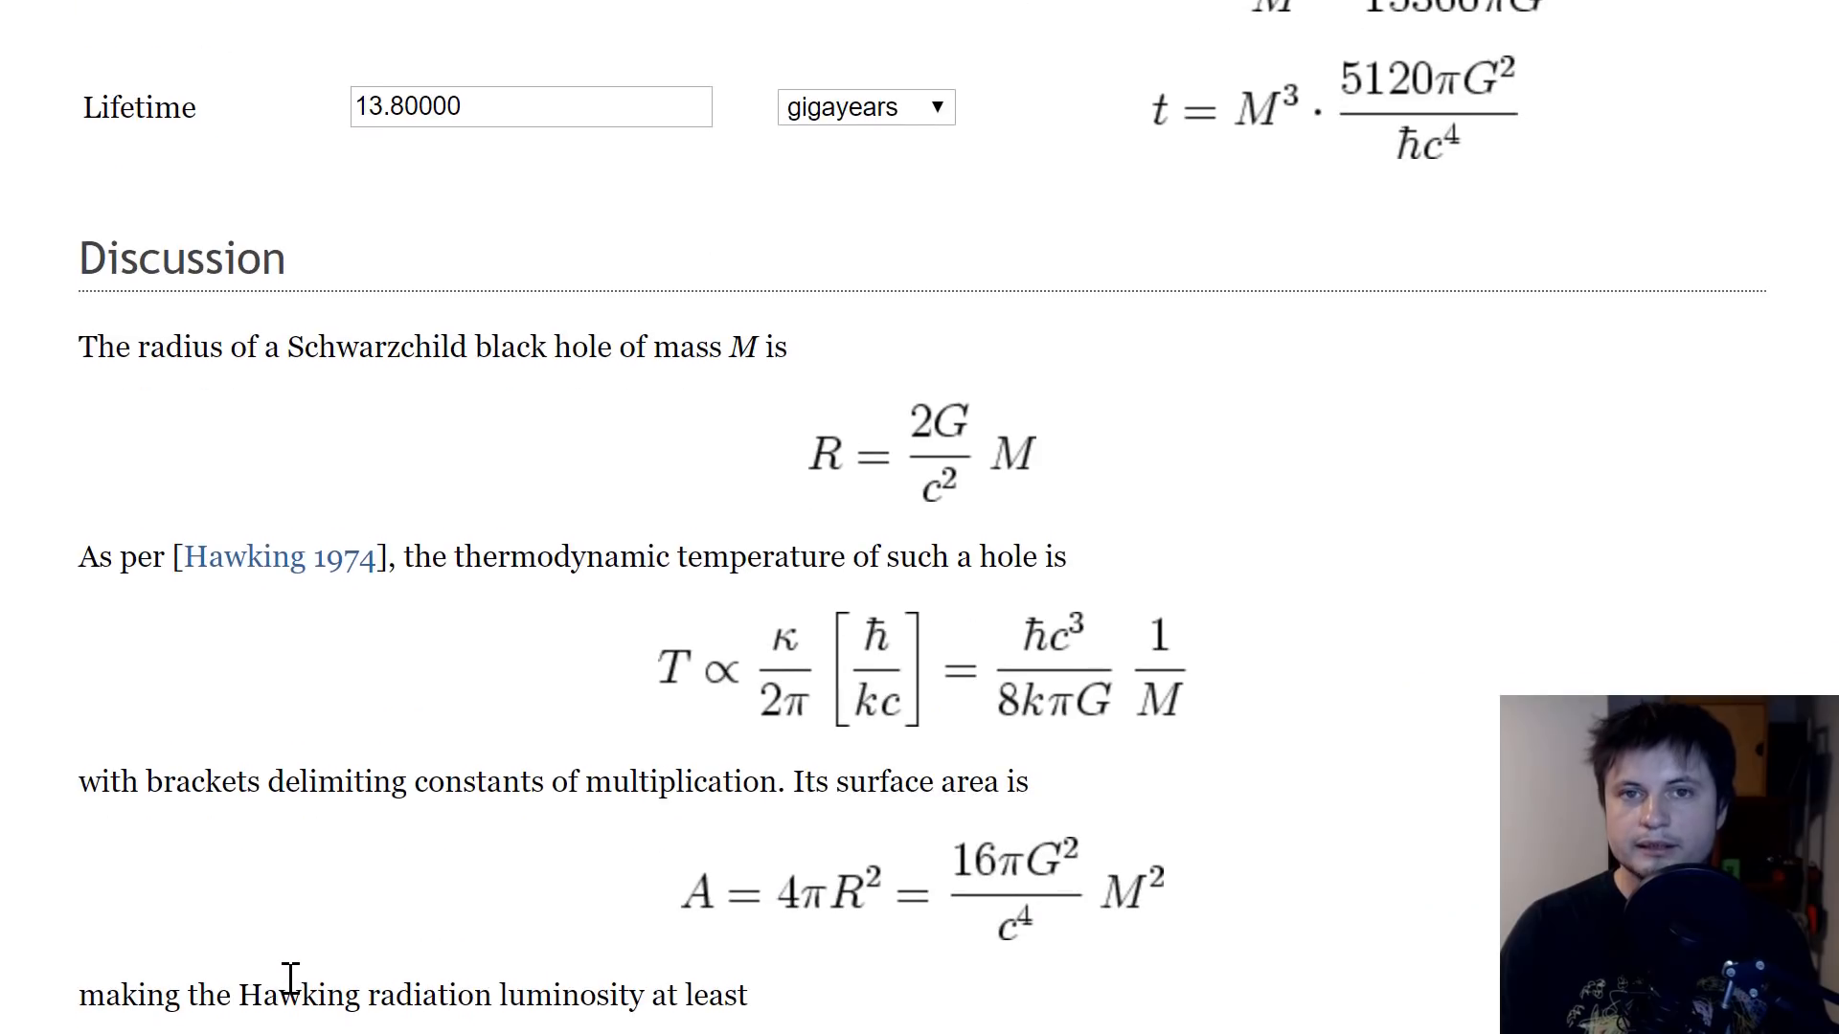
{"action": "scroll", "scroll_direction": "down", "scroll_amount": 3}
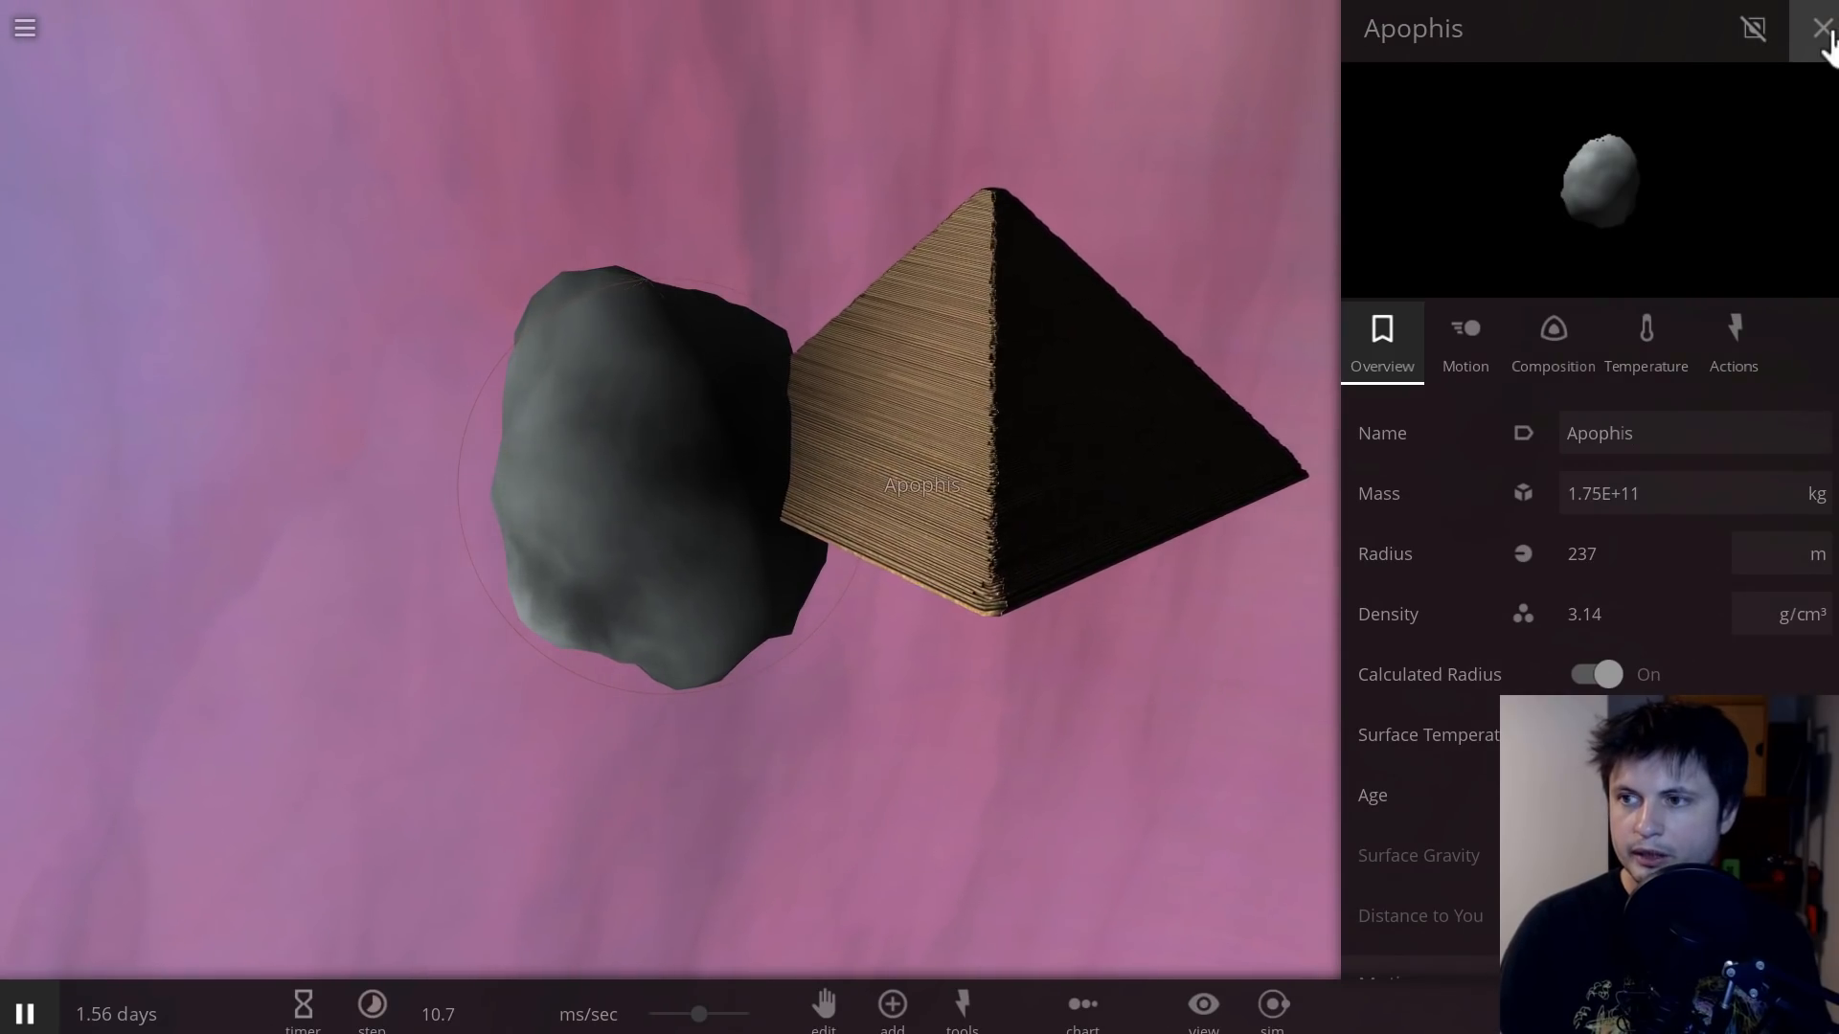
Step: Dismiss the Apophis details, focus the pyramid and watch Apophis impact it from below and above
{"action": "left_click", "coordinate": [1819, 27]}
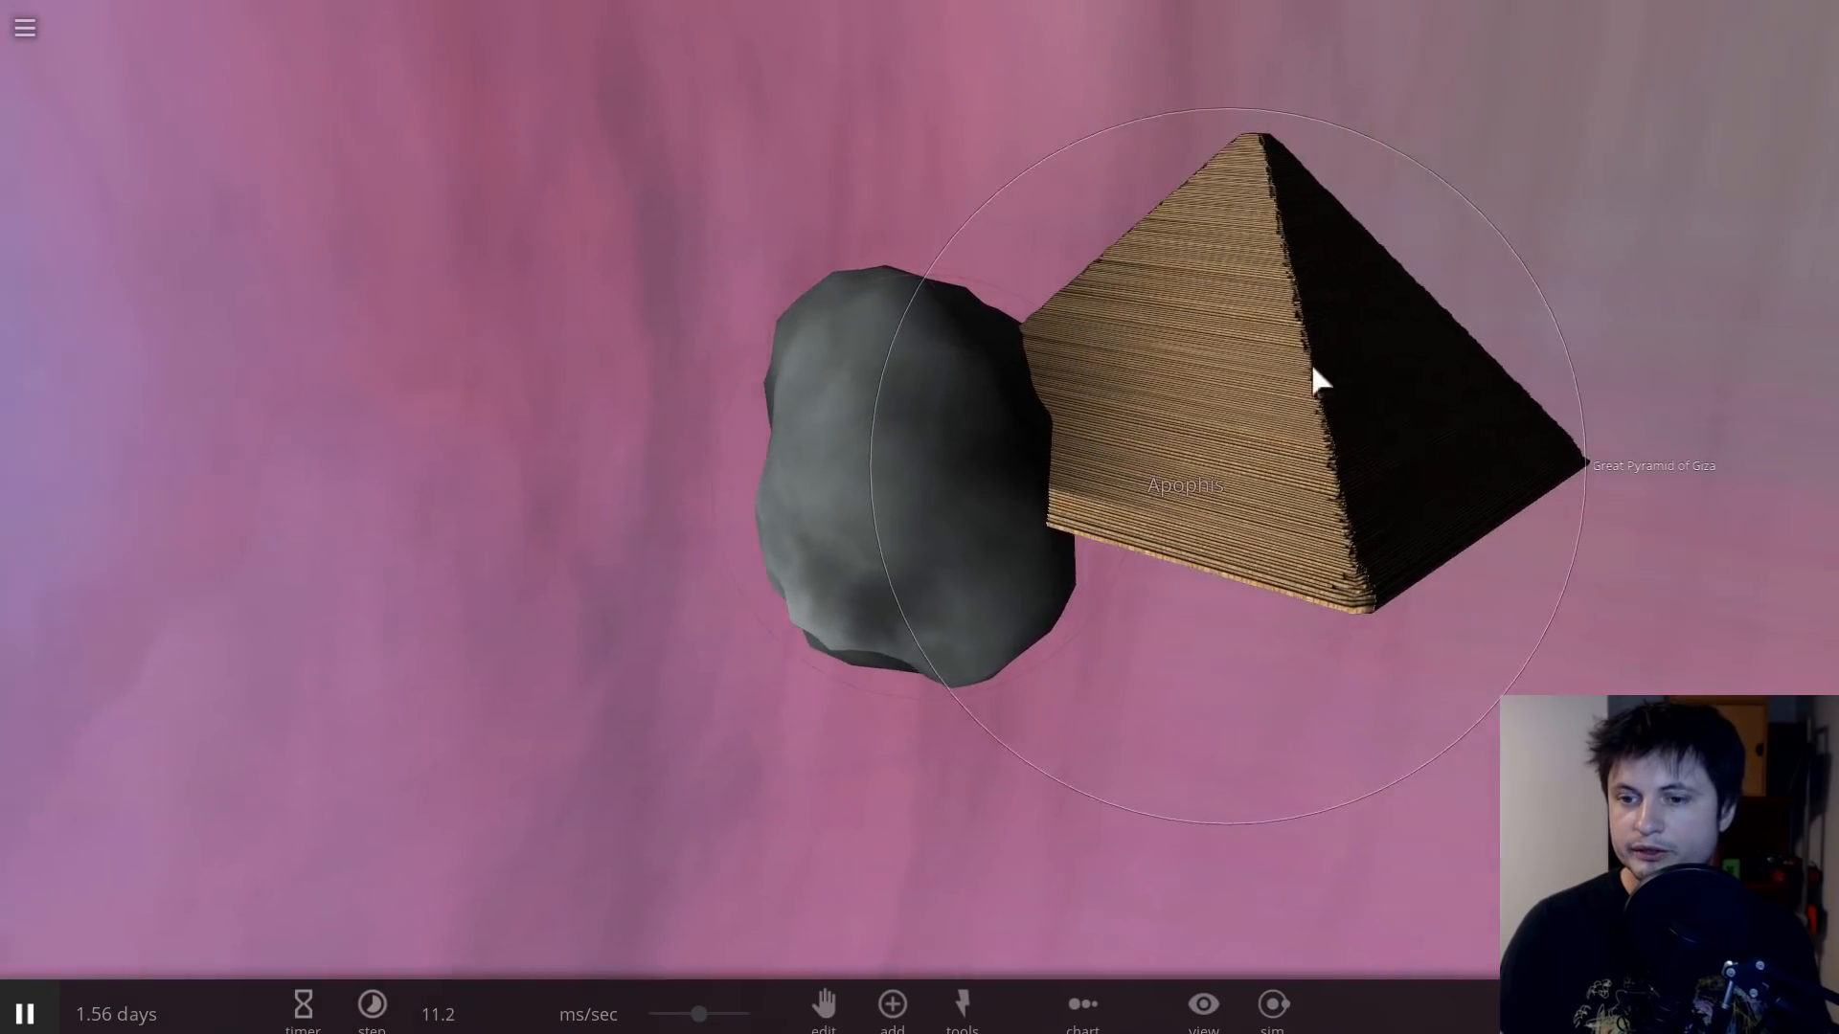
{"action": "left_click", "coordinate": [372, 1009]}
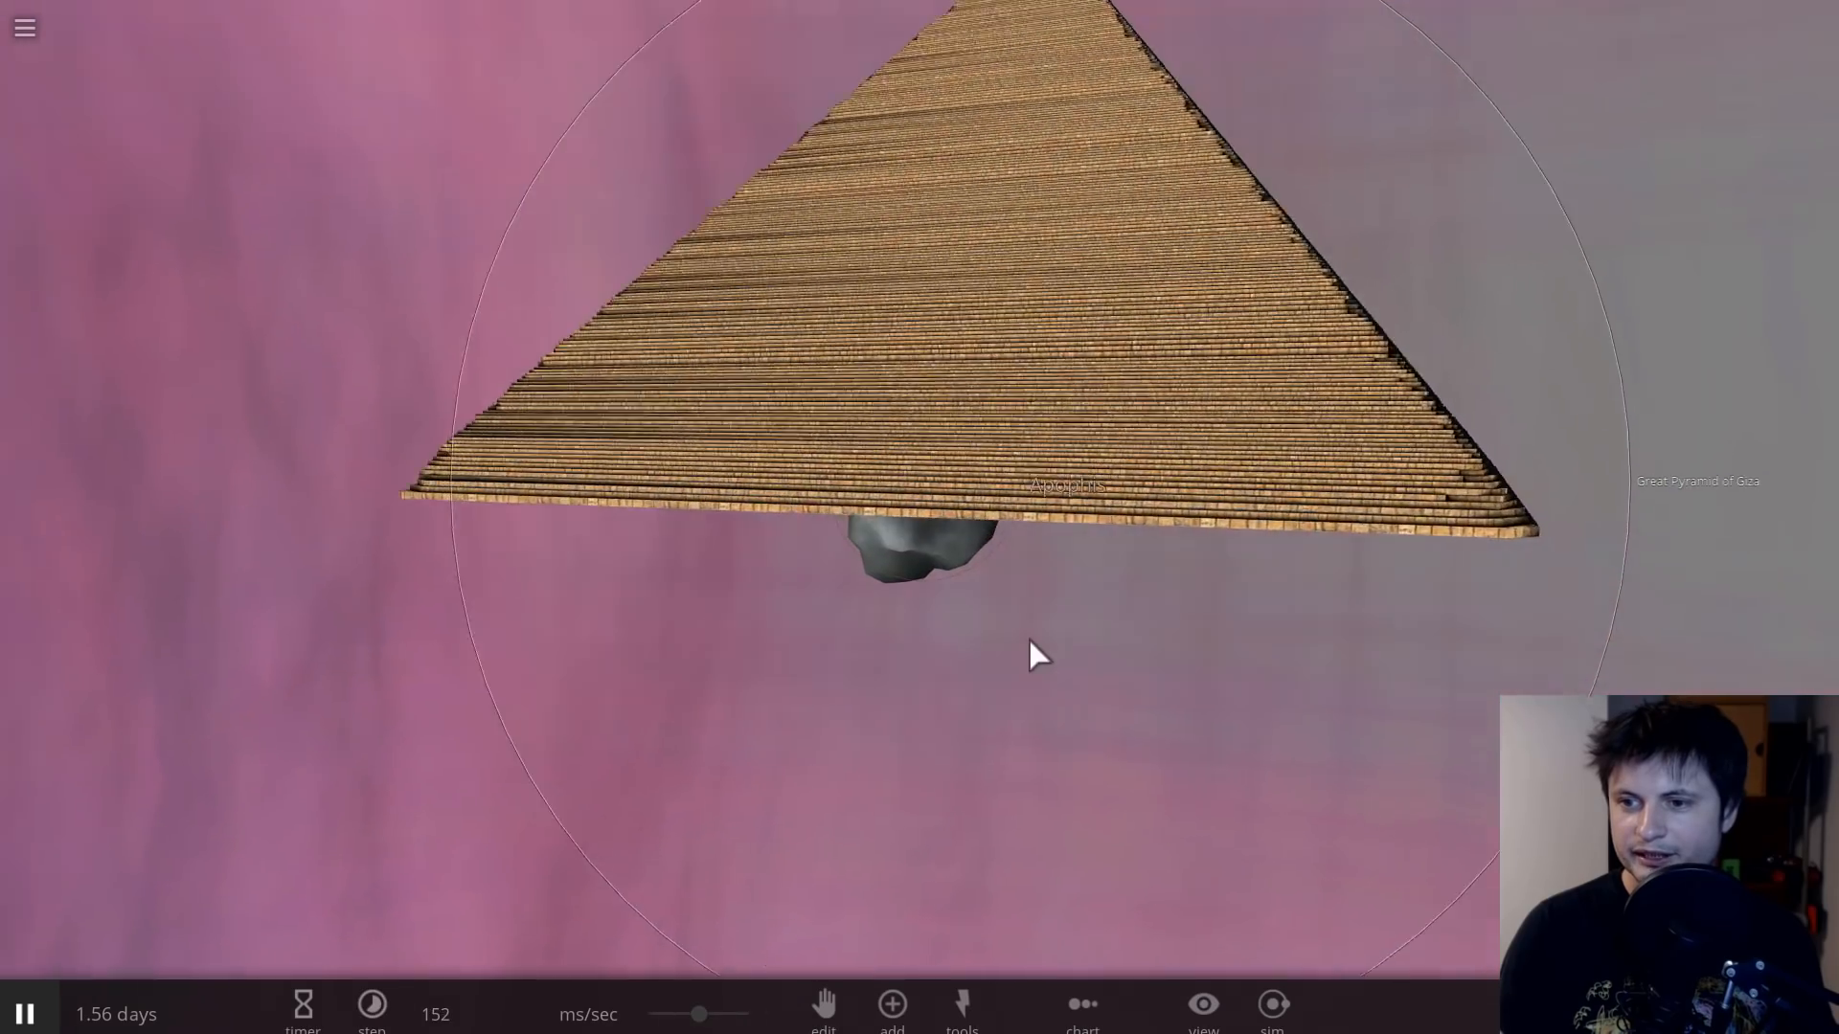
{"action": "left_click_drag", "start_coordinate": [1033, 657], "coordinate": [950, 546]}
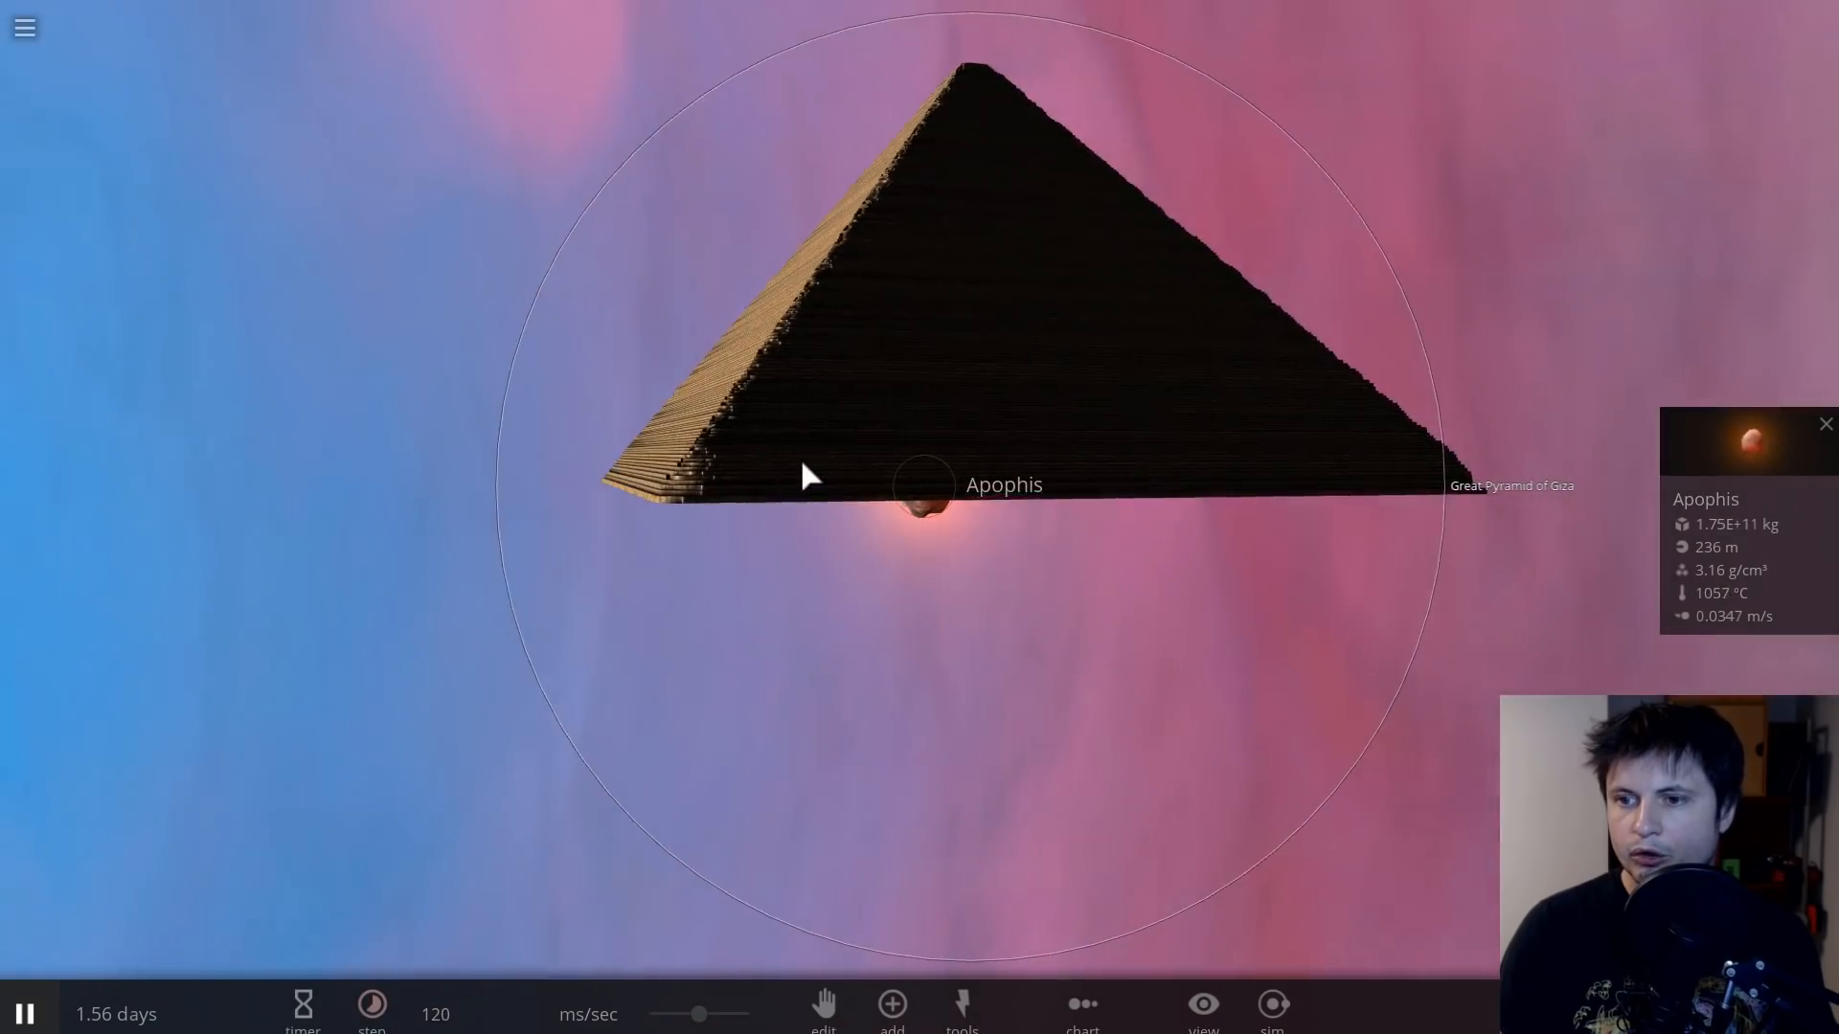
{"action": "left_click_drag", "start_coordinate": [808, 475], "coordinate": [1027, 310]}
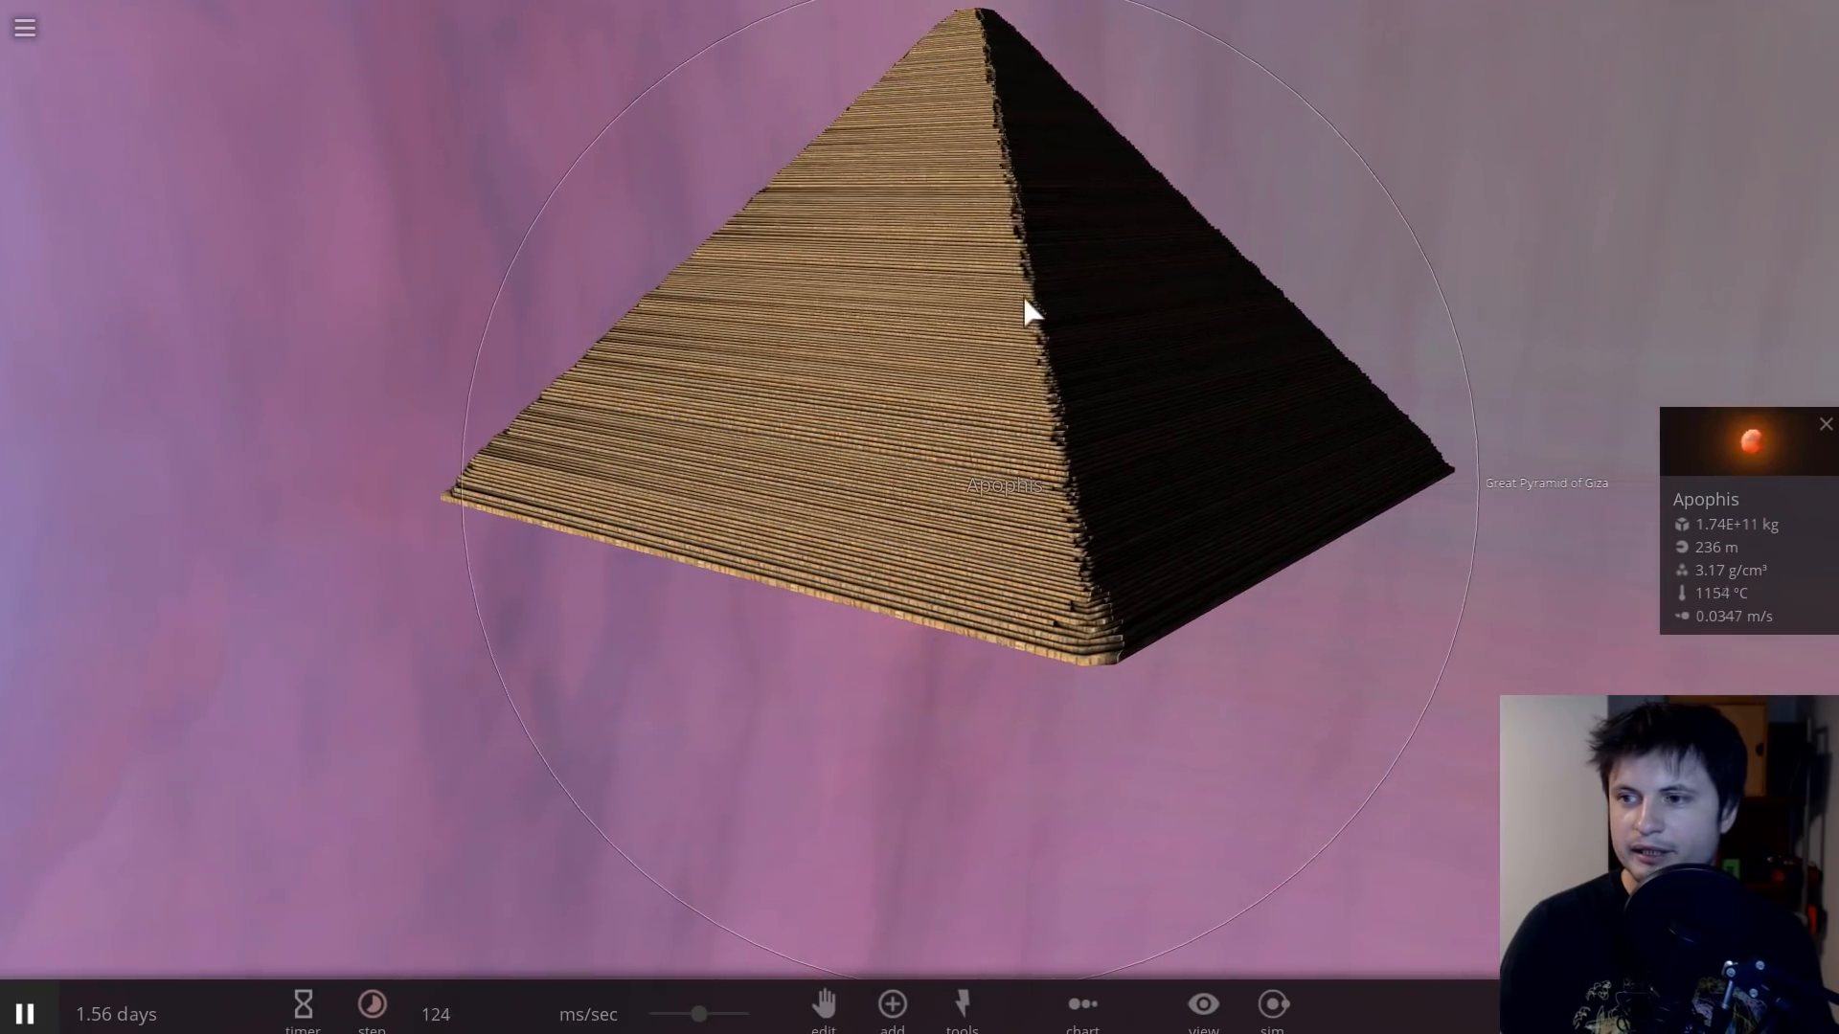